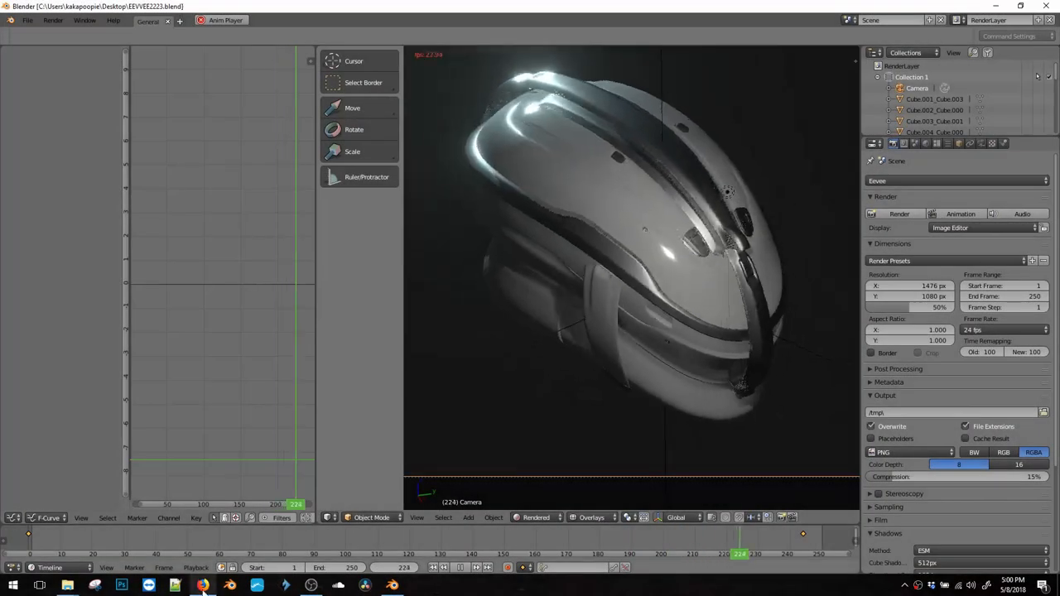
Open the helmet artwork and step through the portfolio to the Helemental piece
{"action": "left_click", "coordinate": [203, 585]}
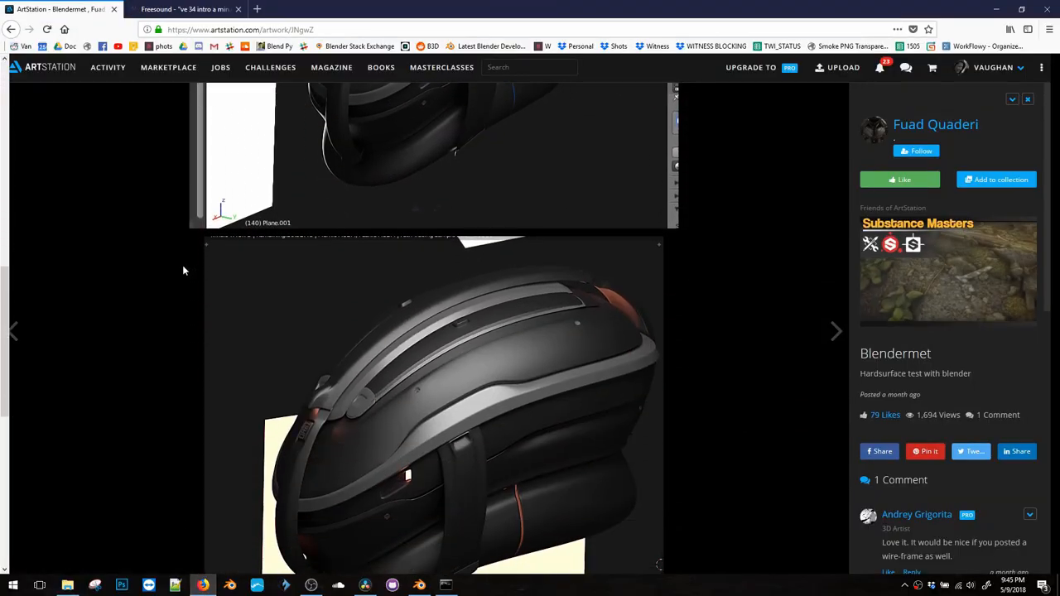
{"action": "left_click", "coordinate": [836, 330]}
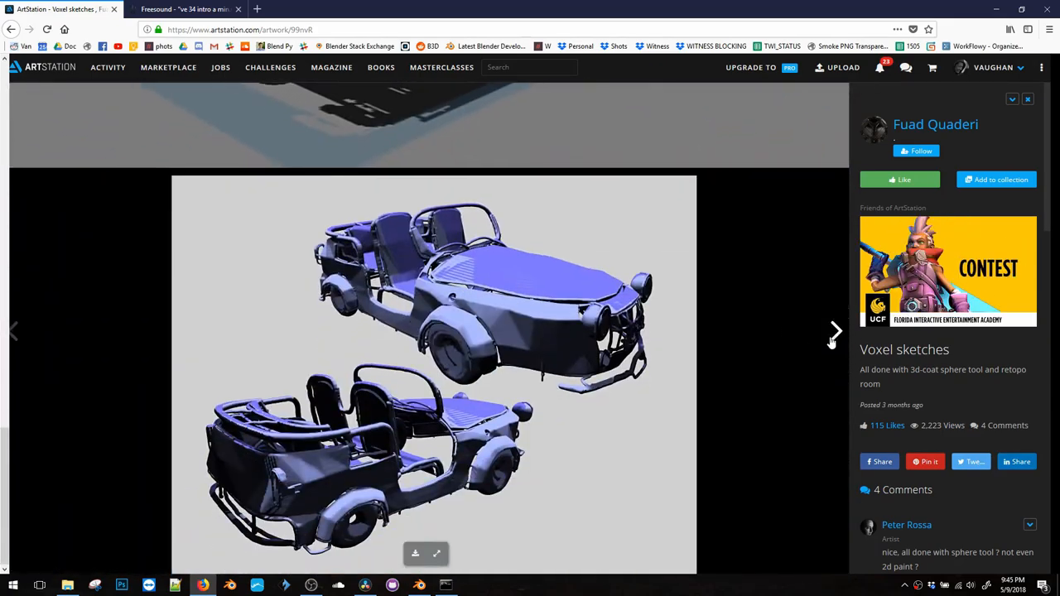
{"action": "left_click", "coordinate": [835, 331]}
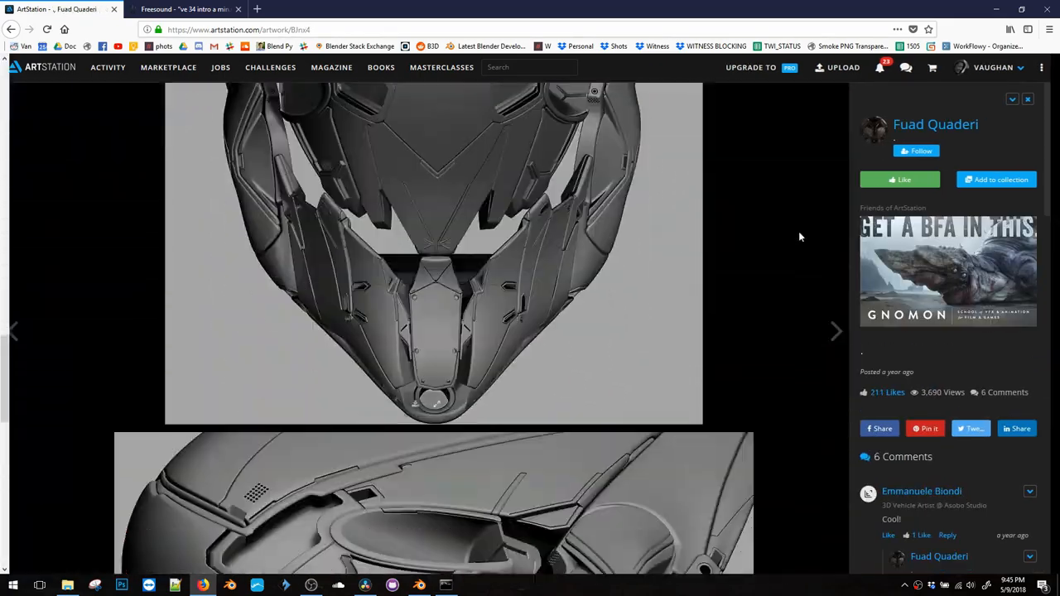
{"action": "left_click", "coordinate": [836, 331]}
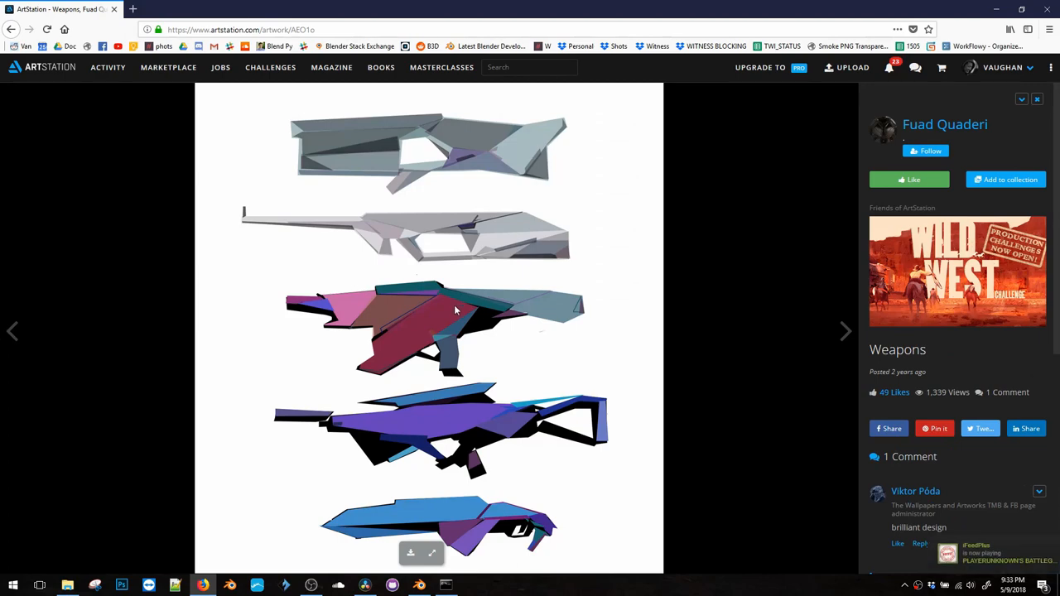
{"action": "left_click", "coordinate": [845, 331]}
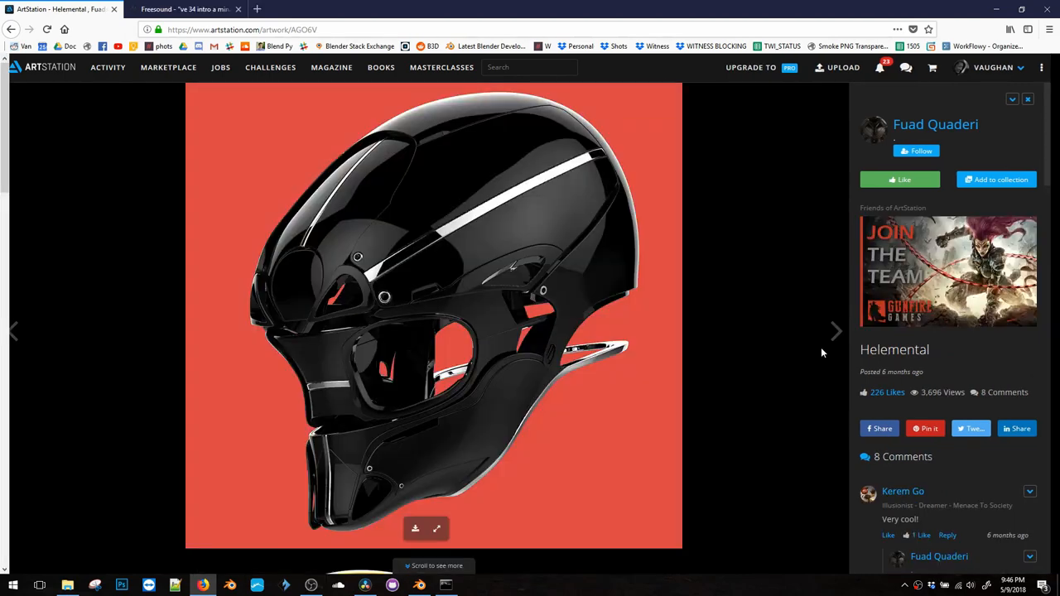
{"action": "scroll", "scroll_direction": "down", "scroll_amount": 3}
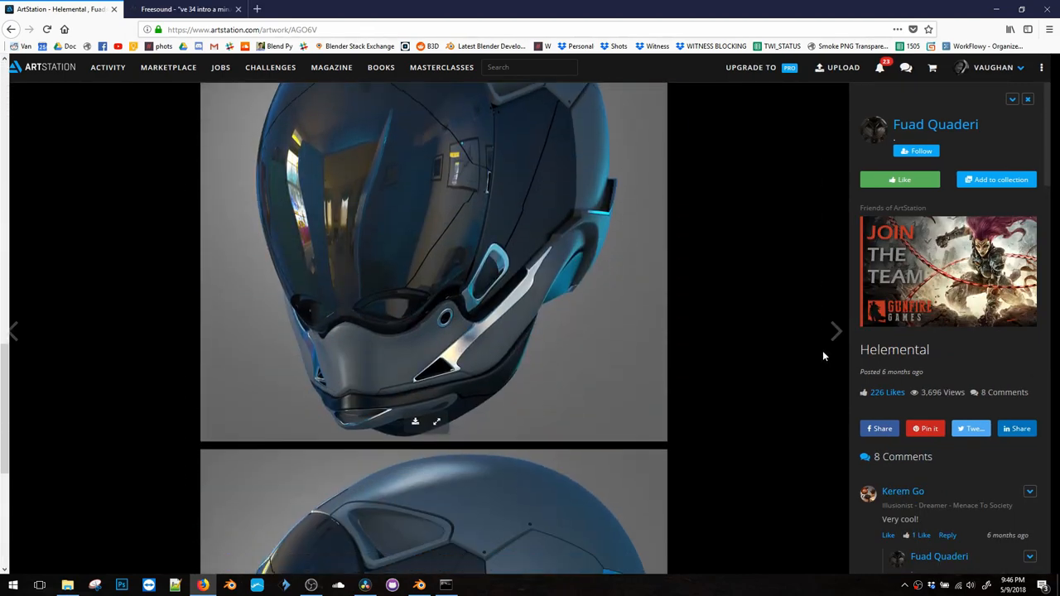
View Random Shape and Blue from the portfolio grid, then advance to Random explorations
{"action": "left_click", "coordinate": [935, 124]}
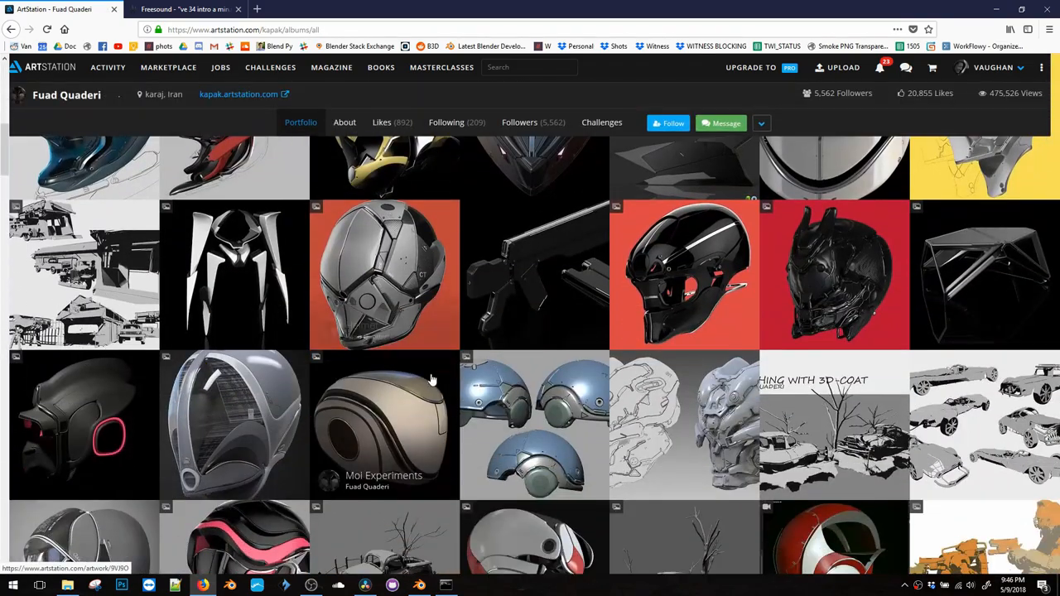
{"action": "left_click", "coordinate": [986, 273]}
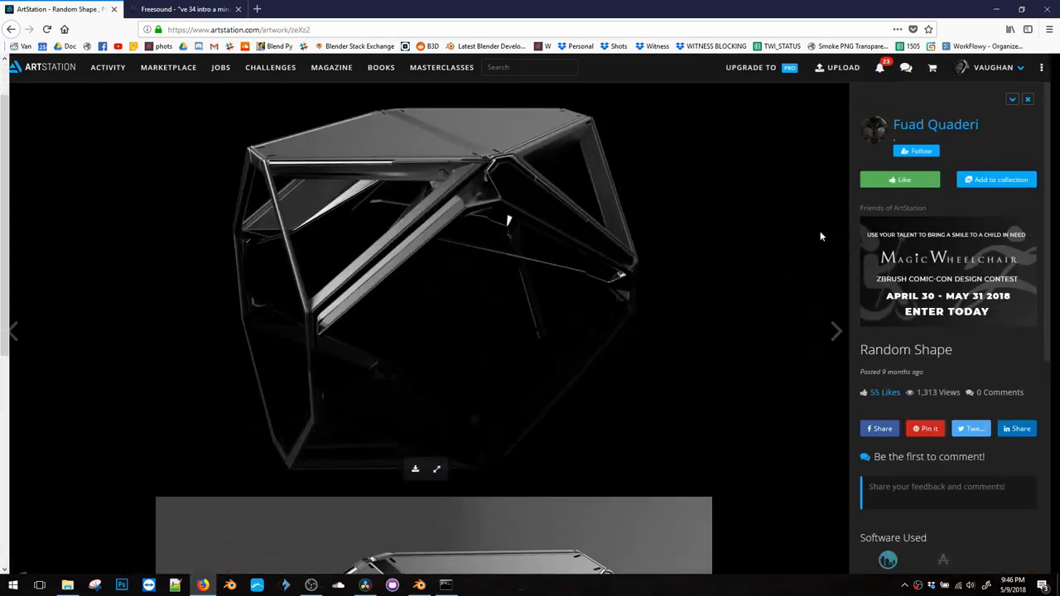
{"action": "left_click", "coordinate": [936, 124]}
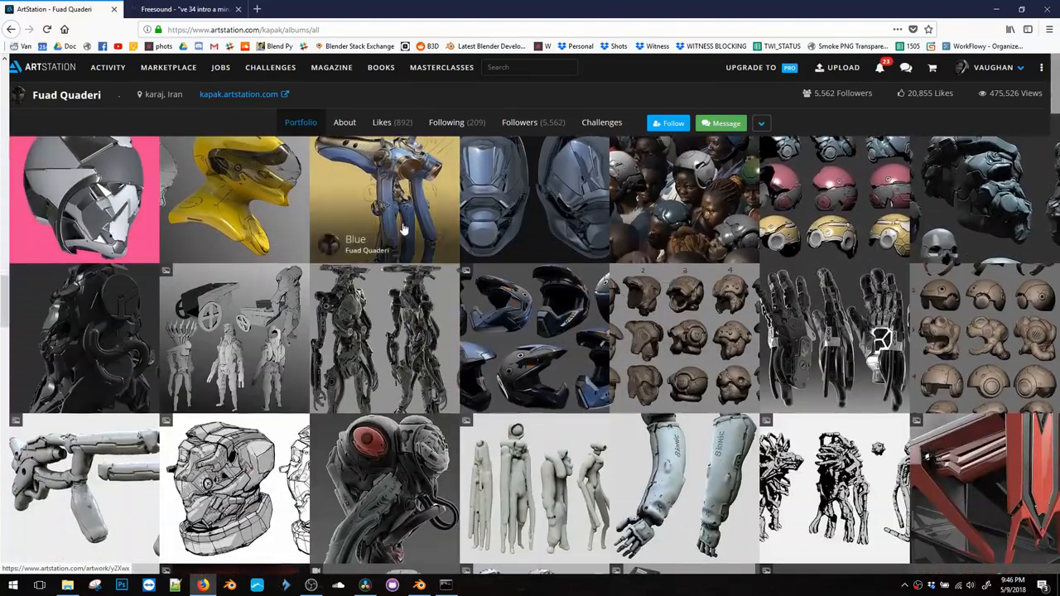
{"action": "left_click", "coordinate": [384, 199]}
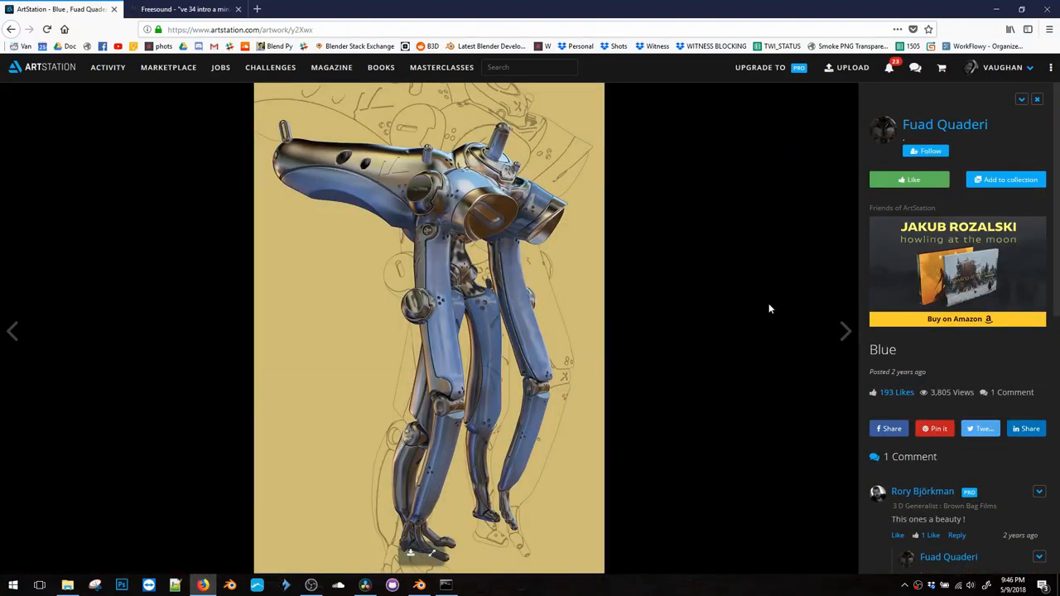
{"action": "left_click", "coordinate": [845, 331]}
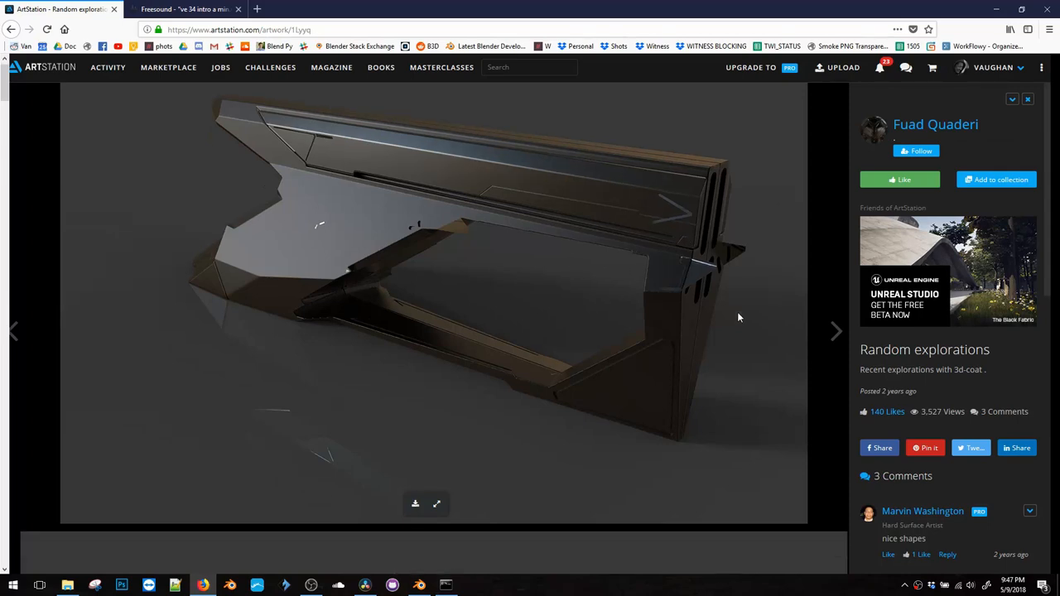
{"action": "scroll", "scroll_direction": "down", "scroll_amount": 3}
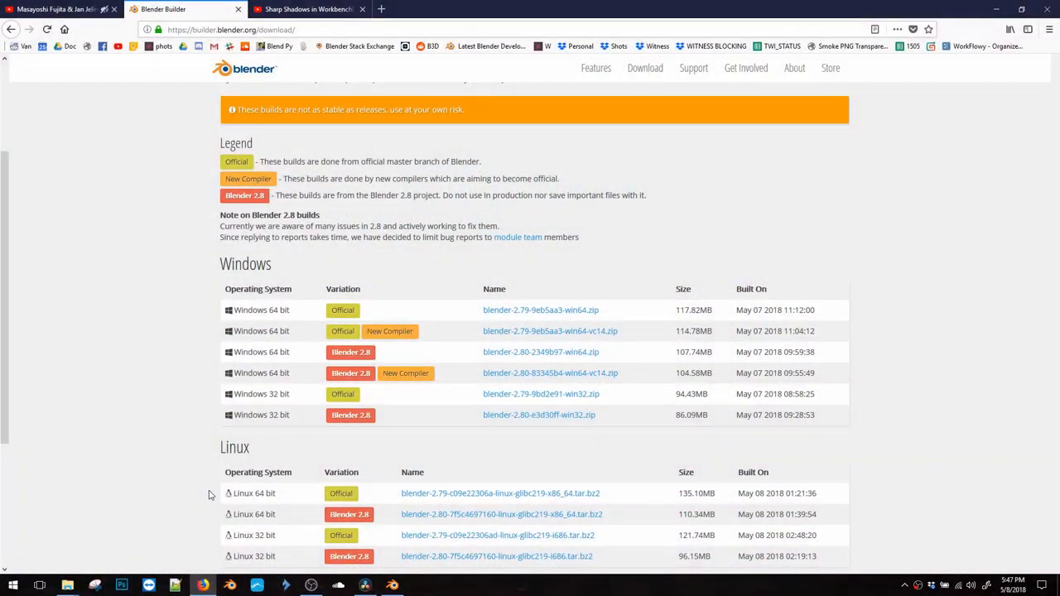
{"action": "mouse_move", "coordinate": [517, 373]}
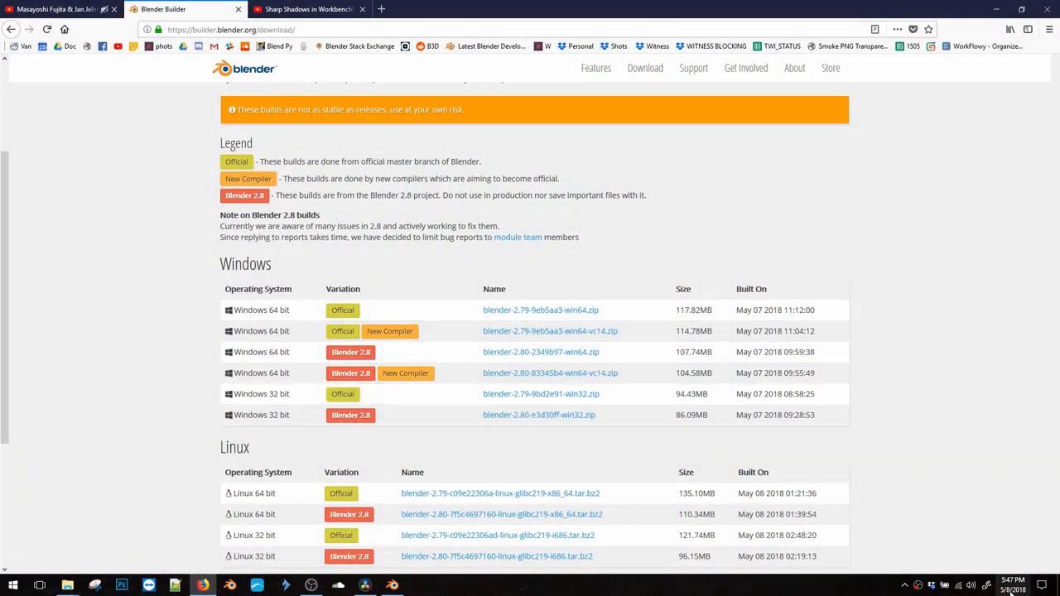
{"action": "mouse_move", "coordinate": [536, 439]}
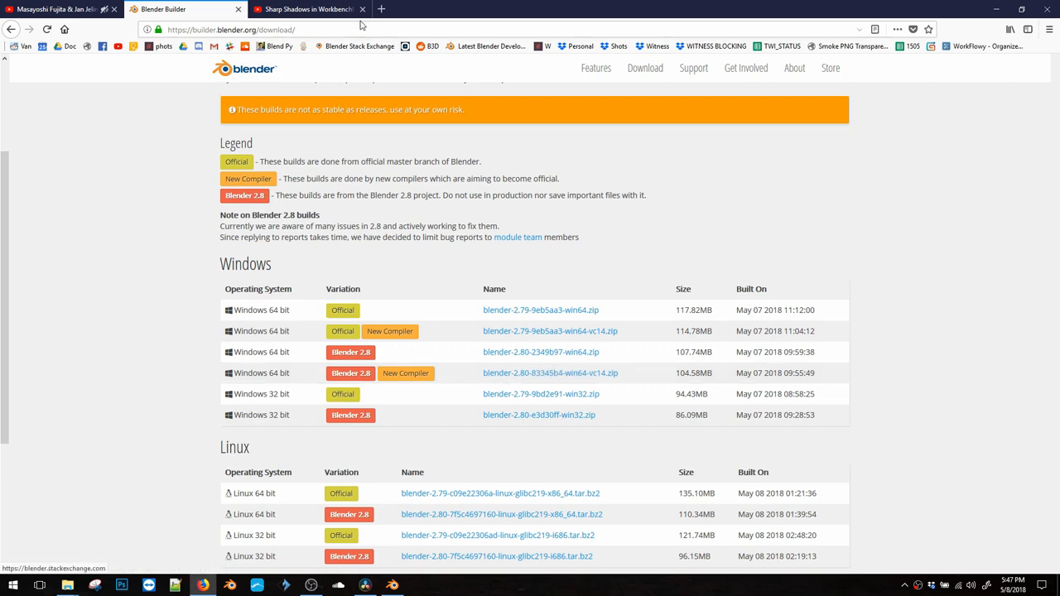
{"action": "left_click", "coordinate": [307, 9]}
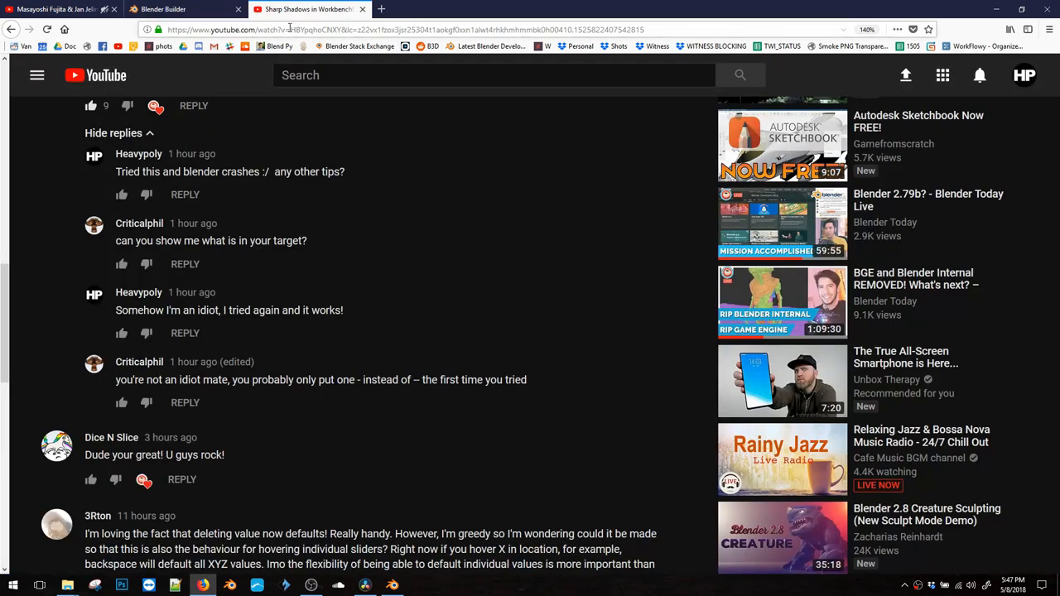
{"action": "scroll", "scroll_direction": "up", "scroll_amount": 3}
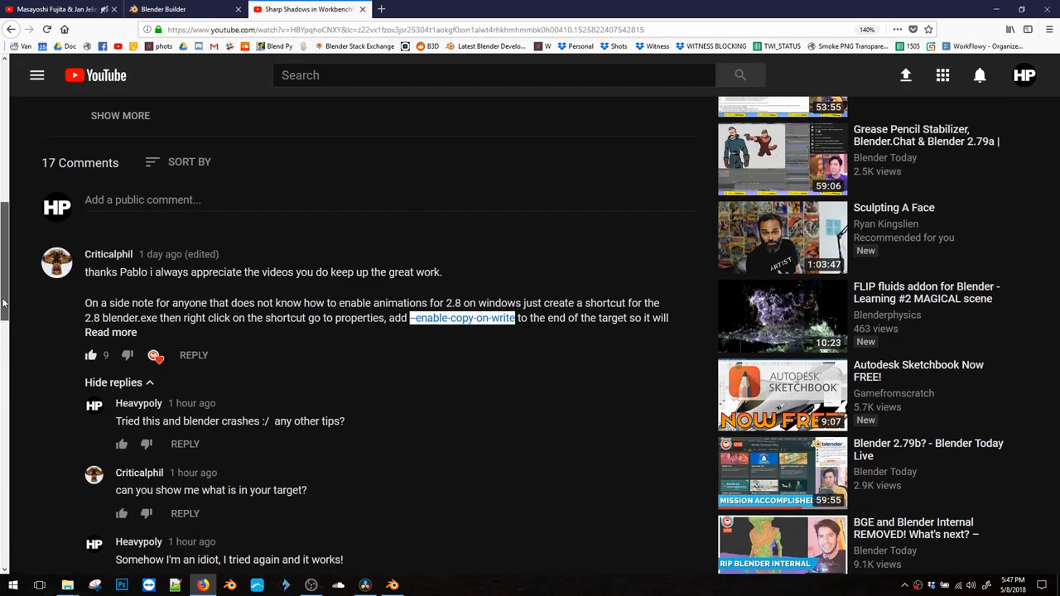
{"action": "scroll", "scroll_direction": "up", "scroll_amount": 3}
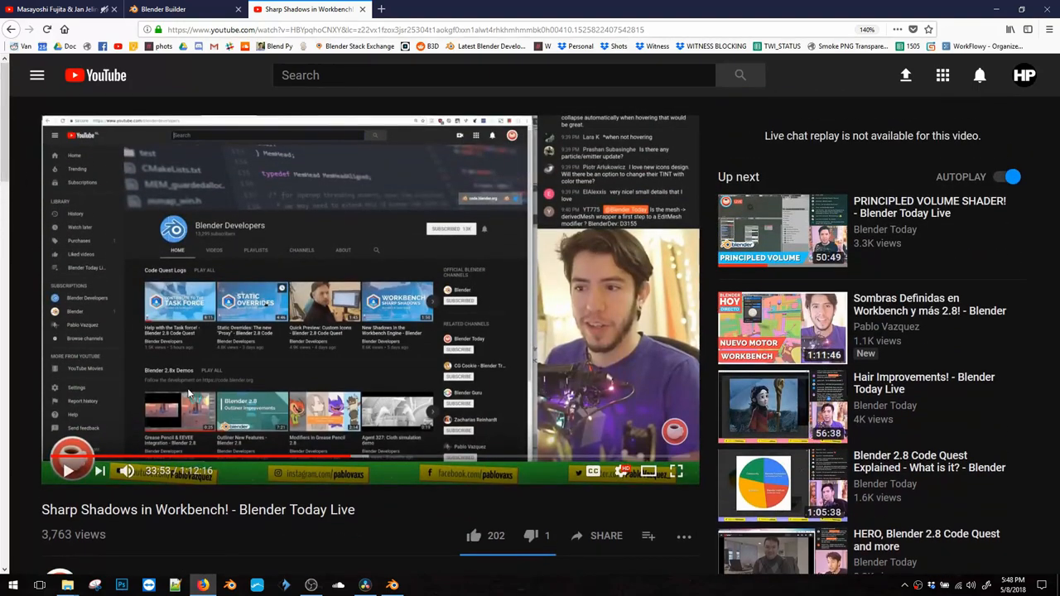
{"action": "scroll", "scroll_direction": "down", "scroll_amount": 3}
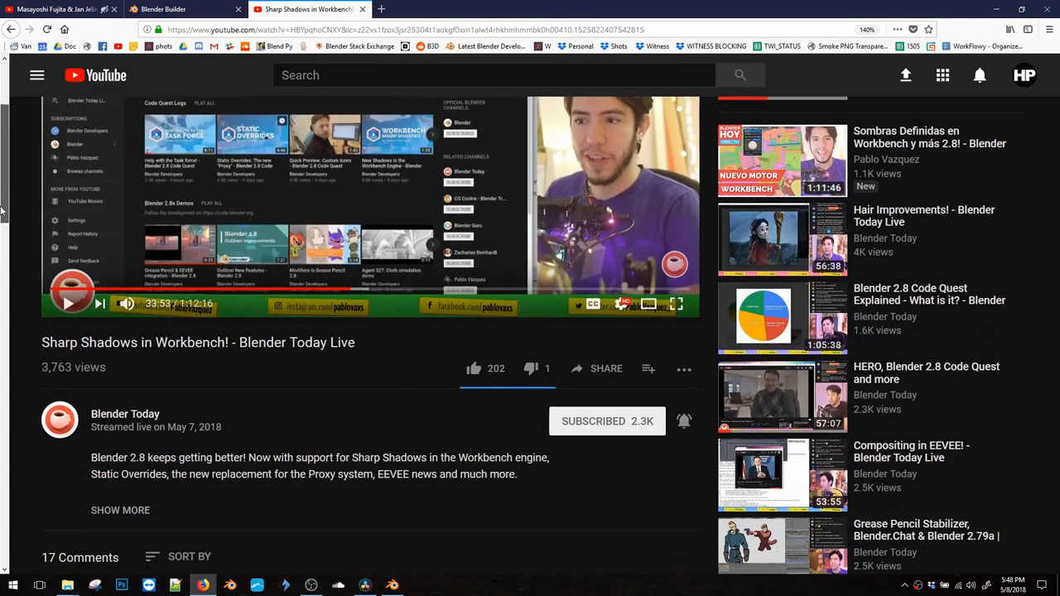
{"action": "scroll", "scroll_direction": "down", "scroll_amount": 3}
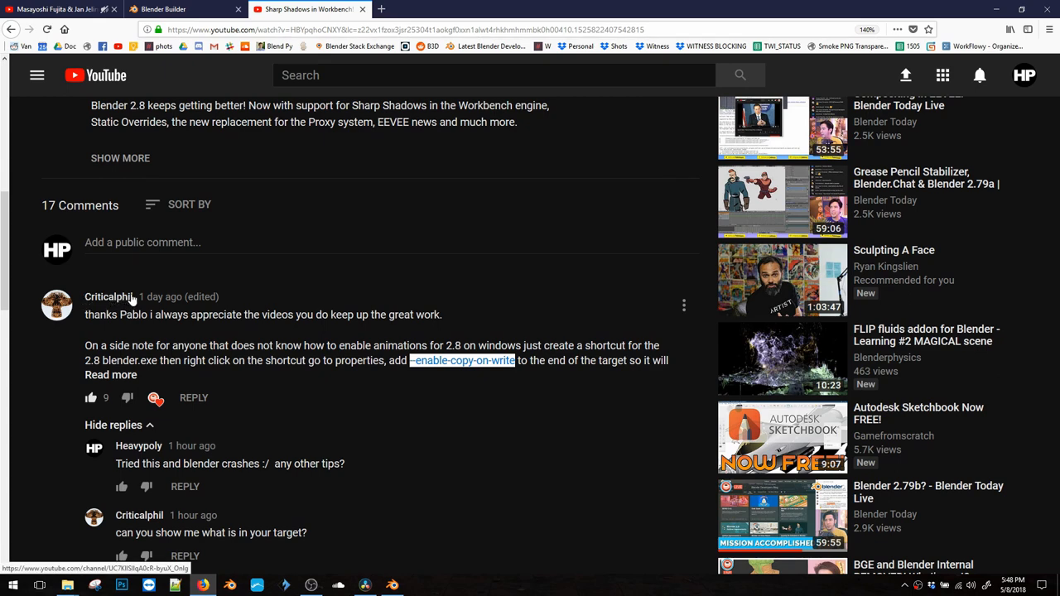
{"action": "mouse_move", "coordinate": [278, 344]}
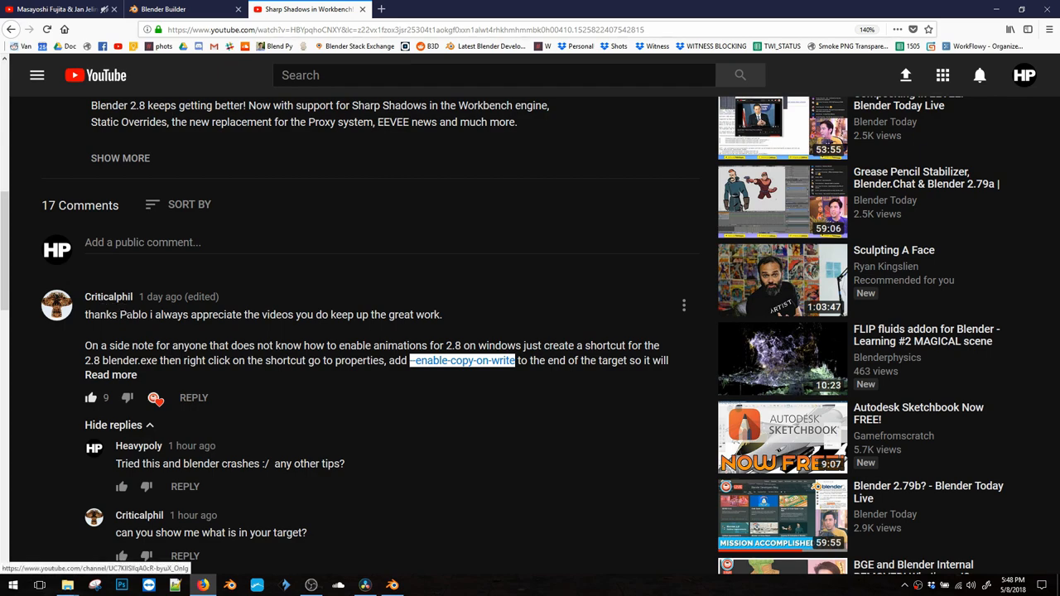
{"action": "scroll", "scroll_direction": "down", "scroll_amount": 3}
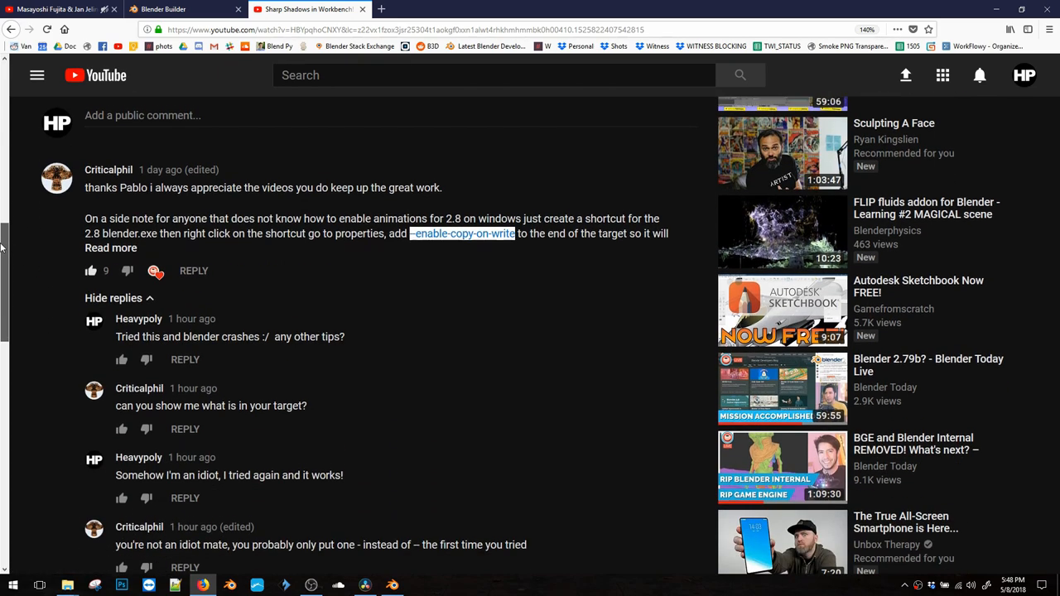
{"action": "scroll", "scroll_direction": "down", "scroll_amount": 3}
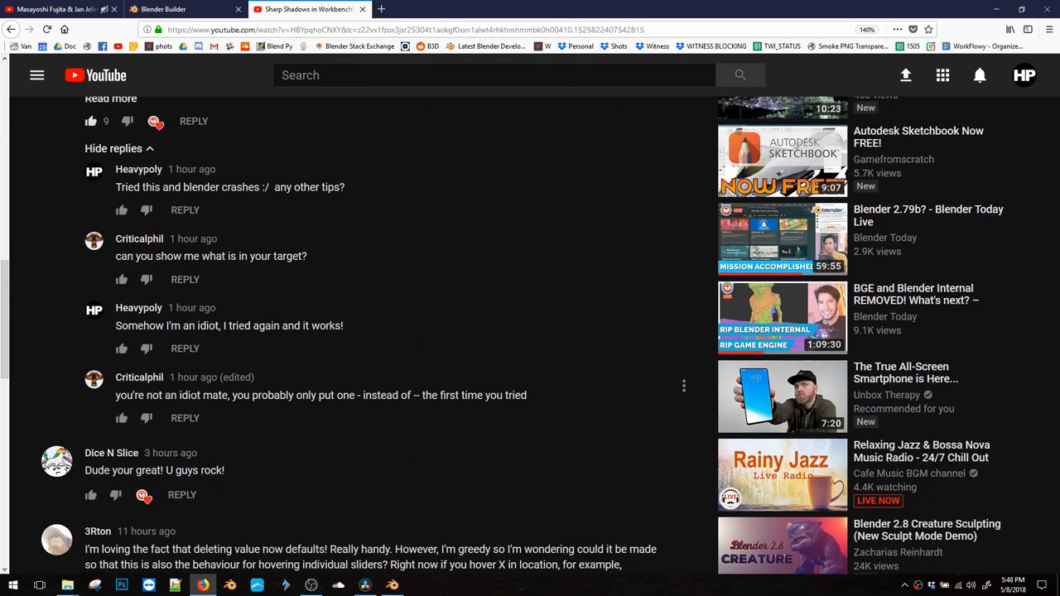
{"action": "scroll", "scroll_direction": "up", "scroll_amount": 3}
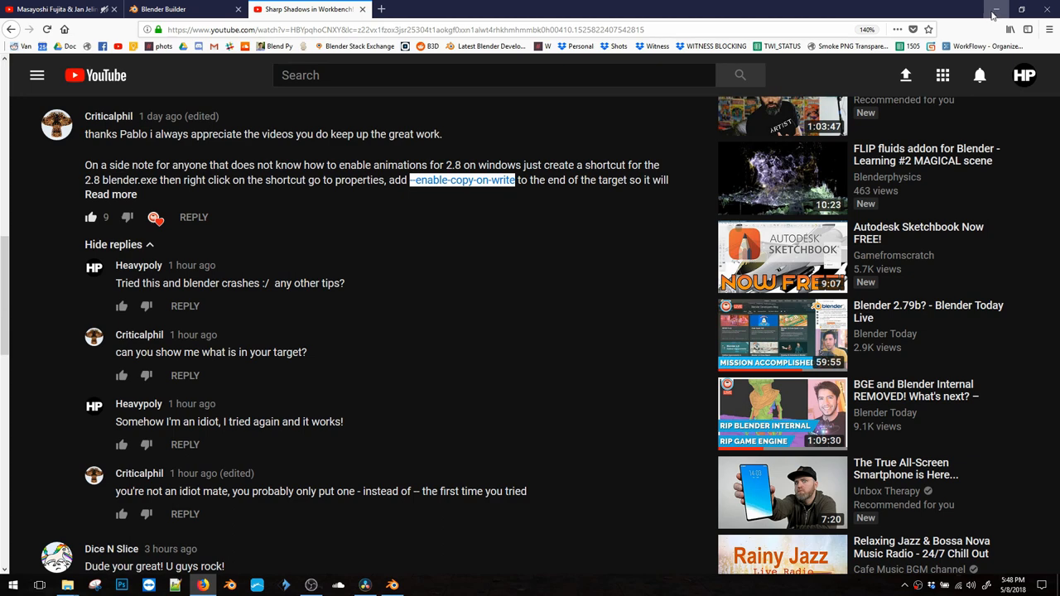
{"action": "left_click", "coordinate": [183, 9]}
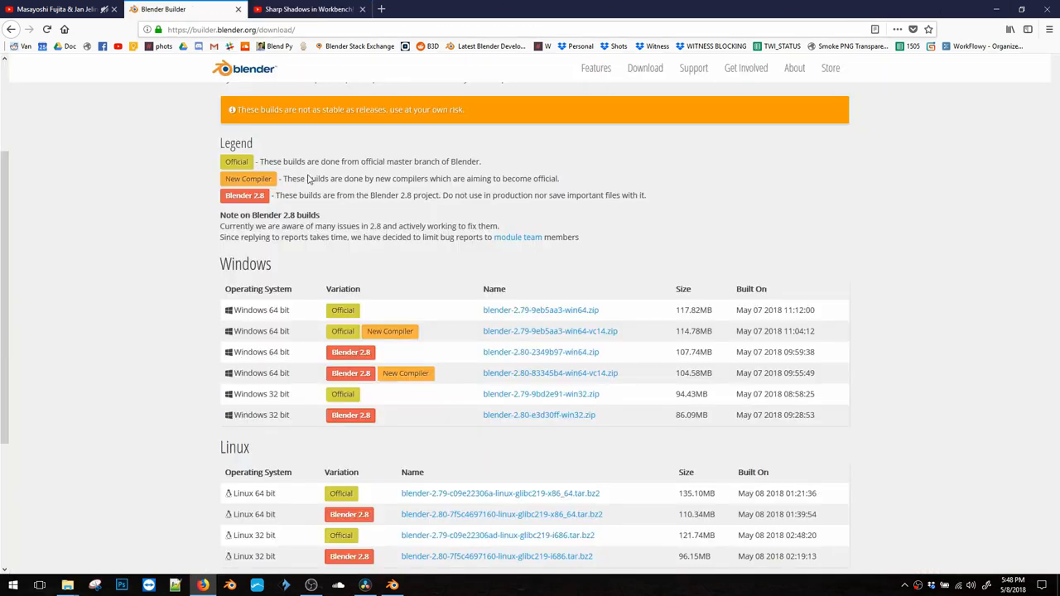
{"action": "left_click", "coordinate": [232, 30]}
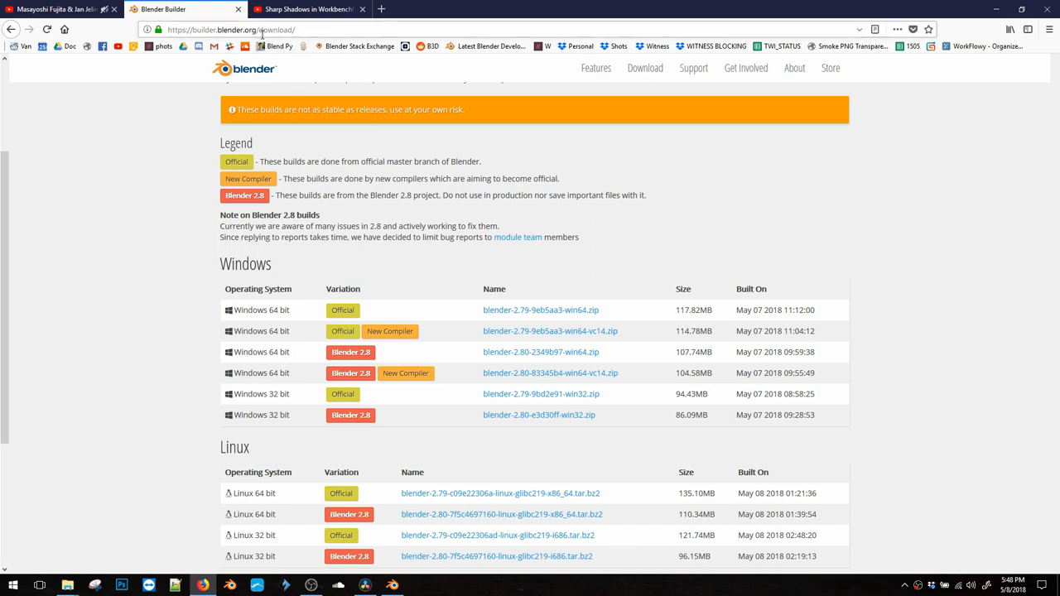
{"action": "mouse_move", "coordinate": [470, 372]}
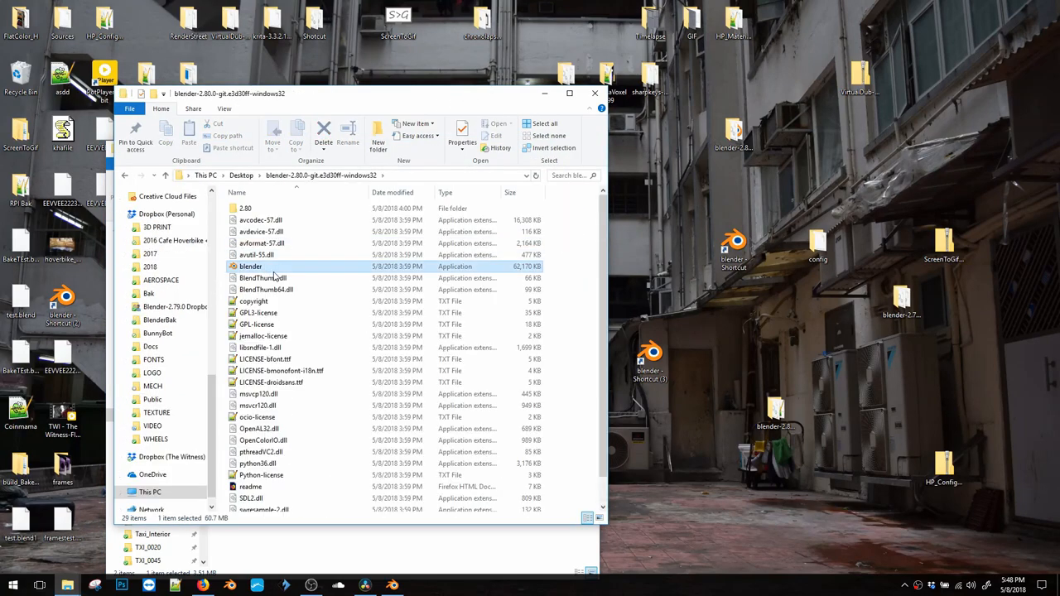
Bring up the context menu for blender.exe in the Blender 2.80 build folder
{"action": "right_click", "coordinate": [250, 266]}
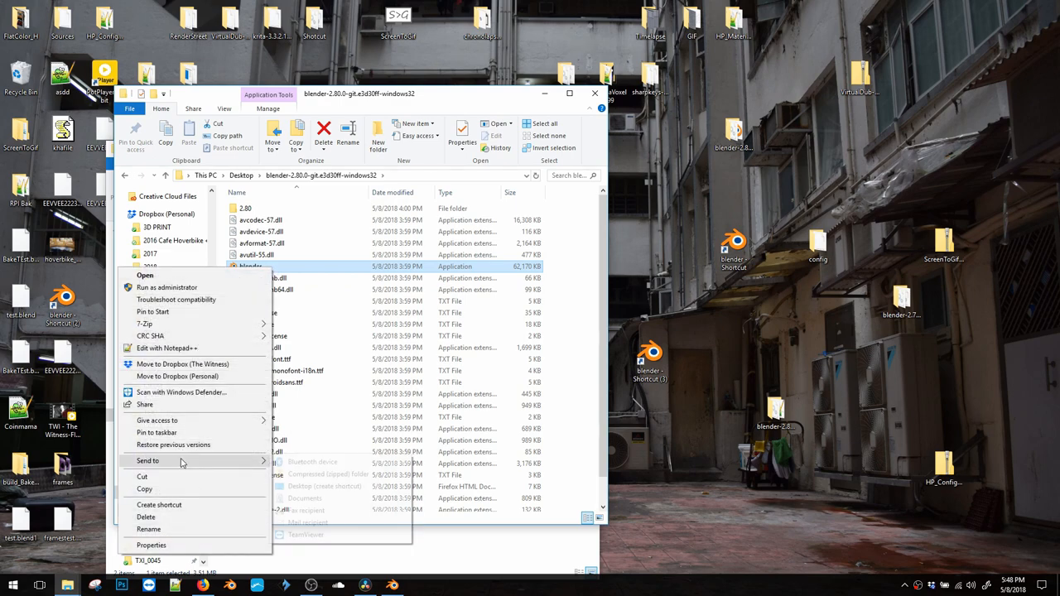
{"action": "mouse_move", "coordinate": [191, 460]}
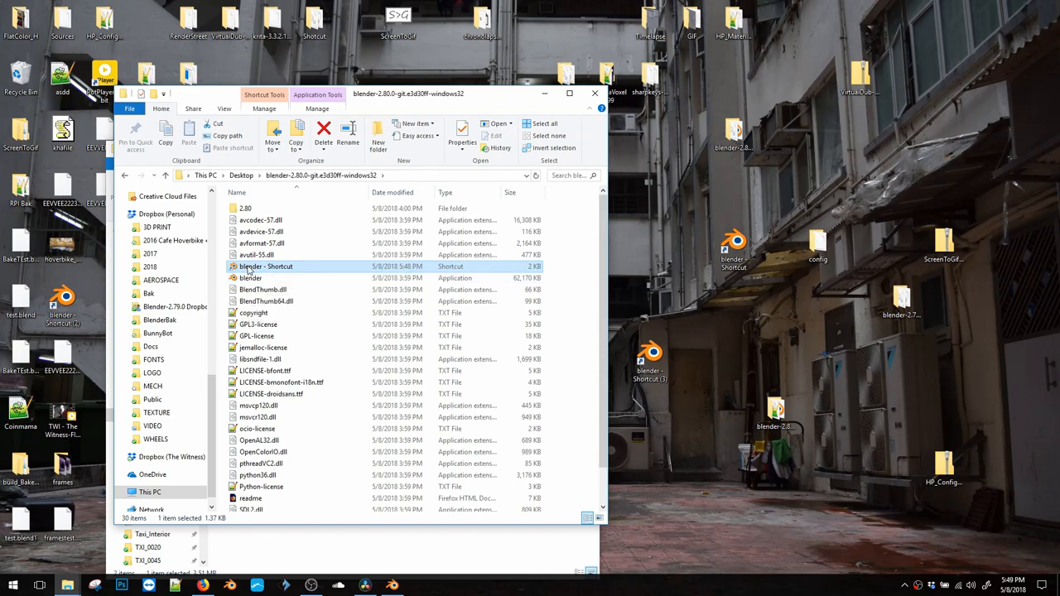
Append --enable-copy-on-write to the blender shortcut's Target in its Properties
{"action": "right_click", "coordinate": [266, 266]}
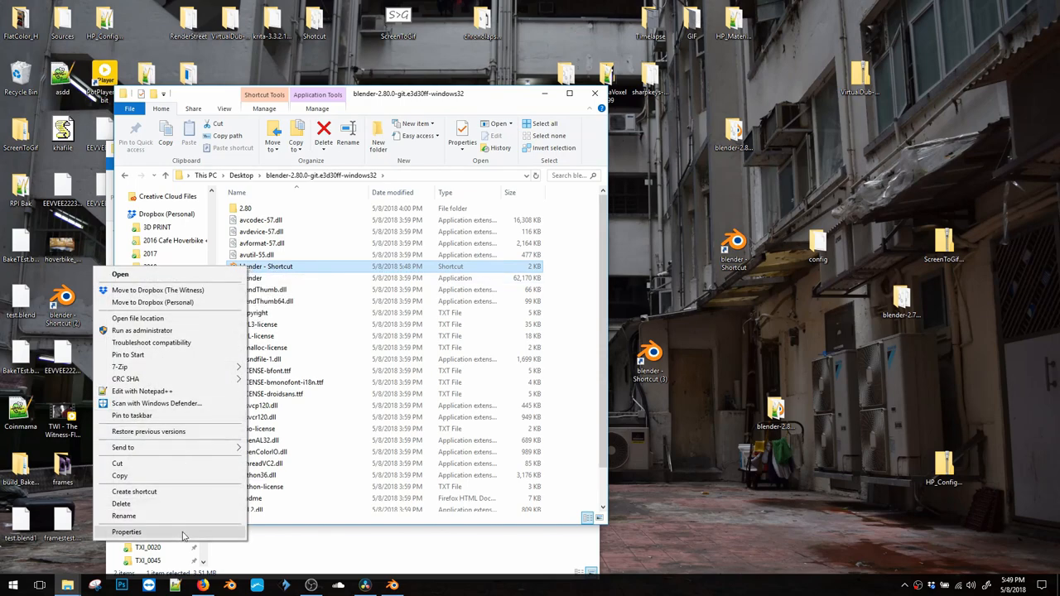
{"action": "left_click", "coordinate": [126, 532]}
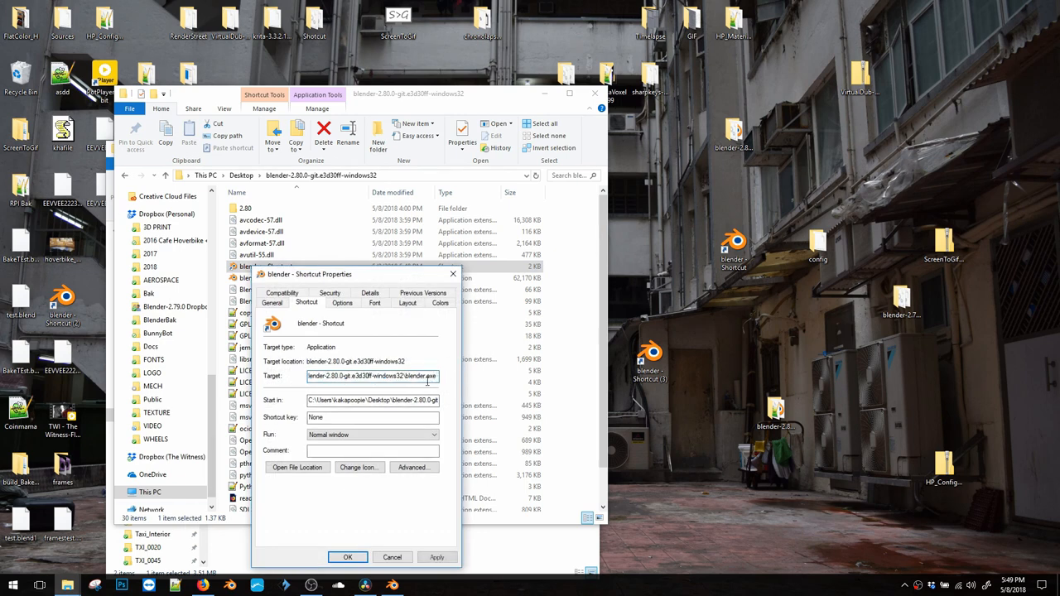
{"action": "type", "text": "--enable-copy-on-write"}
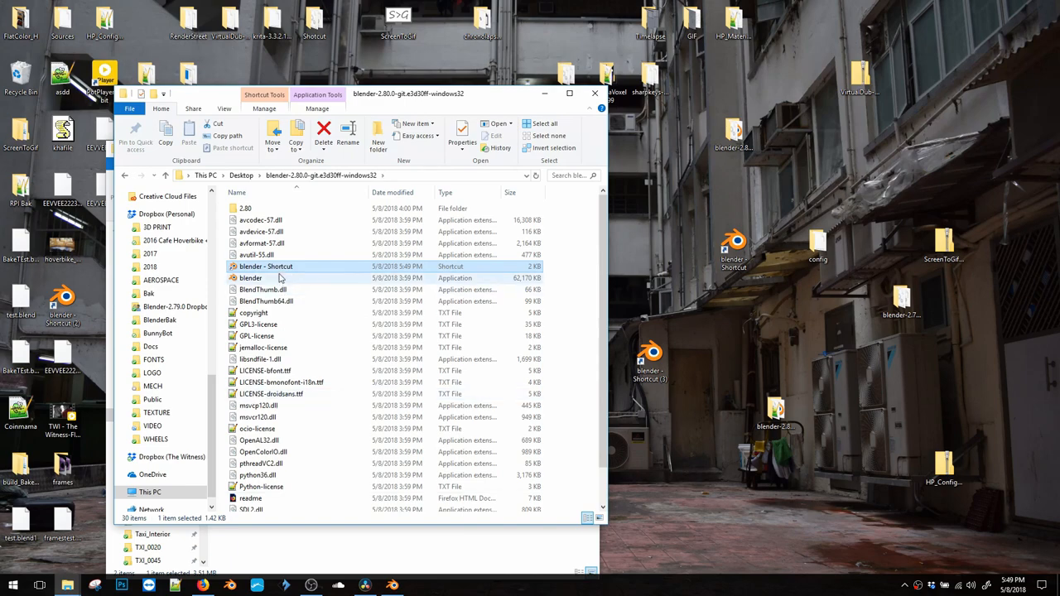
Launch Blender from the shortcut, keyframe the cube moving up-right, and scrub to check
{"action": "double_click", "coordinate": [251, 277]}
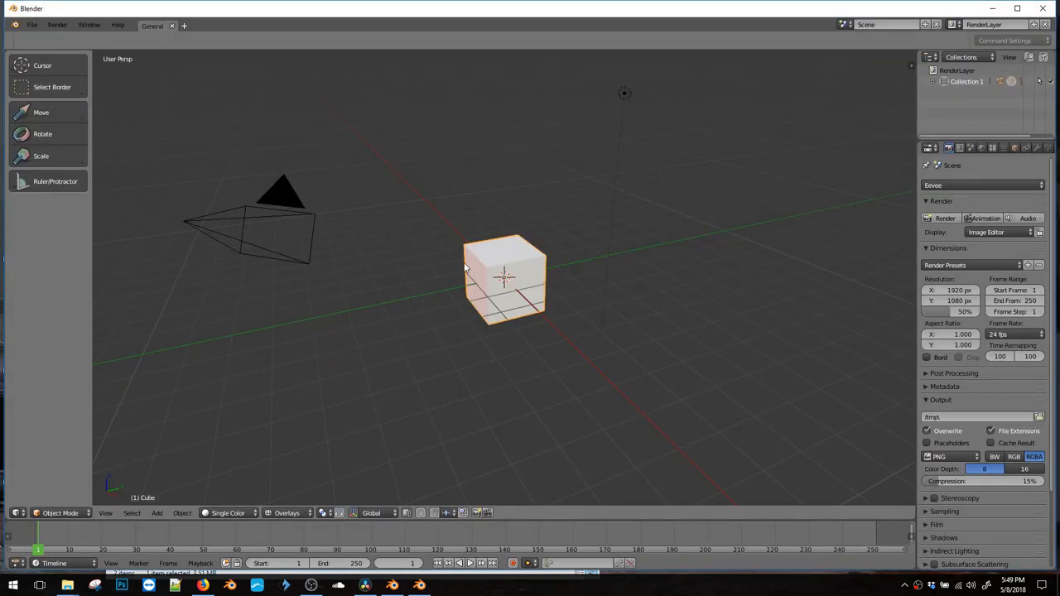
{"action": "mouse_move", "coordinate": [553, 201]}
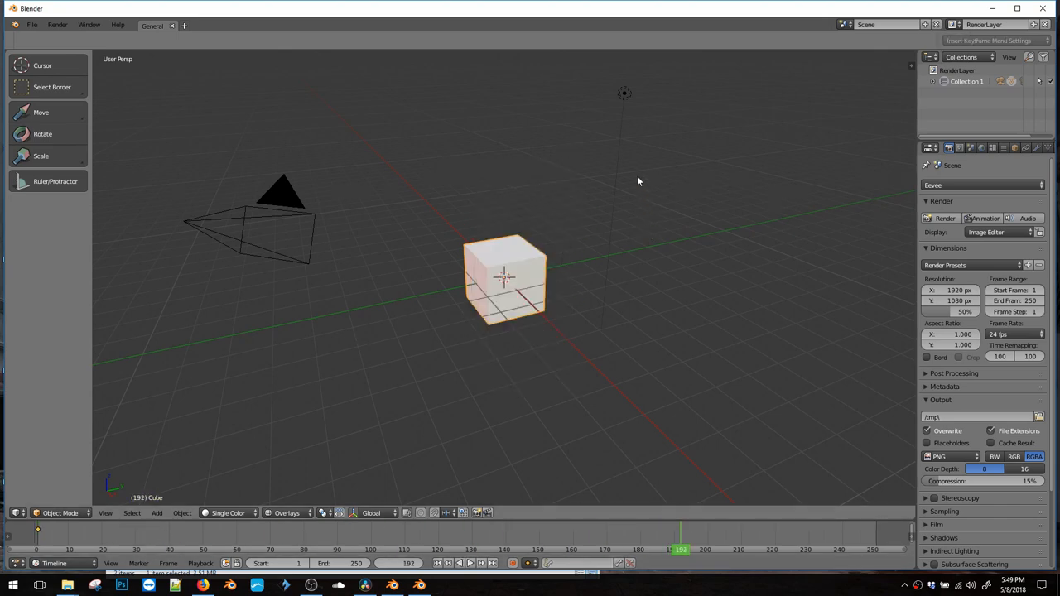
{"action": "left_click_drag", "start_coordinate": [505, 278], "coordinate": [688, 203]}
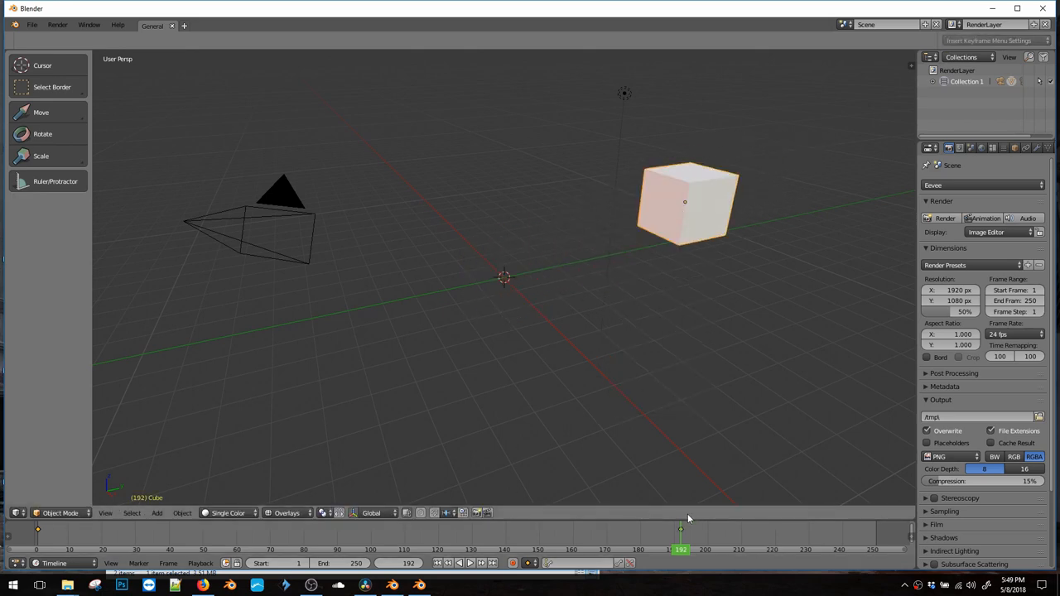
{"action": "left_click_drag", "start_coordinate": [679, 549], "coordinate": [717, 550]}
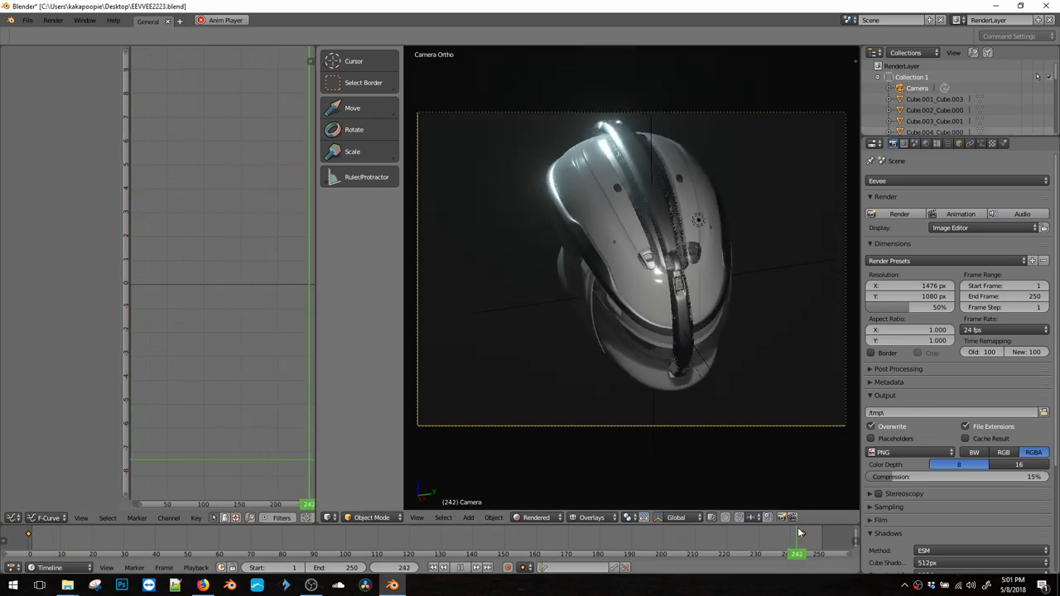
Set the helmet animation's End Frame to 244 and open the Output path folder browser
{"action": "left_click", "coordinate": [461, 567]}
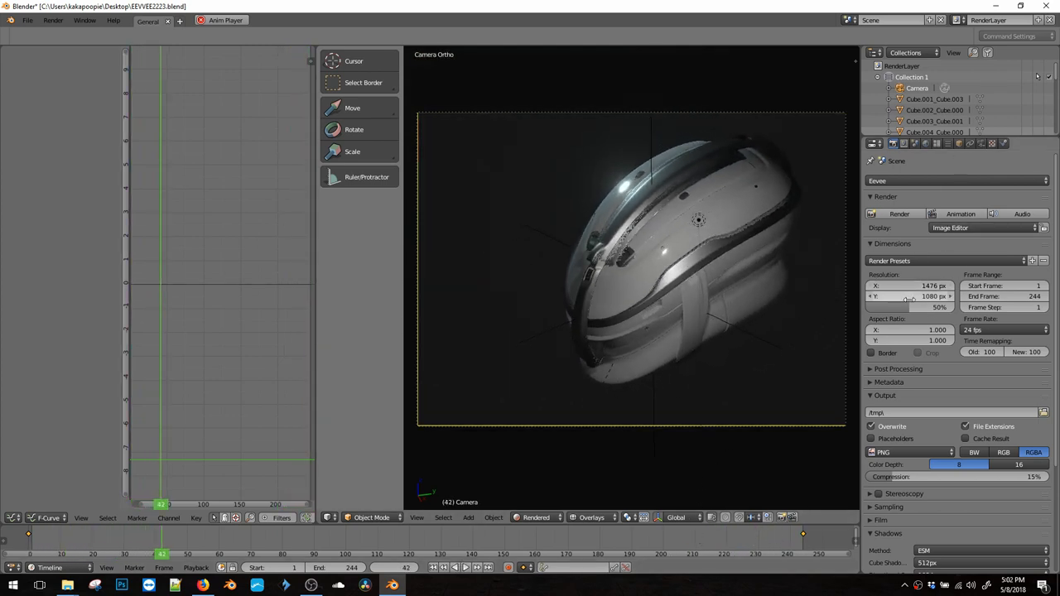
{"action": "left_click", "coordinate": [911, 308]}
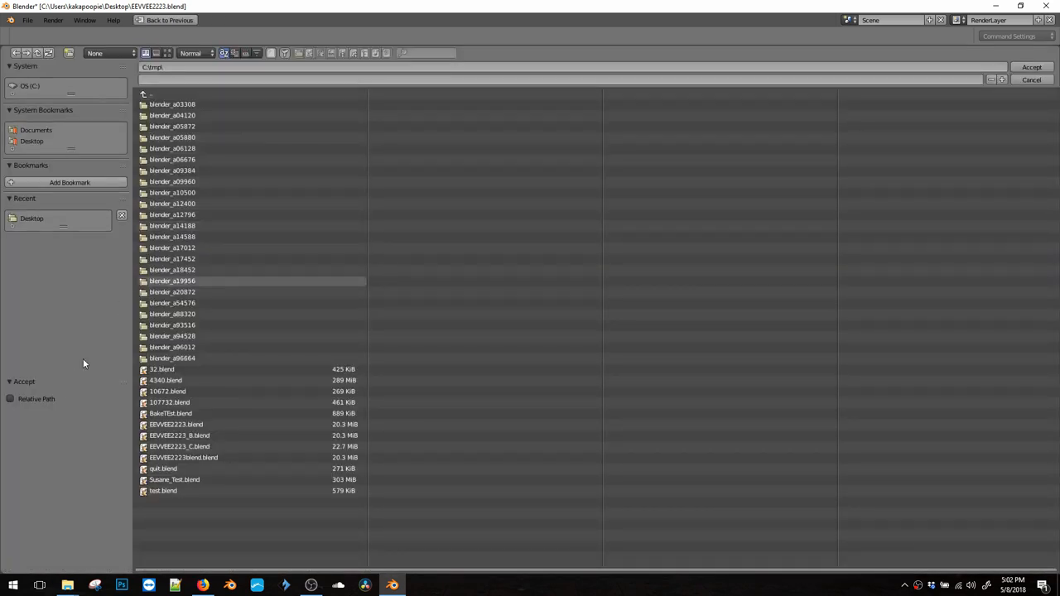
Browse to the Desktop and enter BlenderMet as the render output name
{"action": "left_click", "coordinate": [31, 218]}
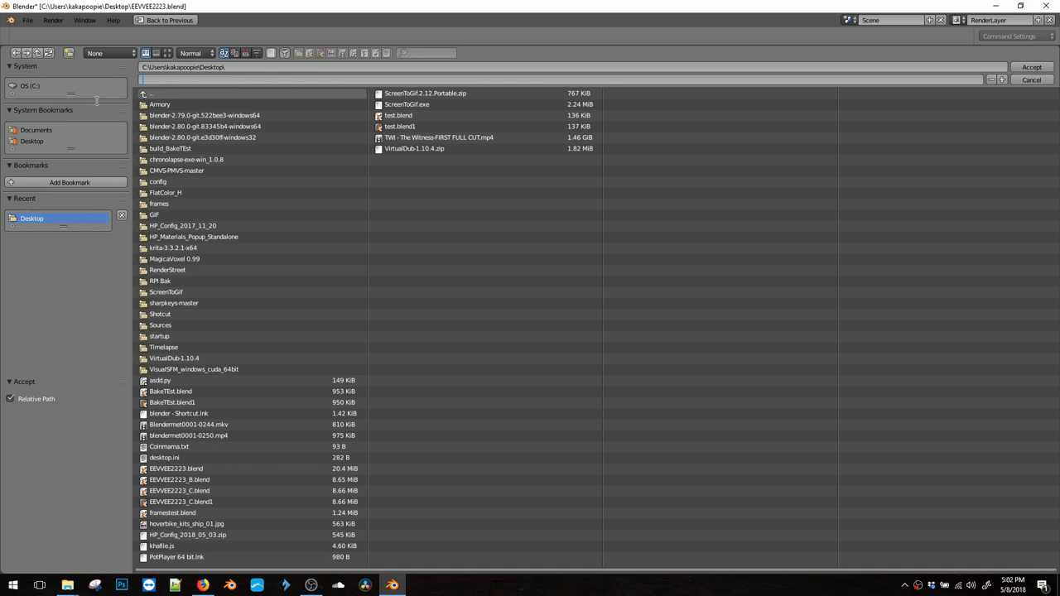
{"action": "type", "text": "BlenderMet"}
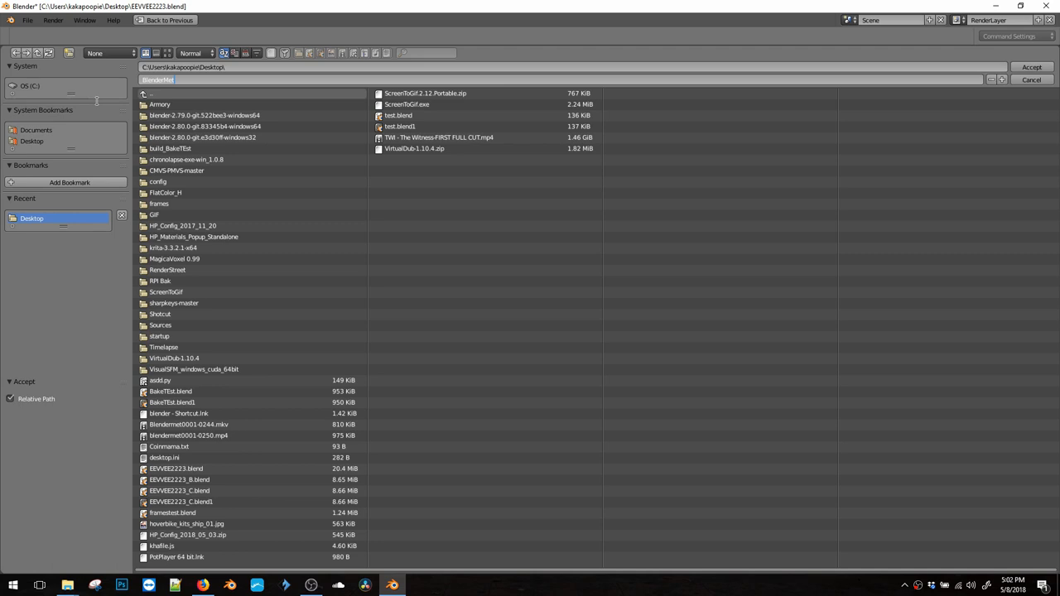
{"action": "mouse_move", "coordinate": [737, 290]}
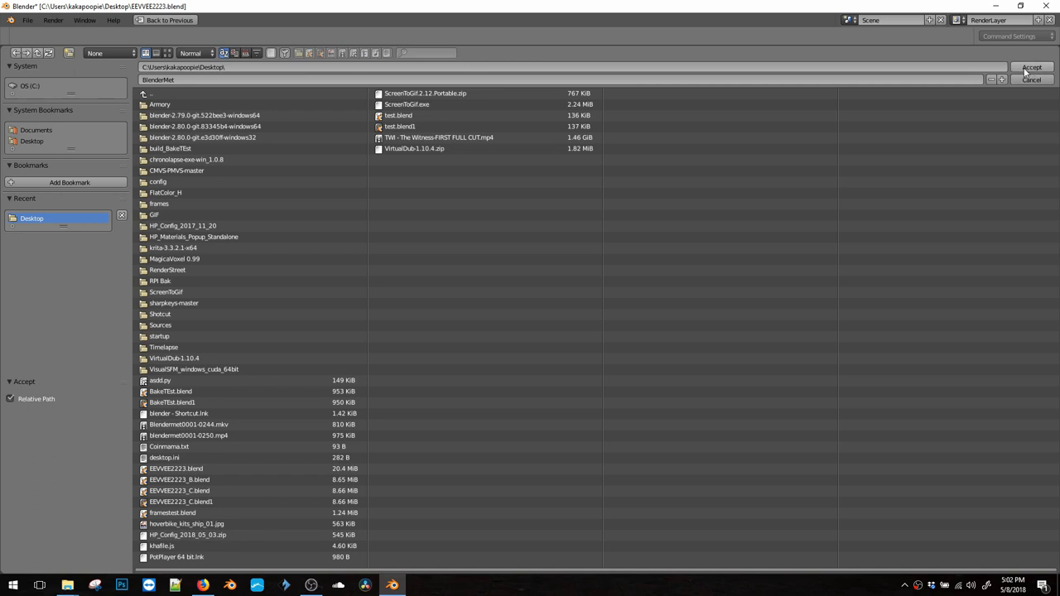
Accept the BlenderMet path, then choose FFmpeg video, RGB, and High quality encoding
{"action": "left_click", "coordinate": [1031, 68]}
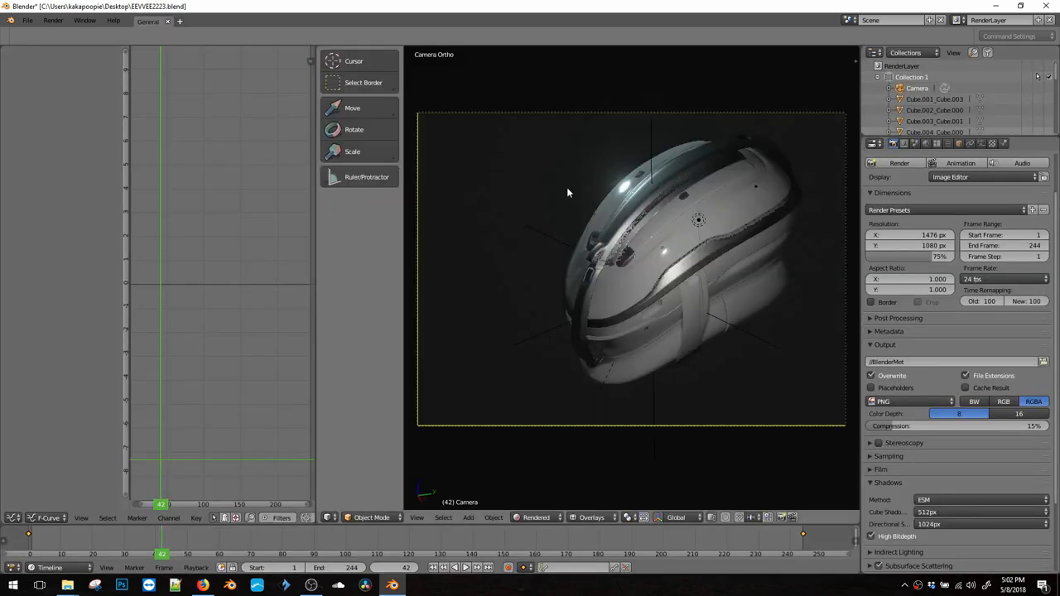
{"action": "mouse_move", "coordinate": [710, 268]}
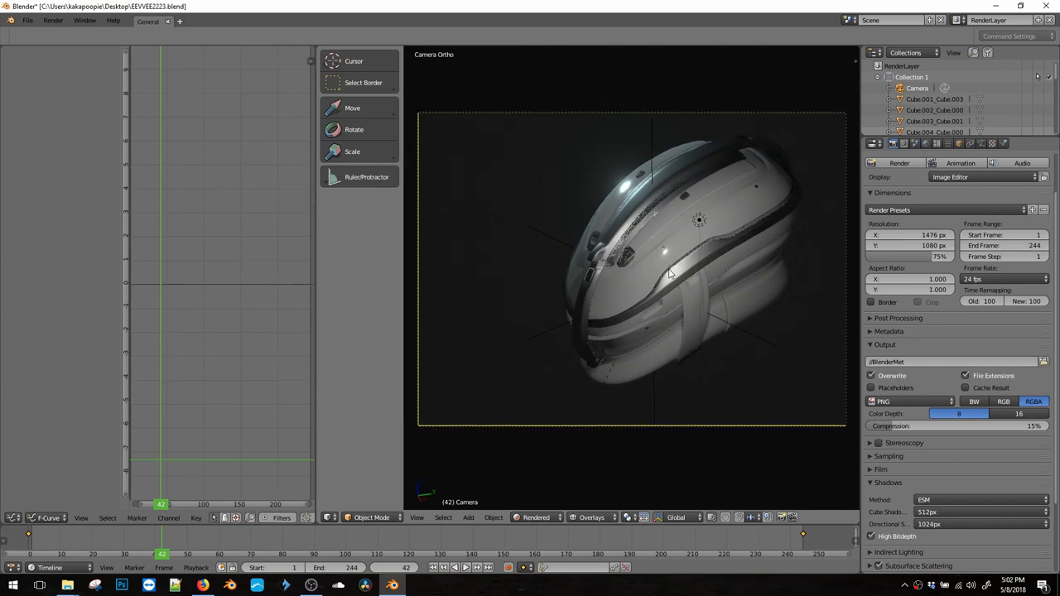
{"action": "mouse_move", "coordinate": [984, 398]}
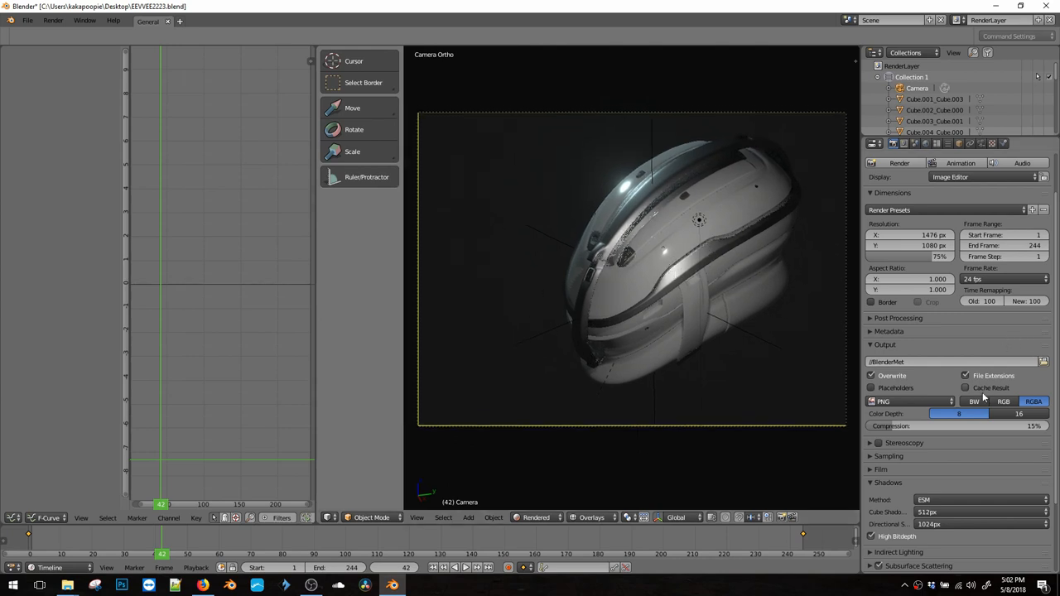
{"action": "left_click", "coordinate": [910, 402]}
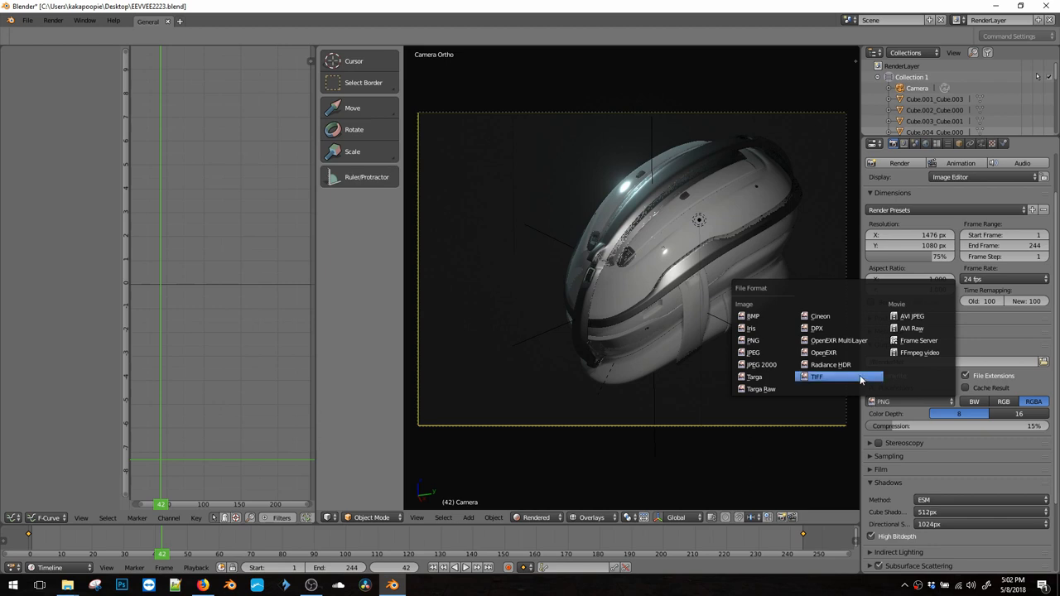
{"action": "mouse_move", "coordinate": [919, 352]}
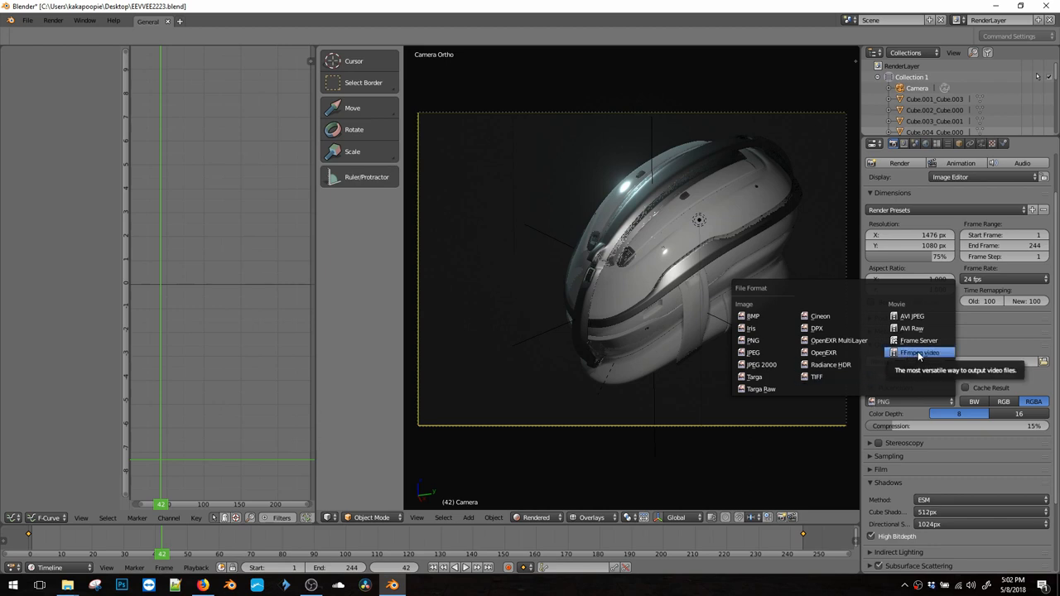
{"action": "left_click", "coordinate": [920, 352]}
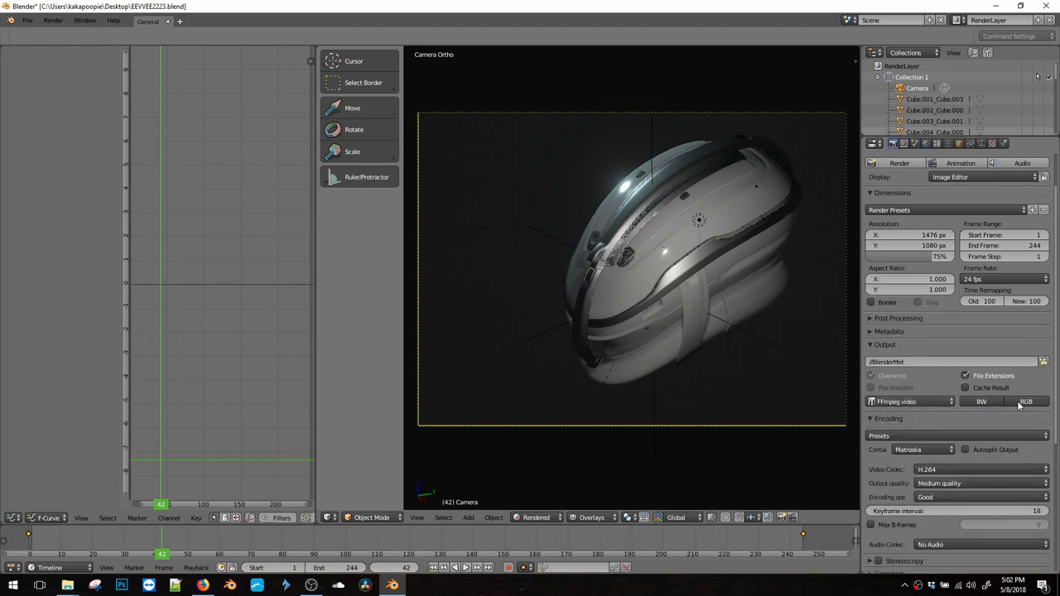
{"action": "left_click", "coordinate": [1026, 402]}
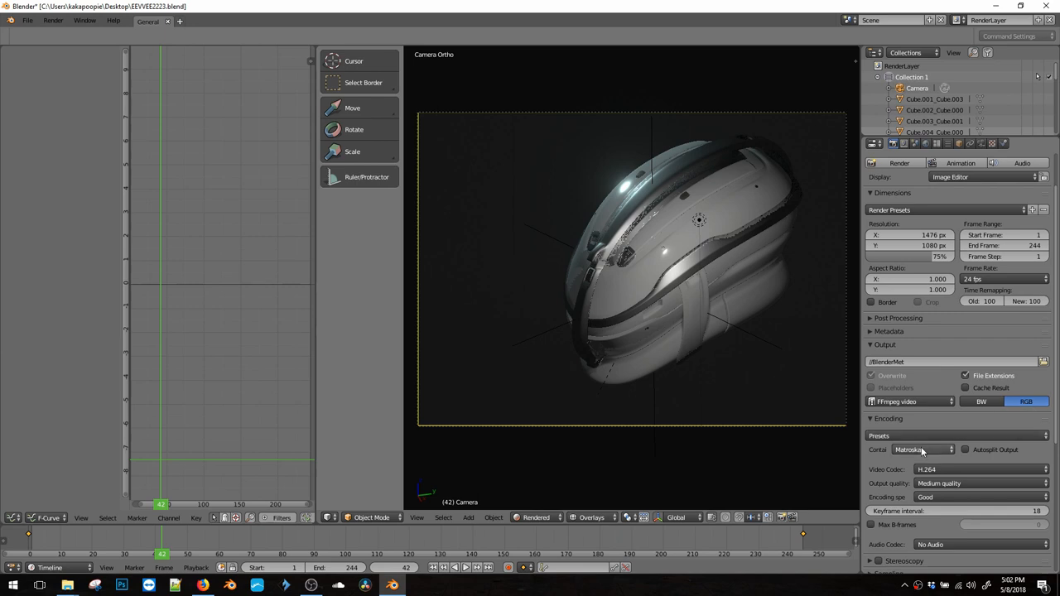
{"action": "left_click", "coordinate": [981, 483]}
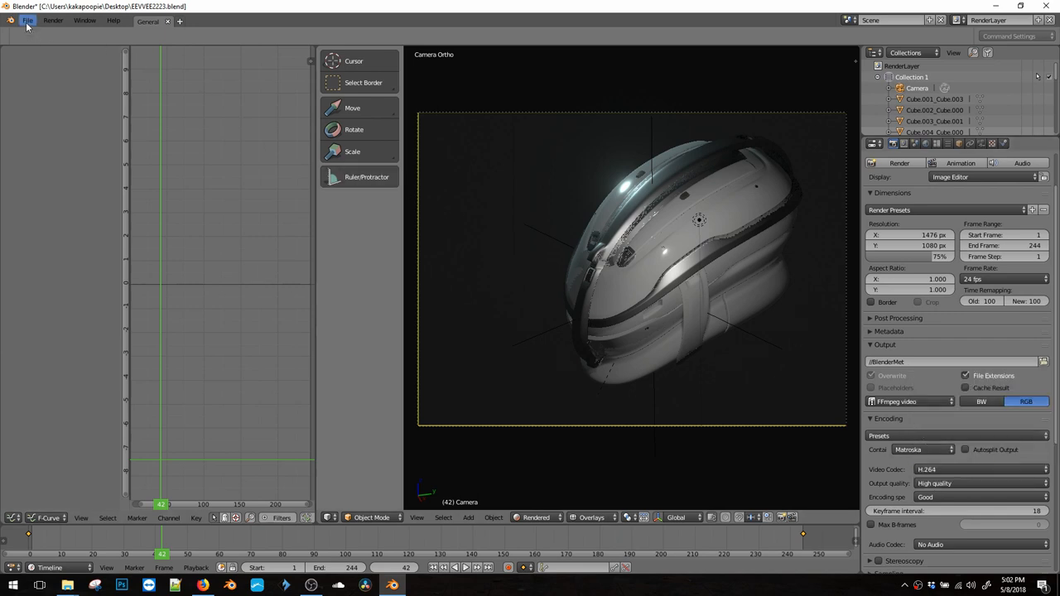
Save the scene over EEVEE2223_C.blend on the Desktop and close the Explorer window
{"action": "left_click", "coordinate": [28, 20]}
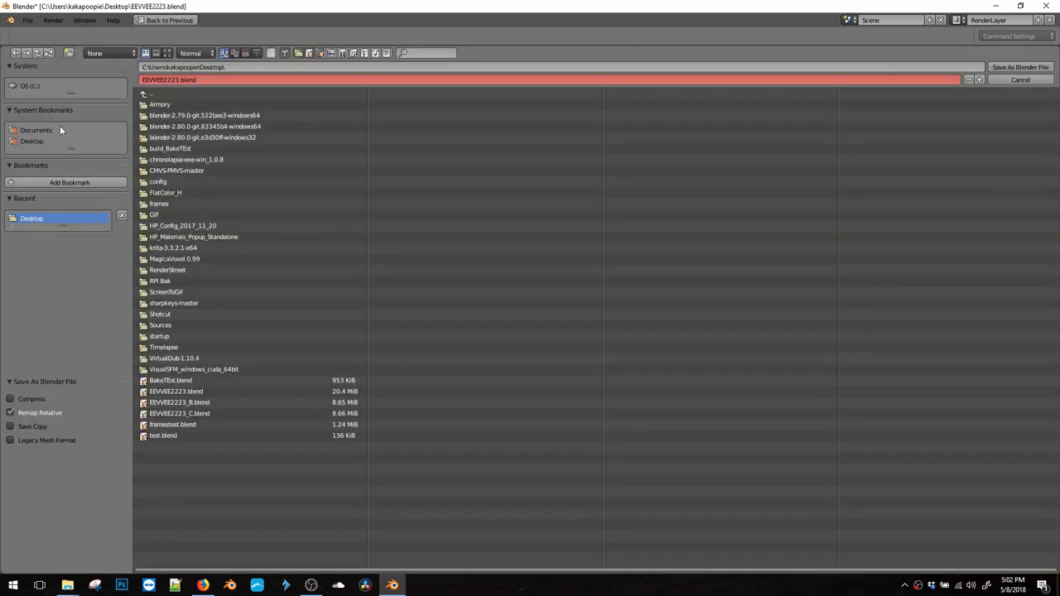
{"action": "left_click", "coordinate": [179, 413]}
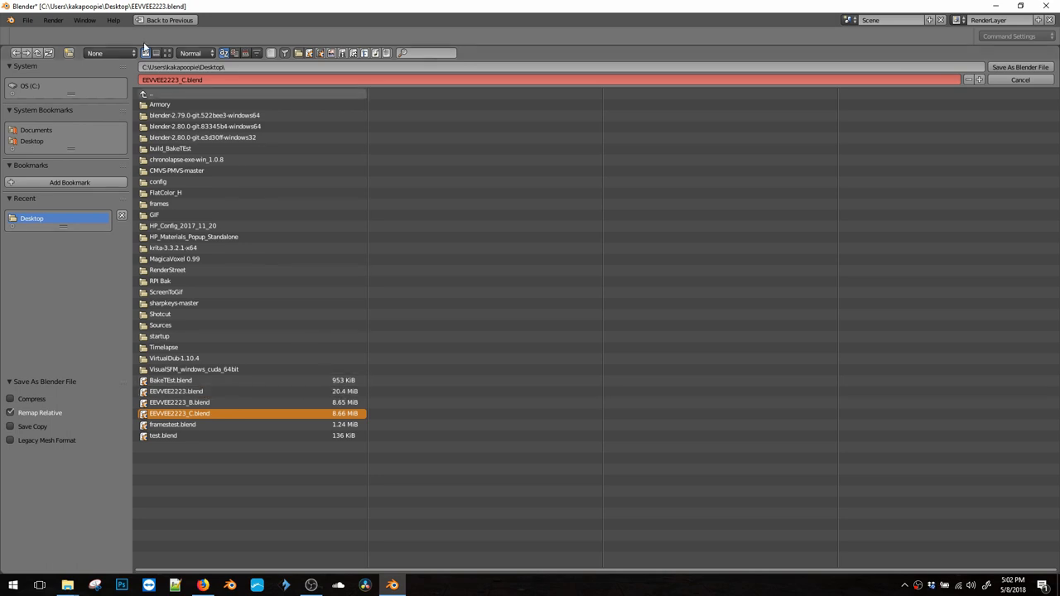
{"action": "mouse_move", "coordinate": [339, 382]}
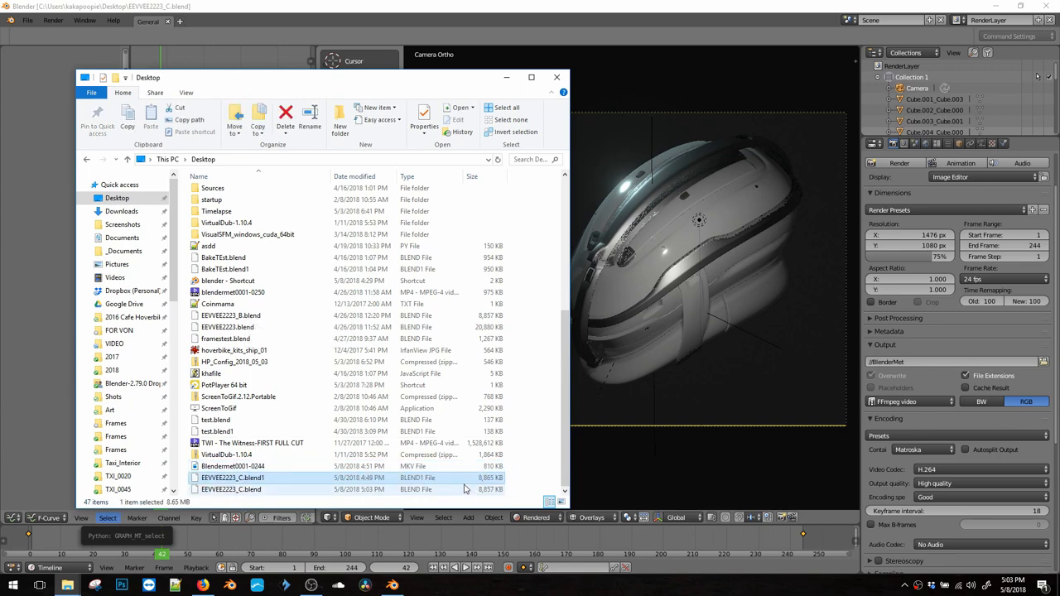
{"action": "left_click", "coordinate": [557, 77]}
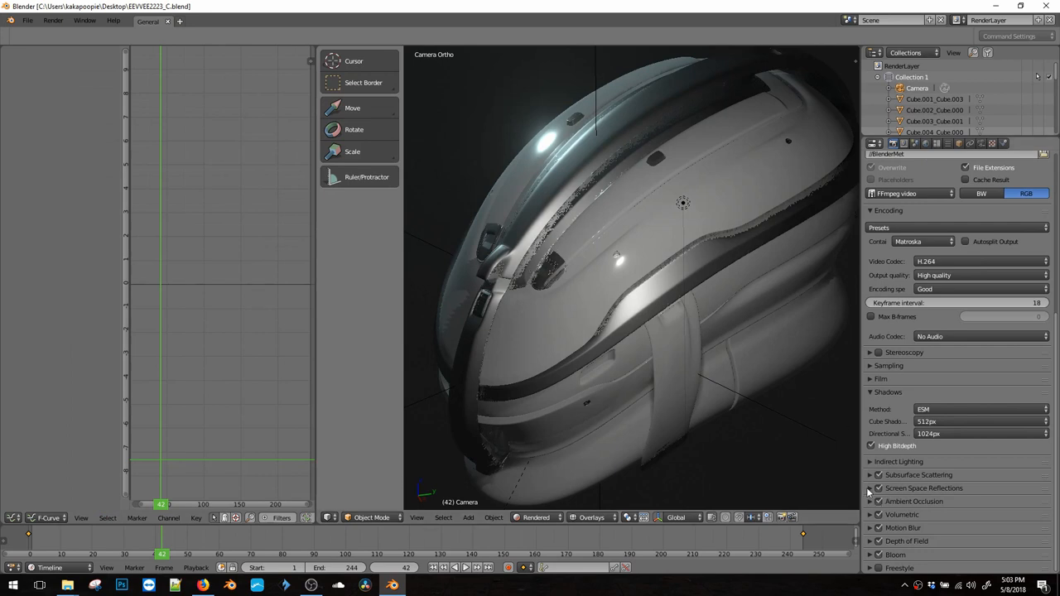
Expand Screen Space Reflections and set Trace Quality 1.0, Max Roughness 0.401, Half Res off
{"action": "left_click", "coordinate": [879, 402]}
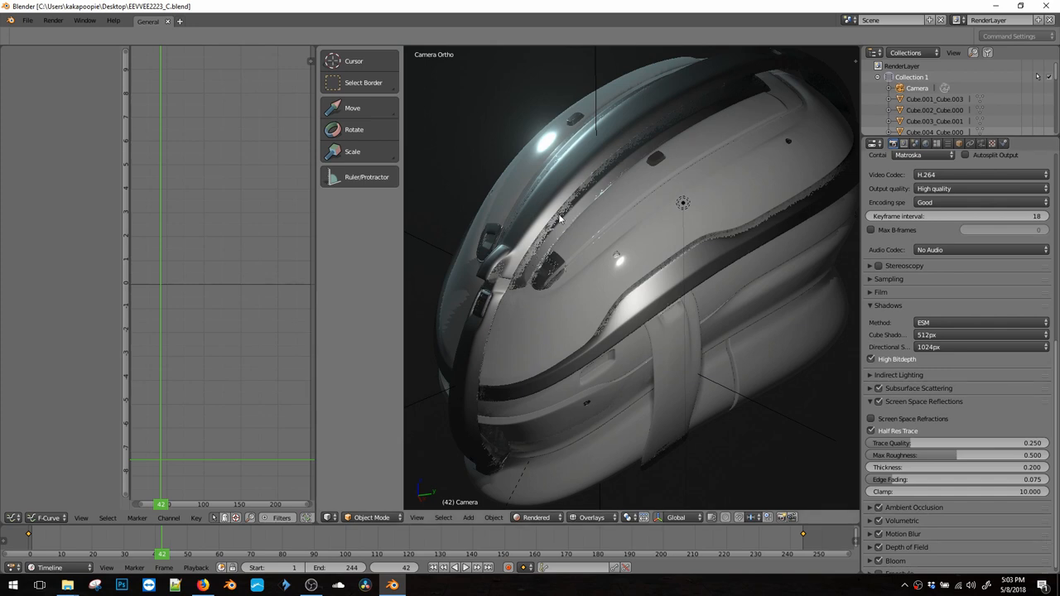
{"action": "left_click", "coordinate": [871, 431]}
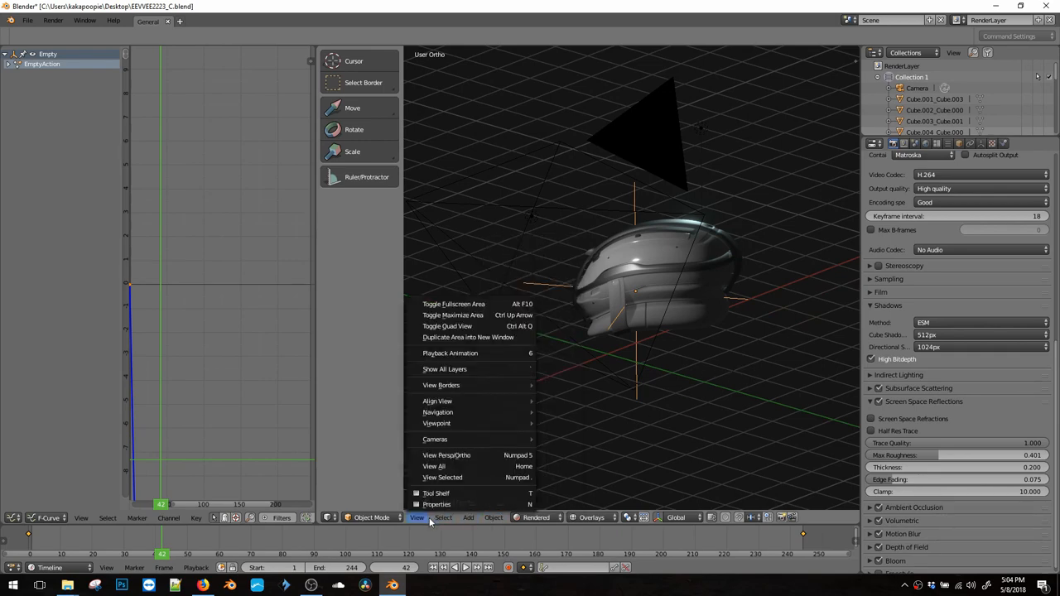
Show the viewport sidebar and change the Empty's Z rotation from -62° to 62°
{"action": "left_click", "coordinate": [468, 518]}
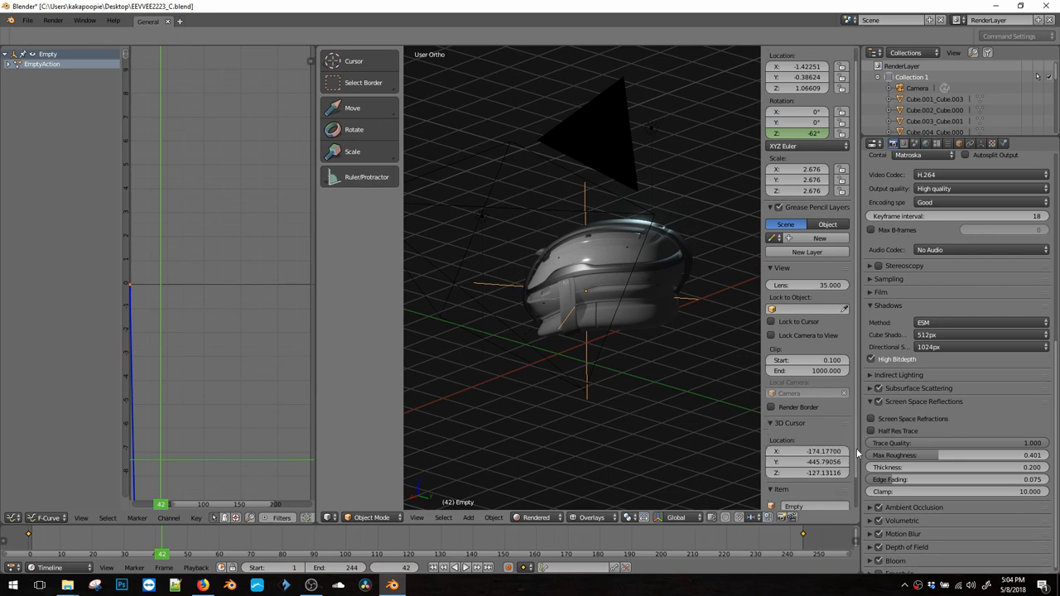
{"action": "scroll", "scroll_direction": "down", "scroll_amount": 3}
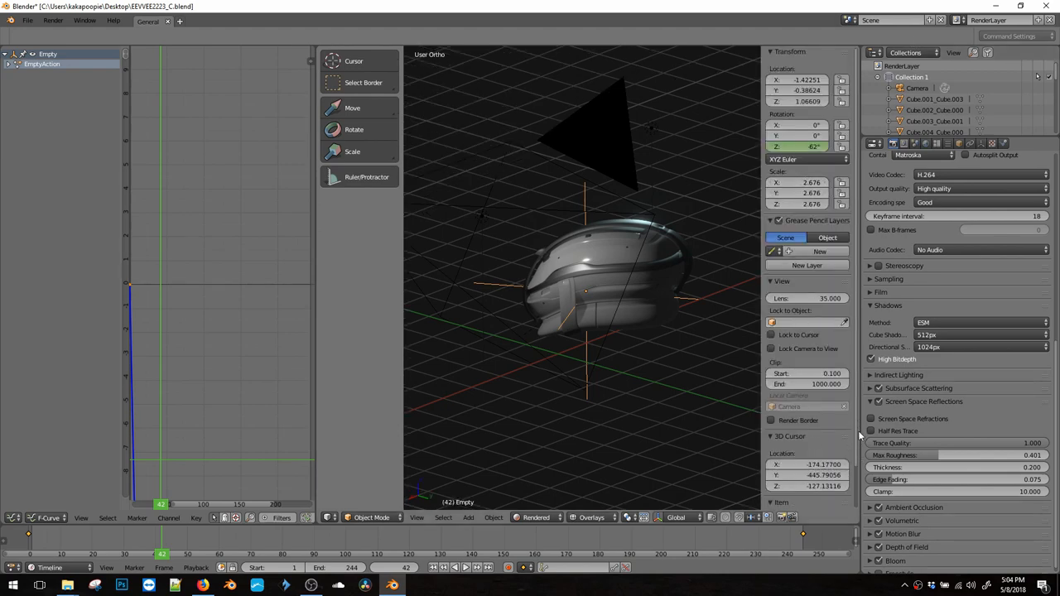
{"action": "scroll", "scroll_direction": "down", "scroll_amount": 3}
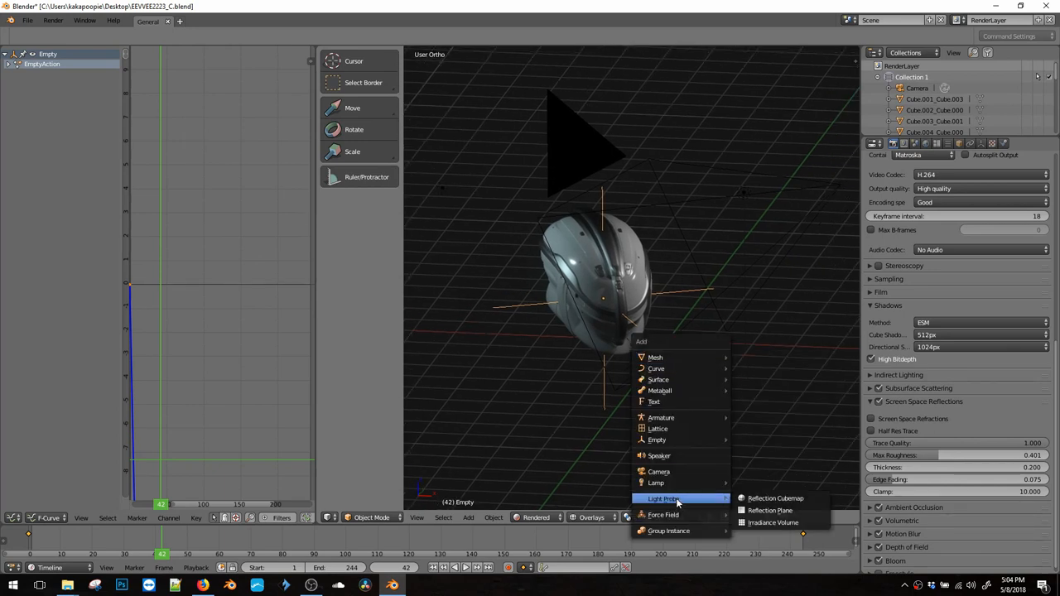
{"action": "mouse_move", "coordinate": [774, 498]}
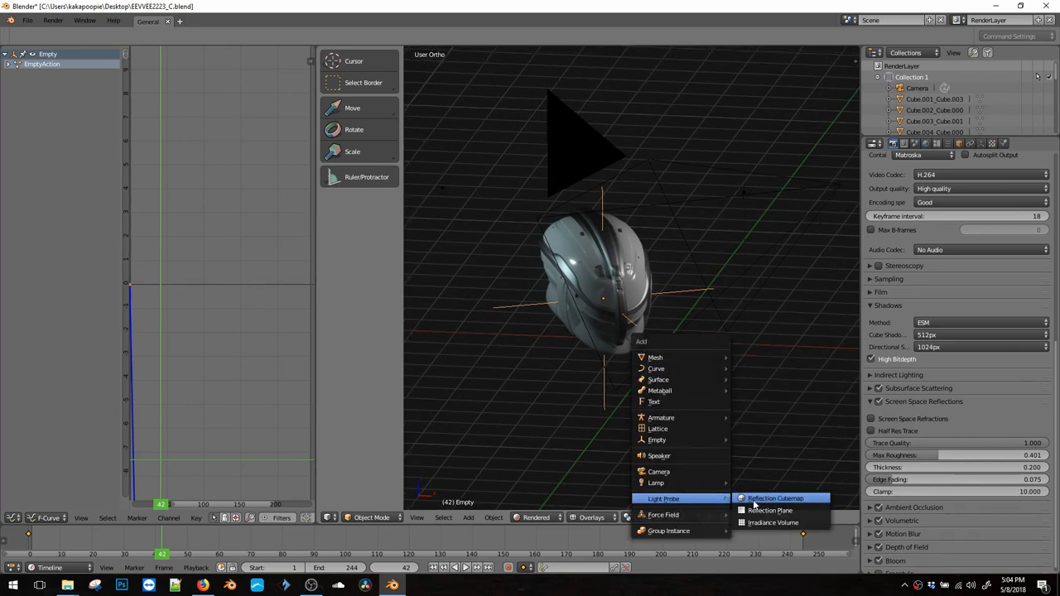
Add a reflection cubemap and an irradiance volume probe enlarged to enclose the helmet
{"action": "left_click", "coordinate": [776, 497]}
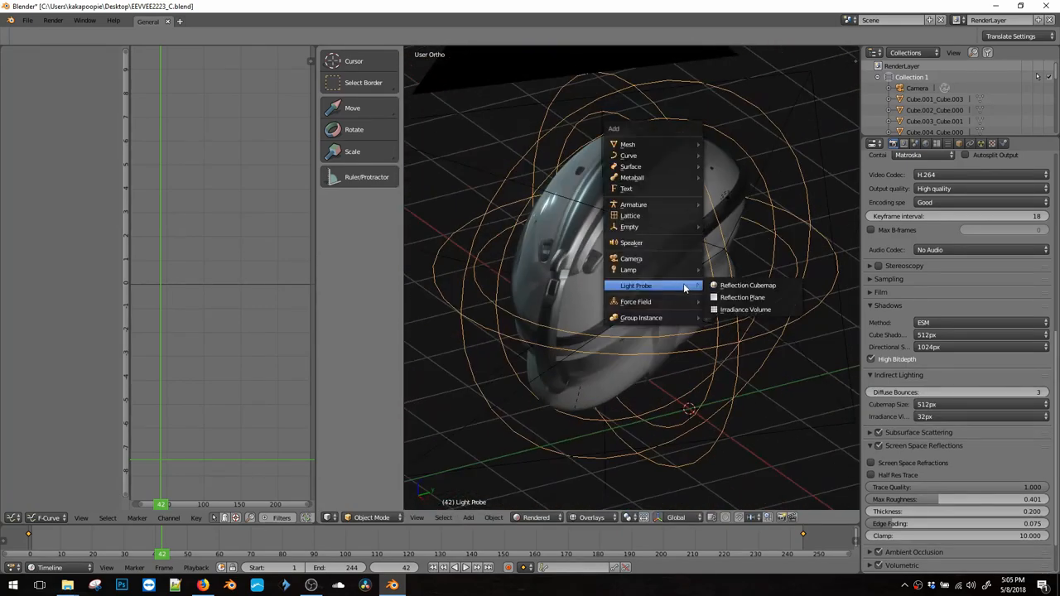
{"action": "left_click", "coordinate": [745, 309]}
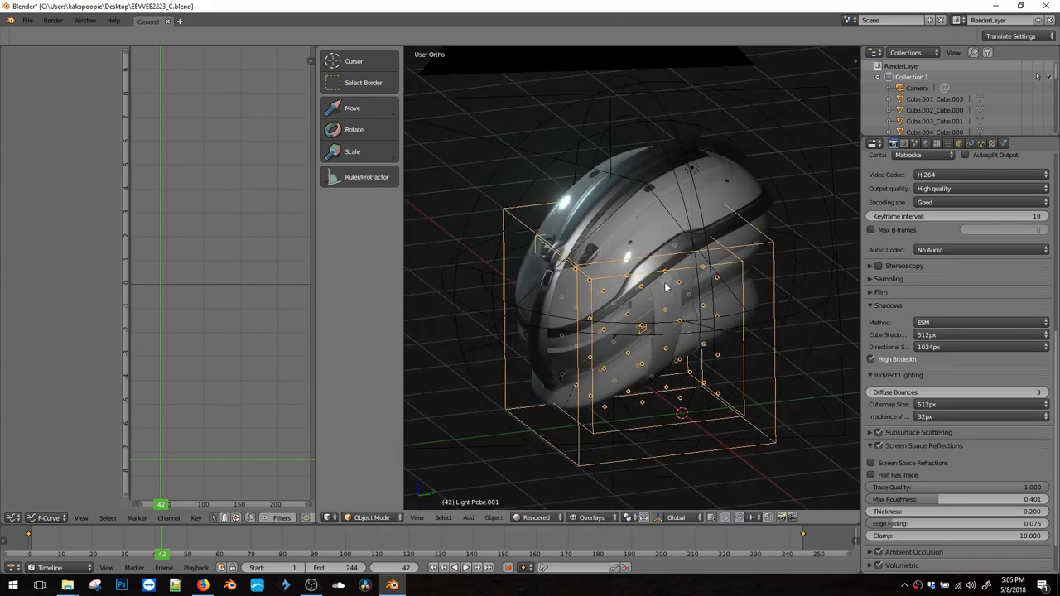
{"action": "left_click_drag", "start_coordinate": [663, 286], "coordinate": [787, 334]}
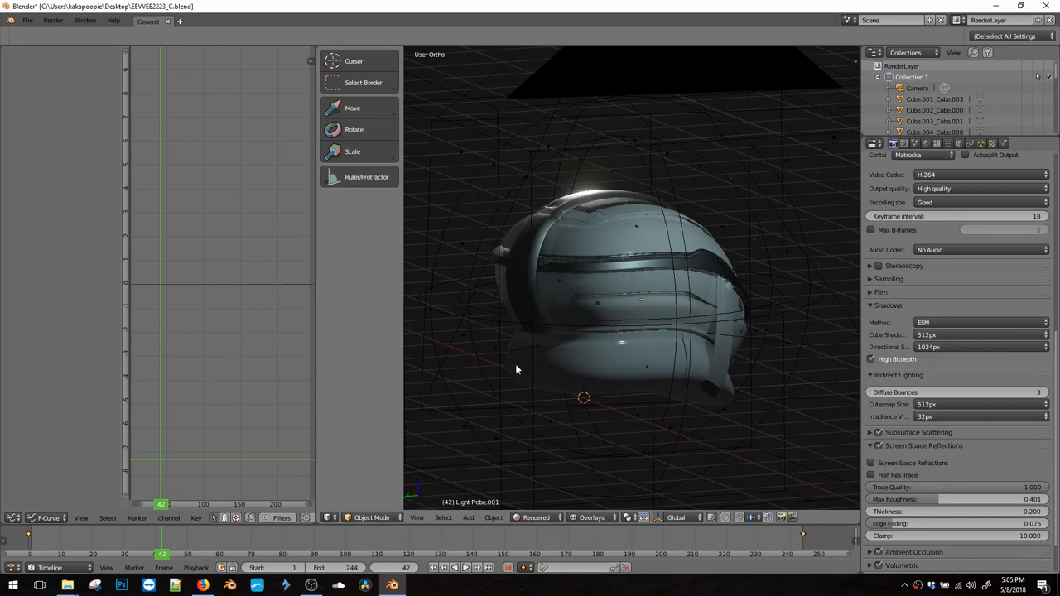
{"action": "left_click_drag", "start_coordinate": [516, 370], "coordinate": [649, 304]}
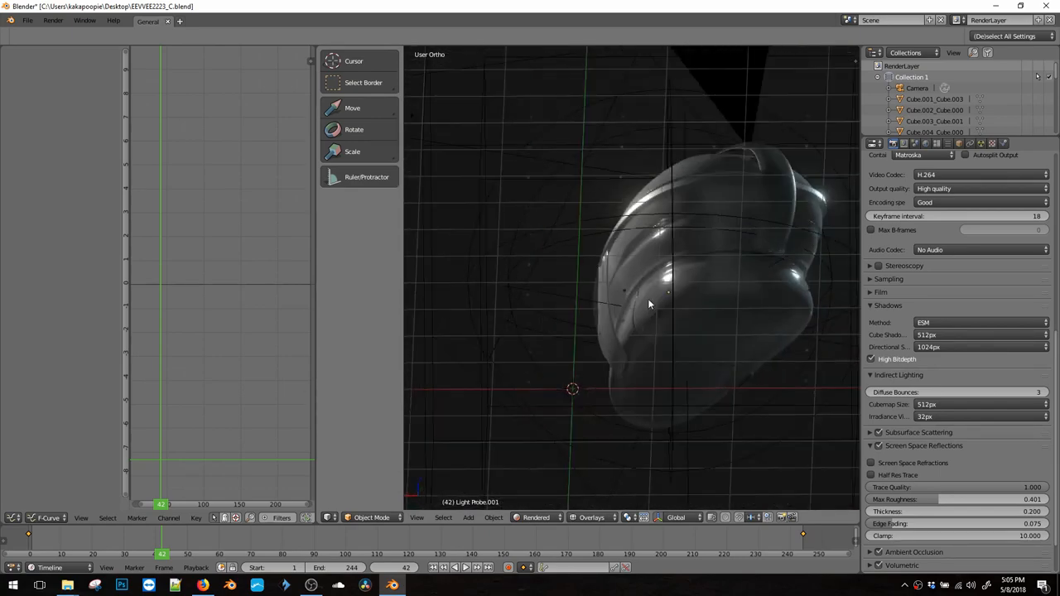
{"action": "left_click_drag", "start_coordinate": [650, 305], "coordinate": [658, 323]}
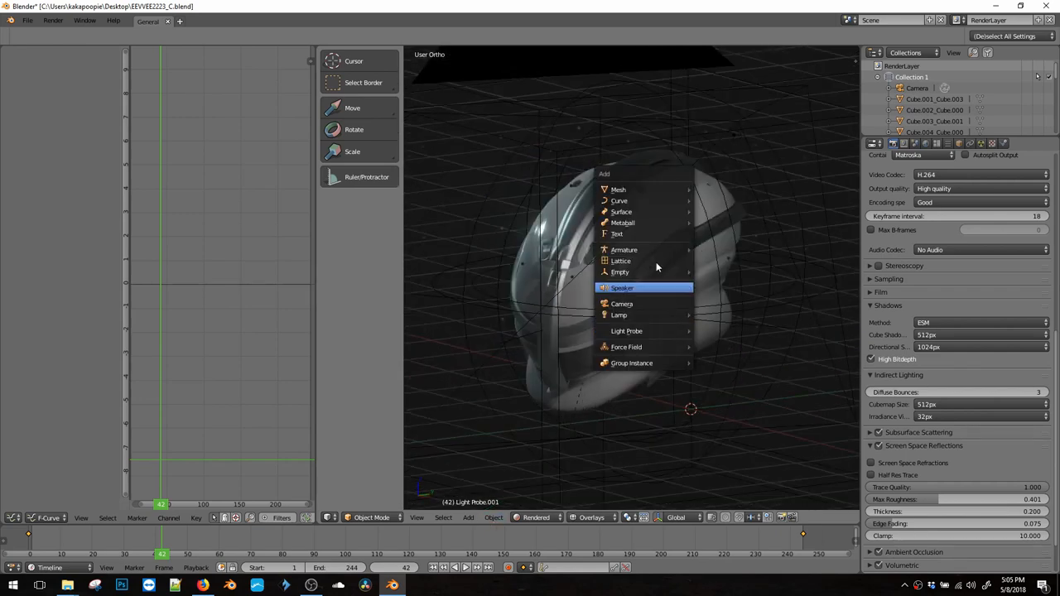
Add a plane and scale it up beneath the helmet as the floor
{"action": "left_click", "coordinate": [618, 188]}
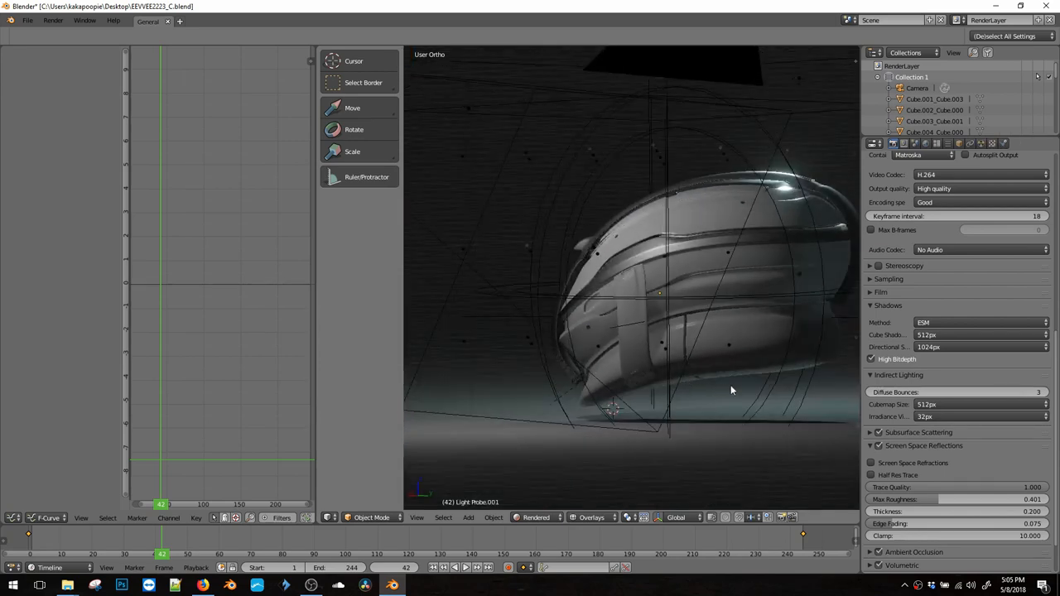
{"action": "left_click_drag", "start_coordinate": [731, 390], "coordinate": [670, 400]}
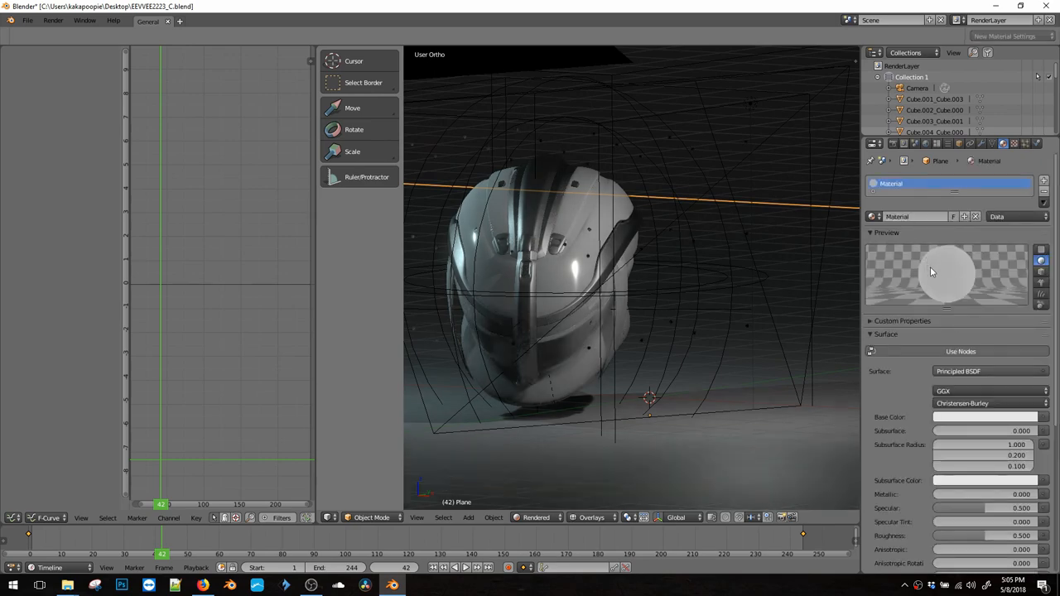
Make the floor material's base colour pink and bring up the World settings
{"action": "left_click", "coordinate": [985, 417]}
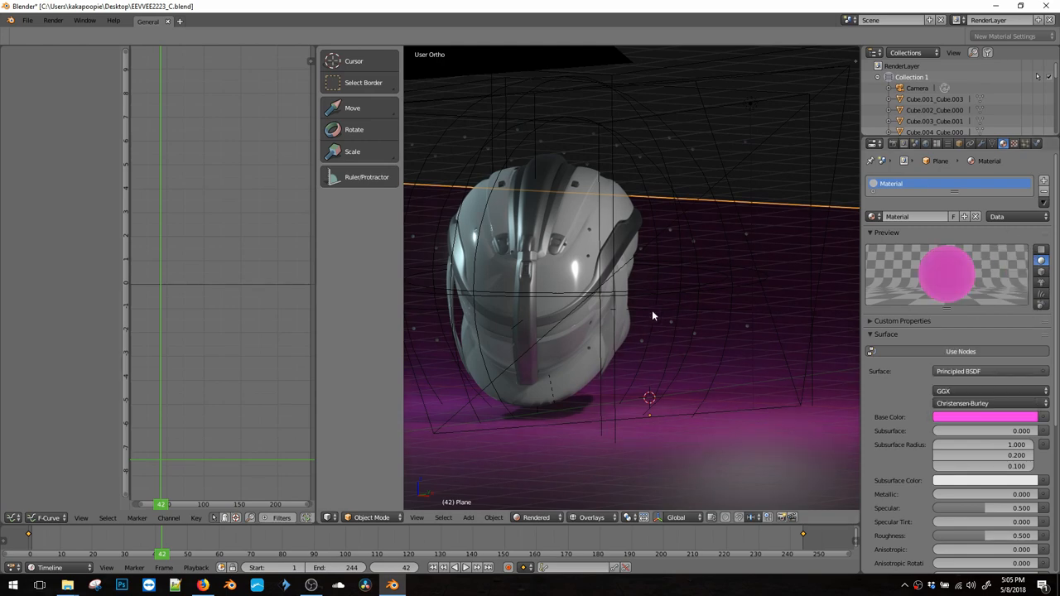
{"action": "left_click_drag", "start_coordinate": [654, 315], "coordinate": [718, 298]}
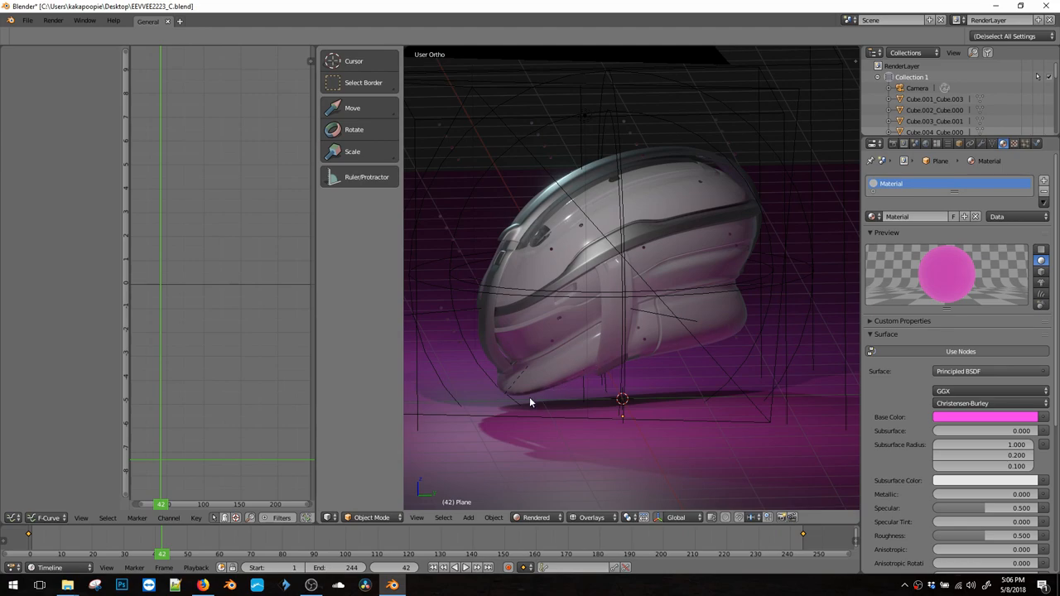
{"action": "mouse_move", "coordinate": [661, 267]}
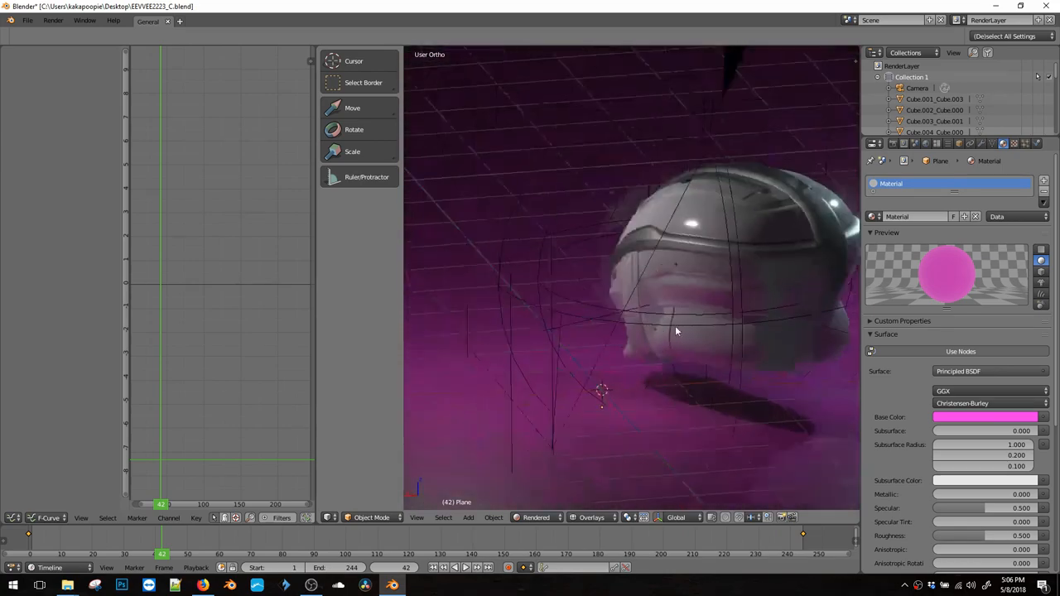
{"action": "left_click_drag", "start_coordinate": [675, 331], "coordinate": [655, 321]}
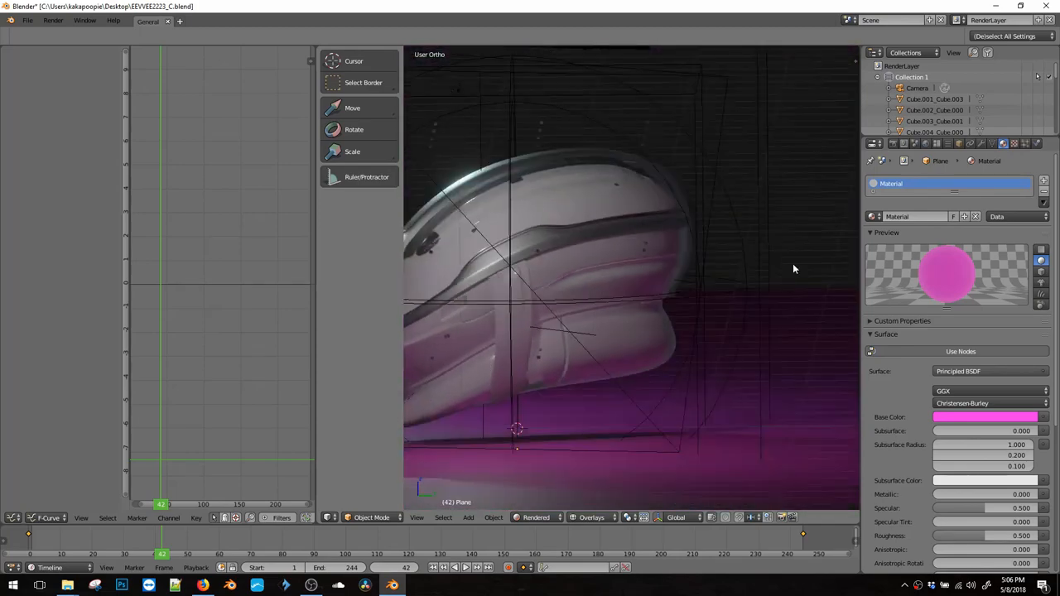
{"action": "left_click", "coordinate": [680, 253]}
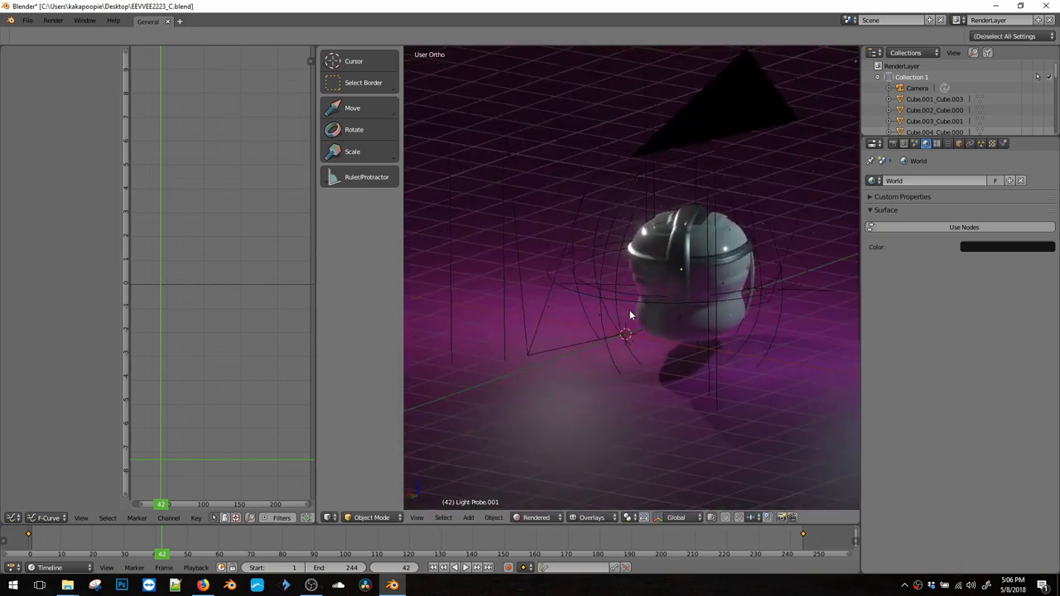
Orbit around the helmet to check the vertically squashed irradiance volume
{"action": "left_click_drag", "start_coordinate": [630, 315], "coordinate": [685, 270]}
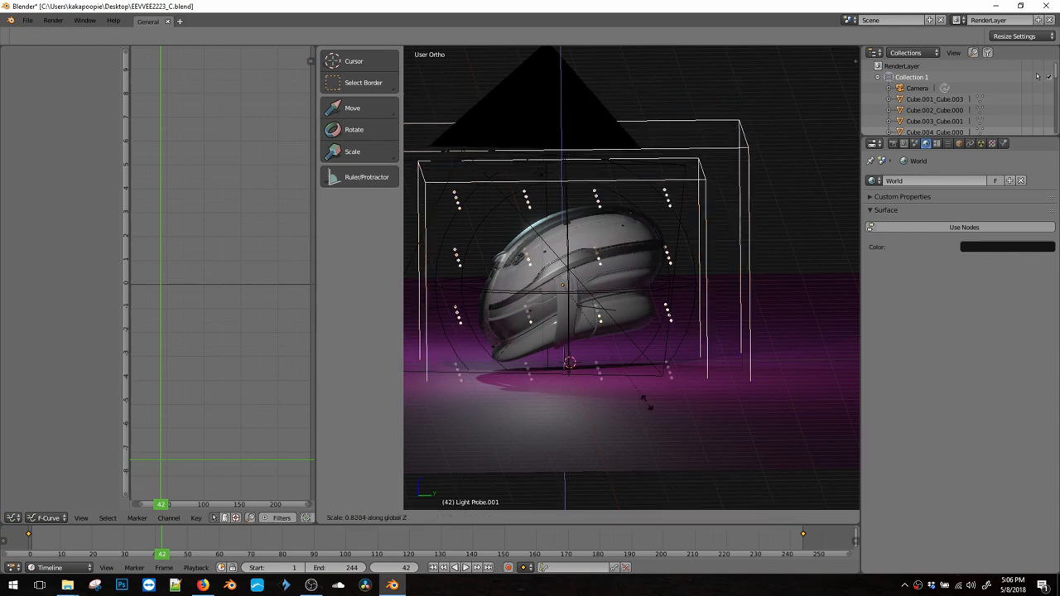
{"action": "mouse_move", "coordinate": [639, 389]}
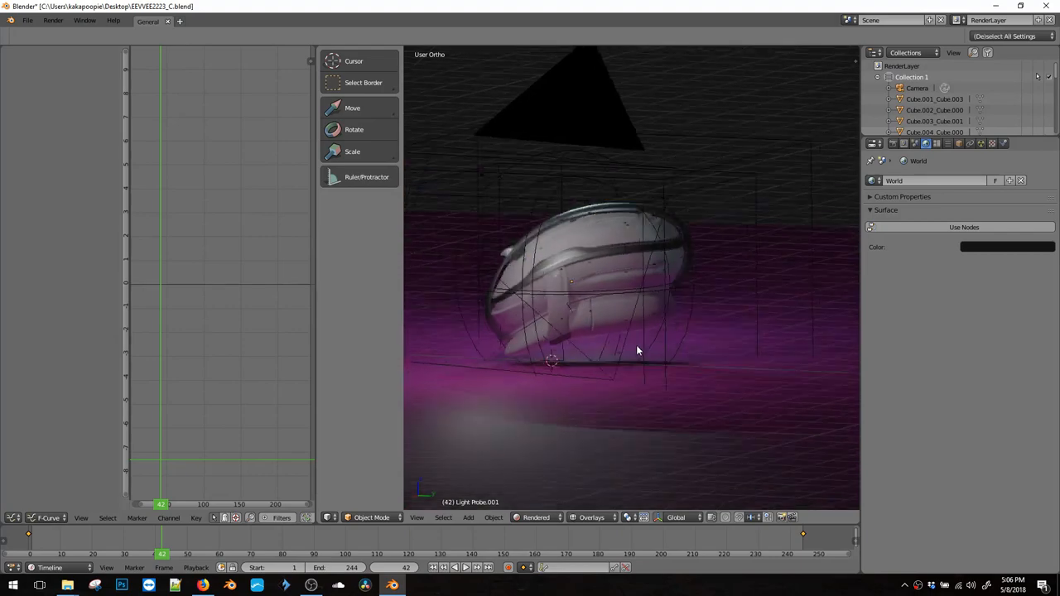
{"action": "left_click_drag", "start_coordinate": [637, 351], "coordinate": [555, 345]}
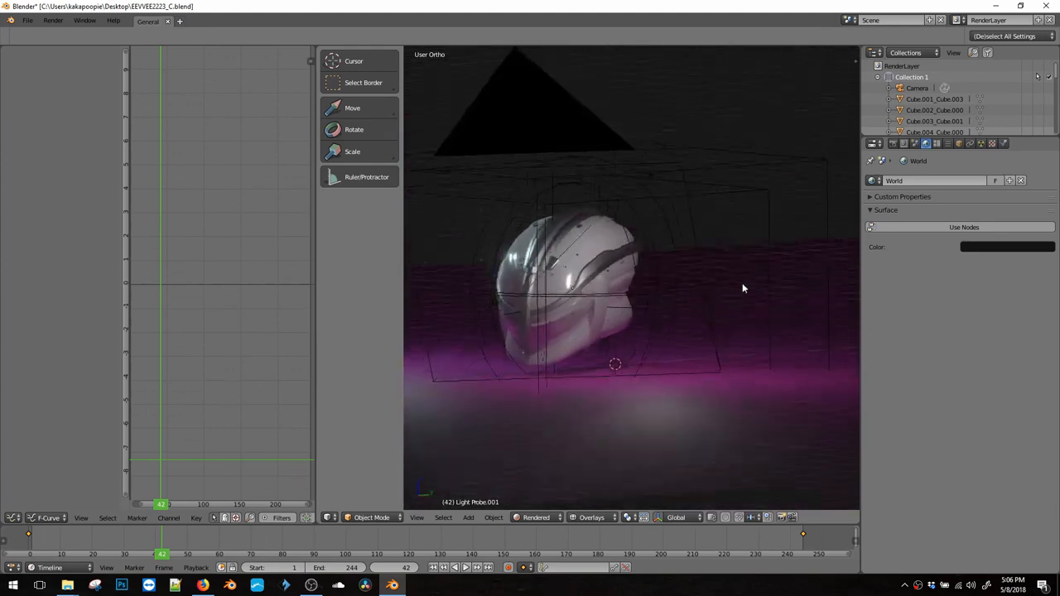
Select the helmet's outer shell Cube.001_Cube.003 and zoom in on it
{"action": "left_click_drag", "start_coordinate": [743, 287], "coordinate": [651, 284]}
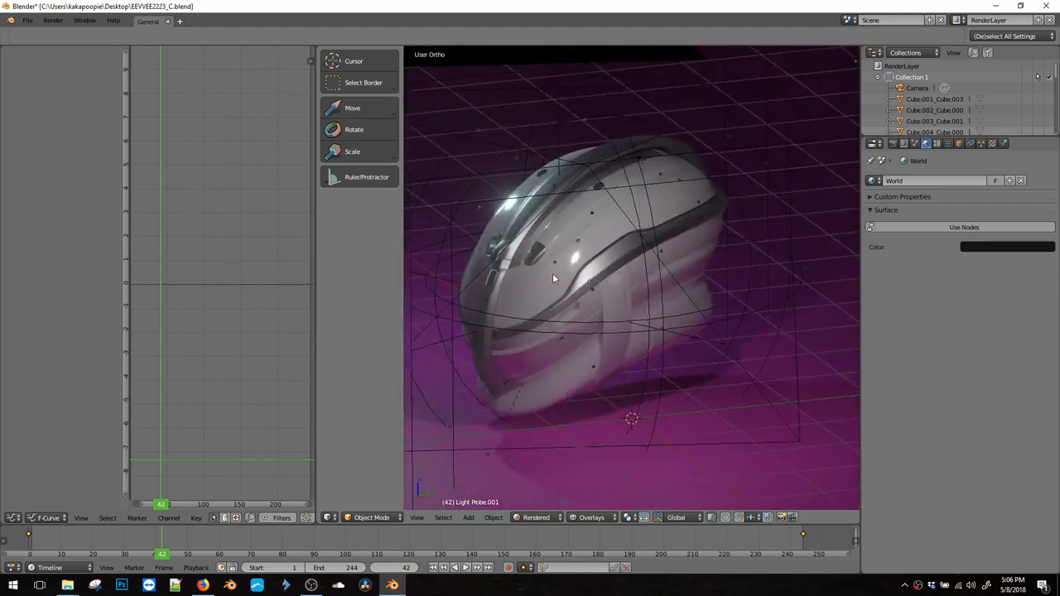
{"action": "left_click", "coordinate": [675, 202]}
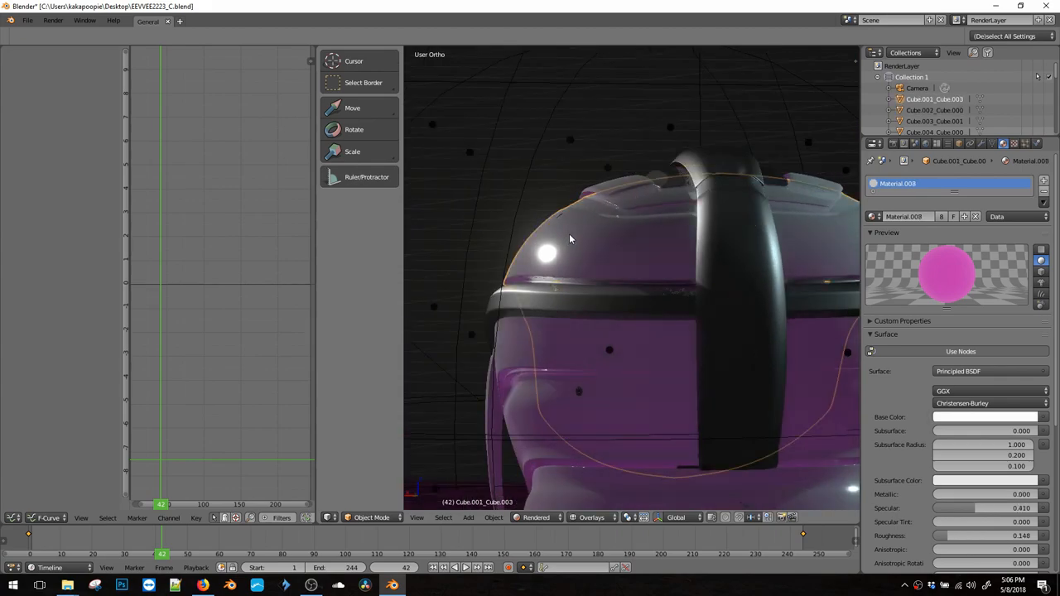
{"action": "left_click_drag", "start_coordinate": [570, 239], "coordinate": [549, 354]}
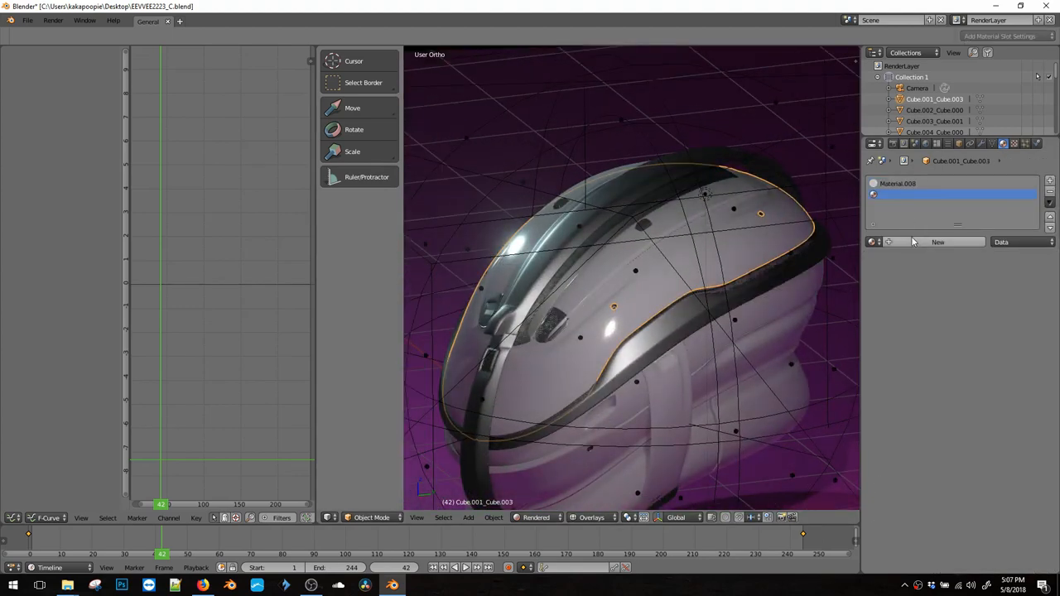
Give the shell a new SSS material, remove Material.008, and set a lavender subsurface colour
{"action": "left_click", "coordinate": [937, 242]}
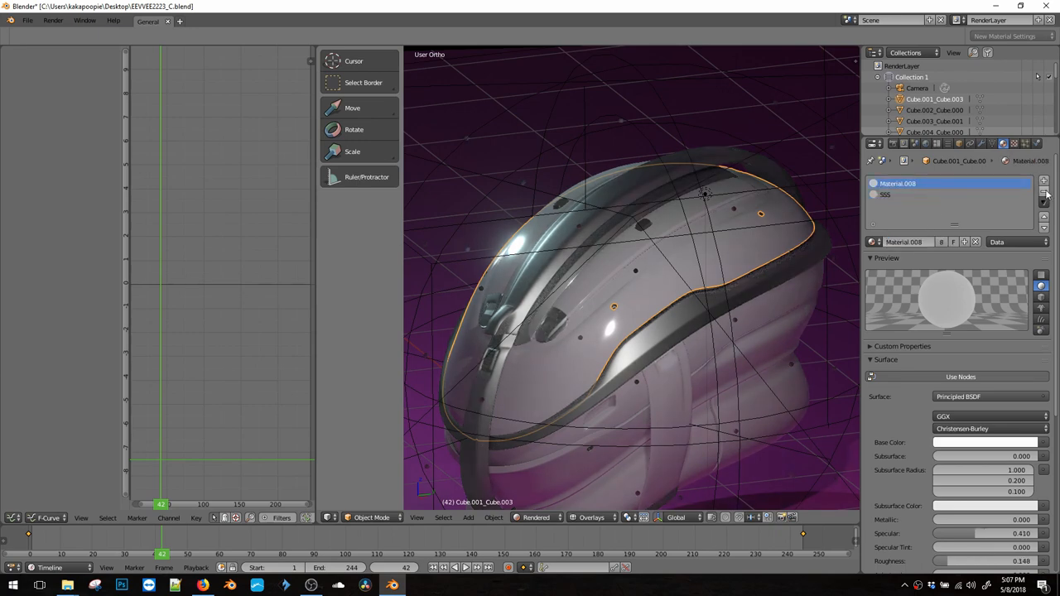
{"action": "left_click", "coordinate": [886, 195]}
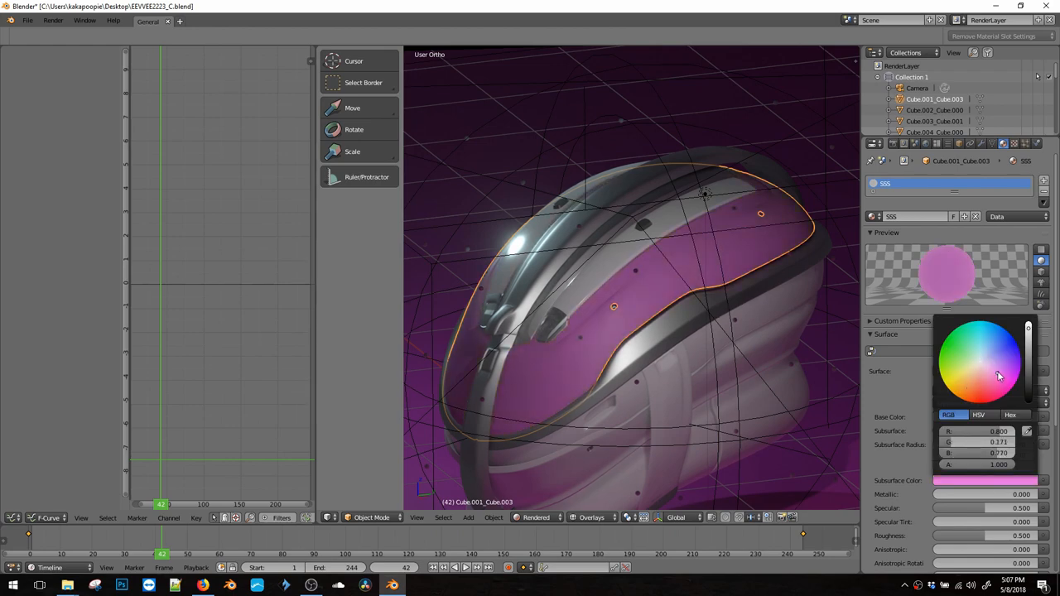
{"action": "left_click", "coordinate": [986, 364]}
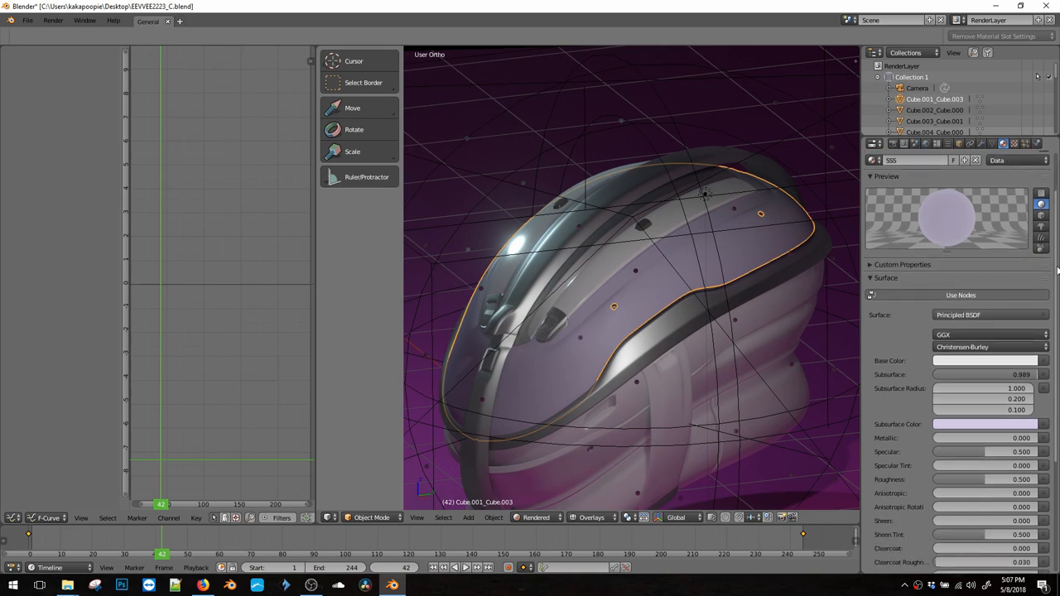
{"action": "scroll", "scroll_direction": "down", "scroll_amount": 3}
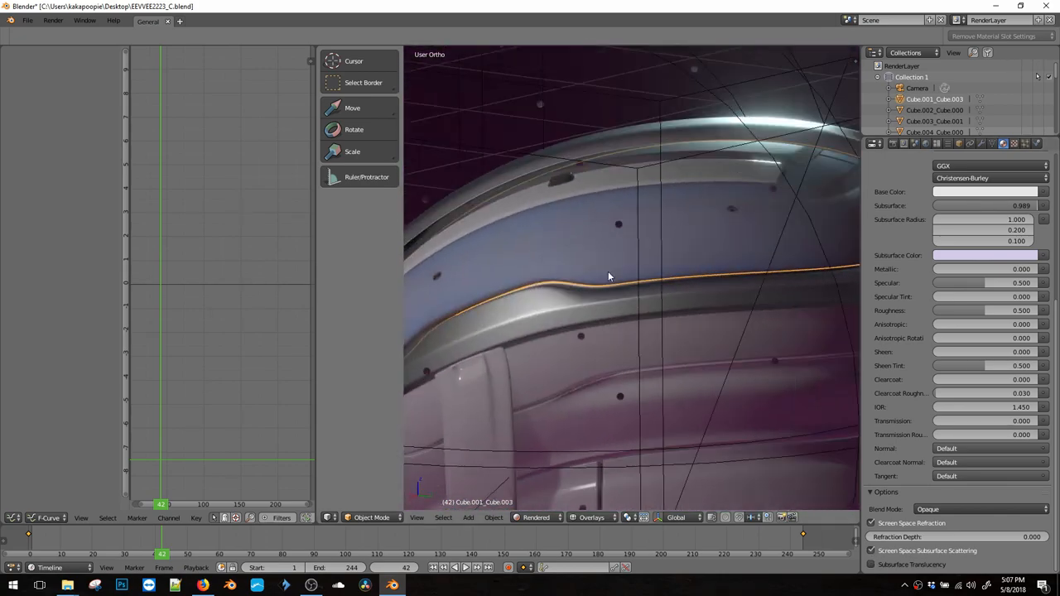
Orbit around the helmet to inspect the lavender shell surface
{"action": "left_click_drag", "start_coordinate": [609, 276], "coordinate": [530, 230]}
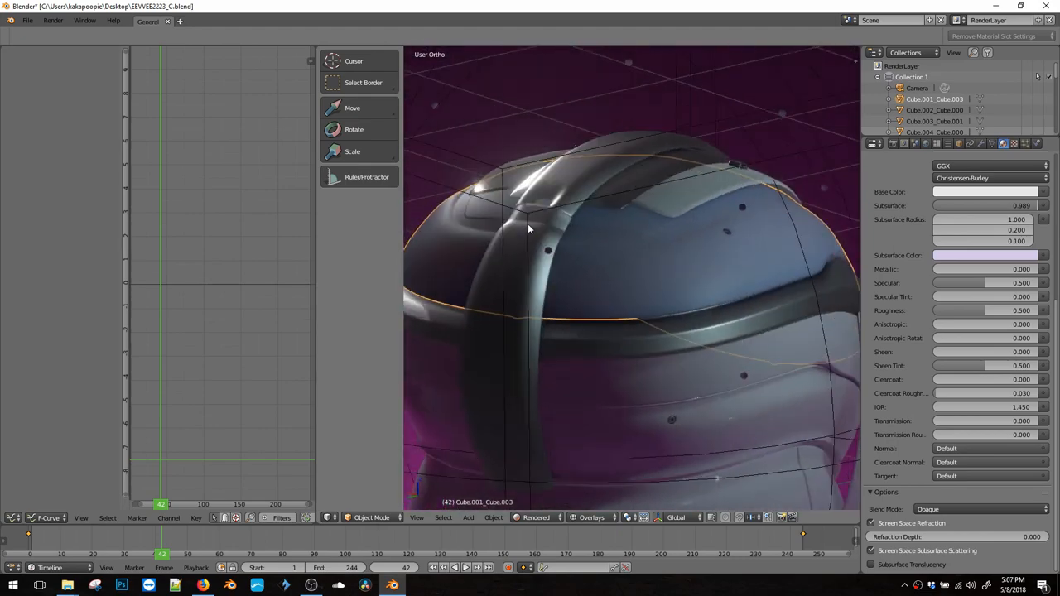
{"action": "left_click_drag", "start_coordinate": [529, 230], "coordinate": [690, 201]}
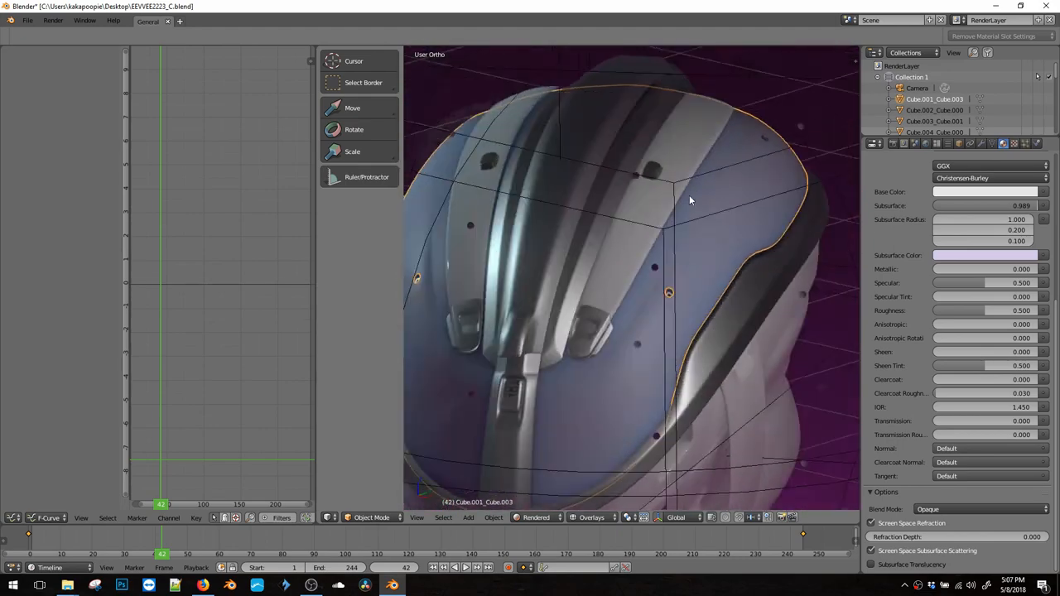
{"action": "left_click_drag", "start_coordinate": [692, 200], "coordinate": [539, 279]}
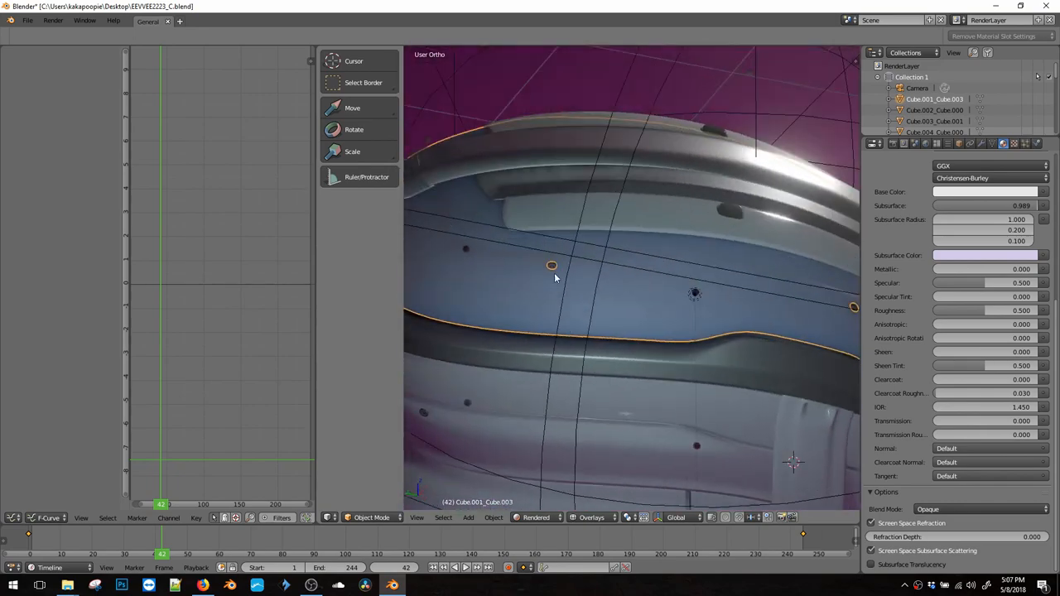
{"action": "left_click_drag", "start_coordinate": [552, 265], "coordinate": [604, 308]}
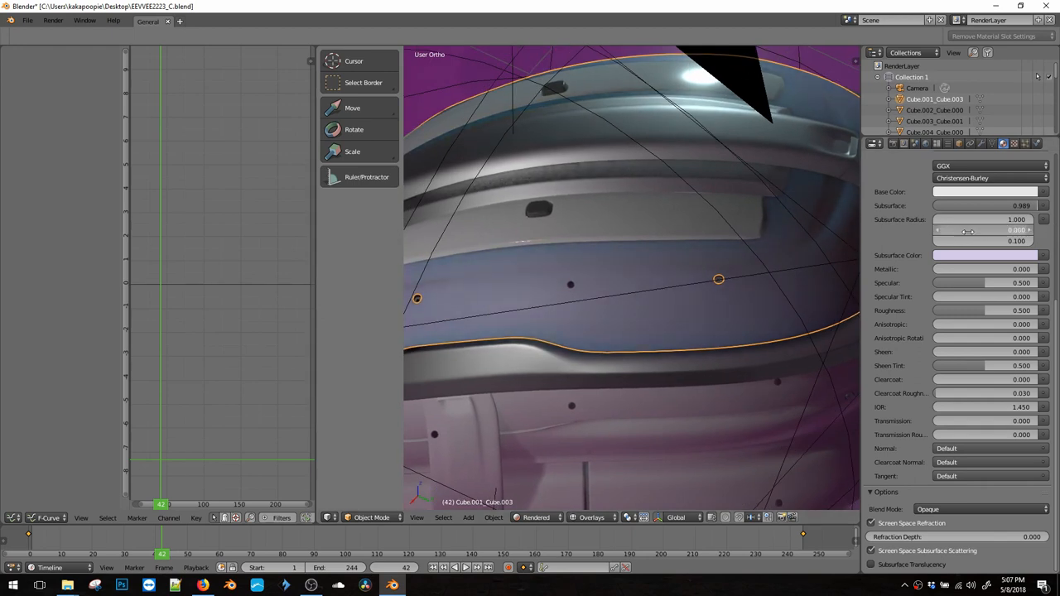
Set subsurface radius to 1.0, 0.85, 0.16, lighten the subsurface colour, and deselect all
{"action": "left_click_drag", "start_coordinate": [990, 230], "coordinate": [944, 229]}
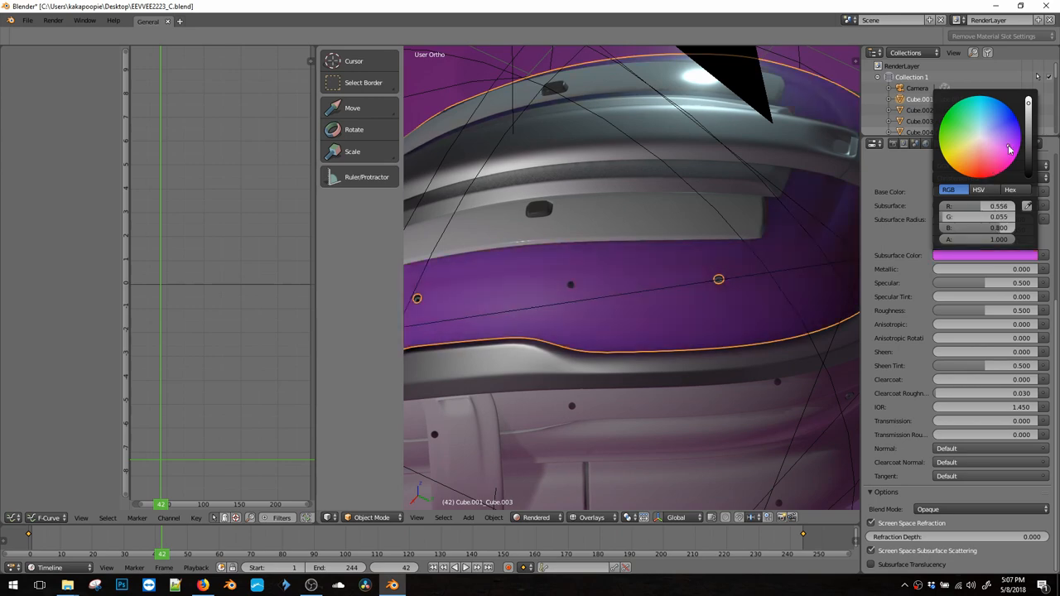
{"action": "left_click", "coordinate": [986, 139]}
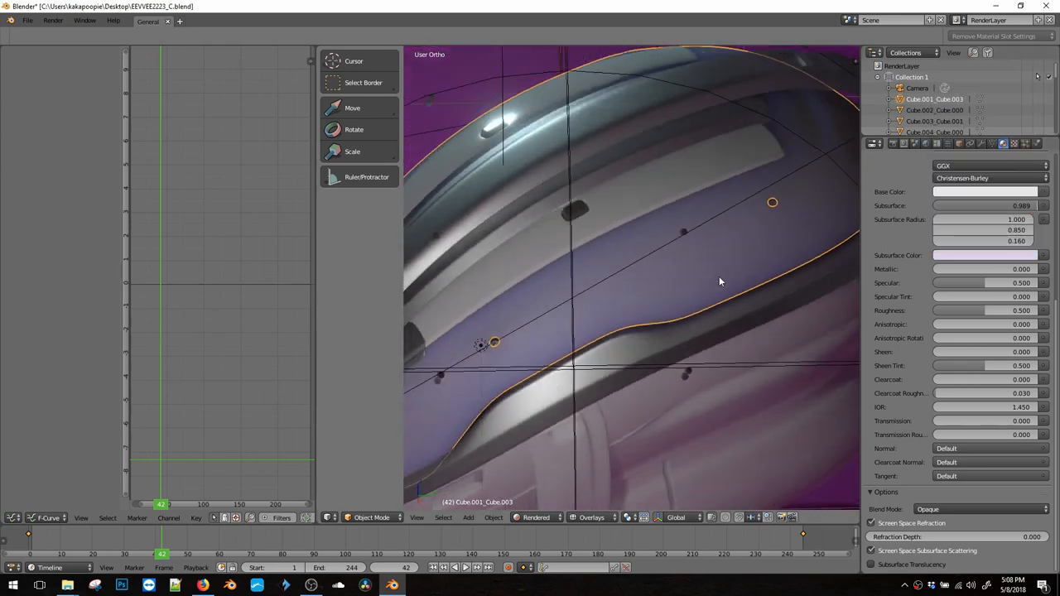
{"action": "left_click_drag", "start_coordinate": [721, 282], "coordinate": [630, 332]}
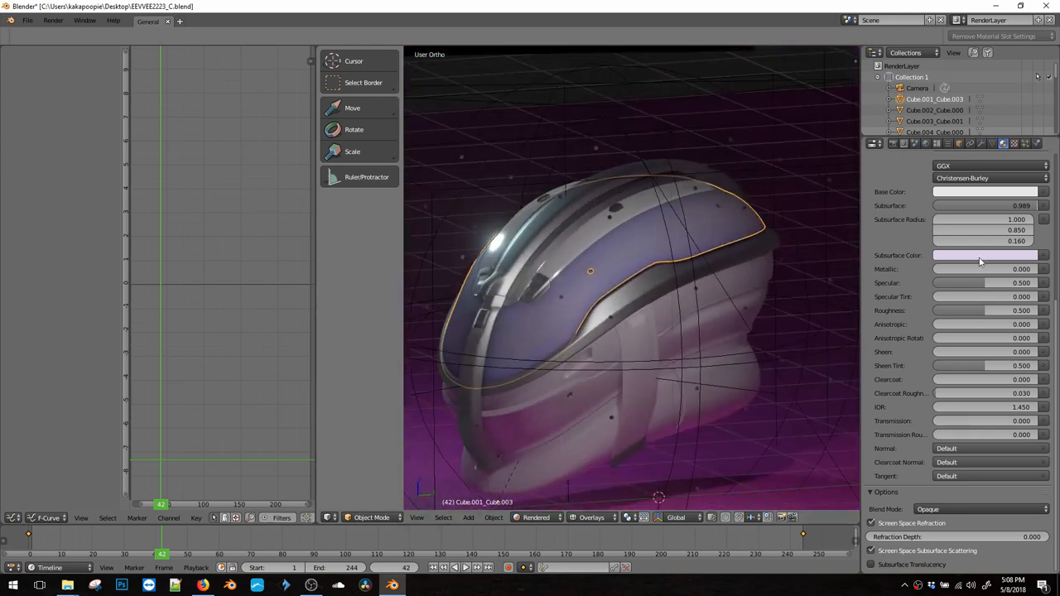
{"action": "left_click", "coordinate": [986, 191]}
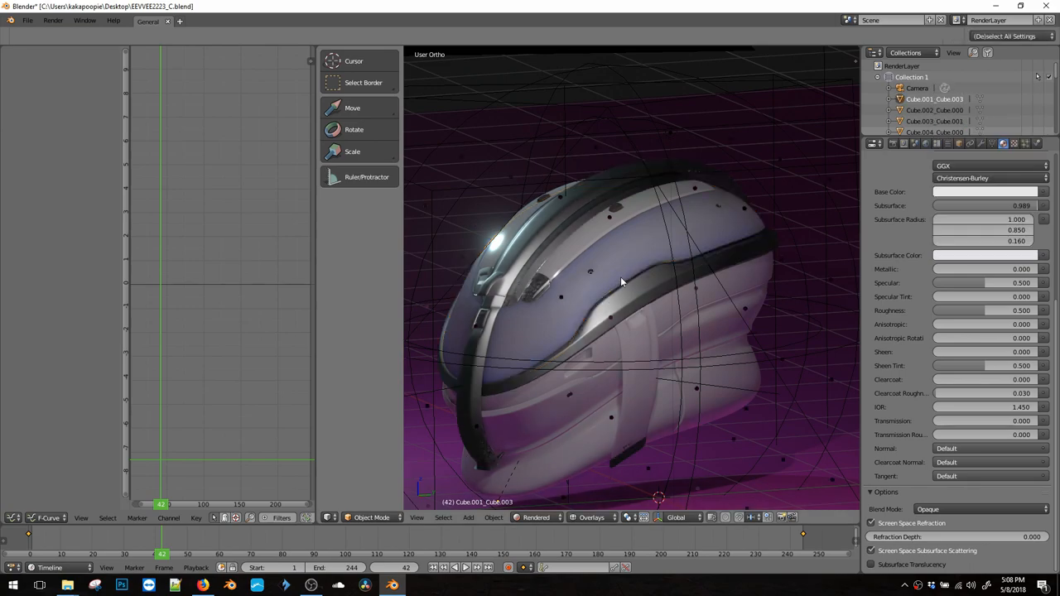
Set the floor to pink with specular about 0.93, roughness near 0.64, and adjusted anisotropy
{"action": "left_click_drag", "start_coordinate": [621, 282], "coordinate": [613, 248]}
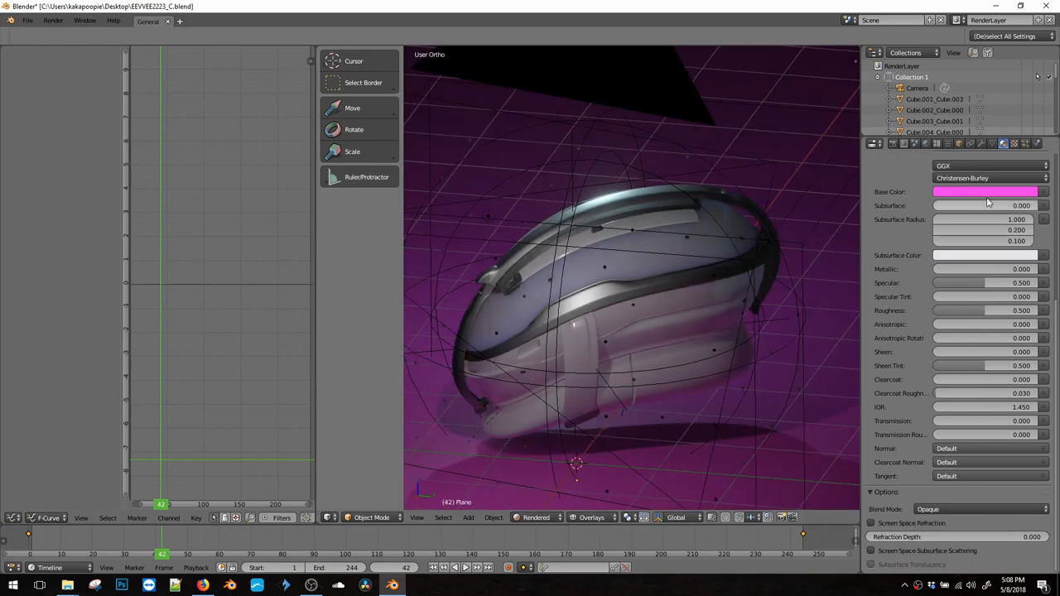
{"action": "left_click", "coordinate": [986, 191]}
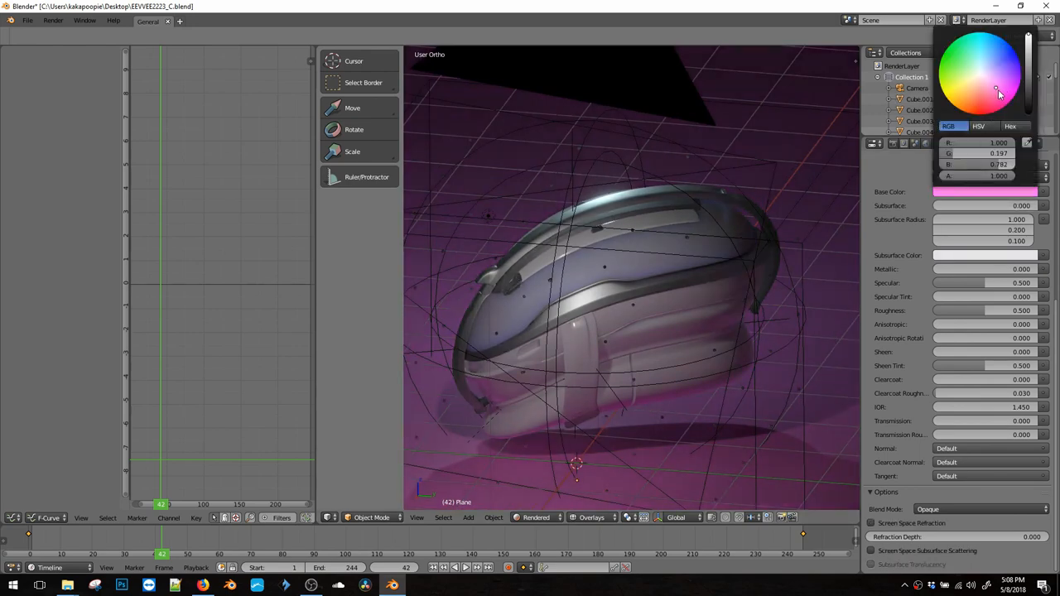
{"action": "left_click", "coordinate": [998, 93]}
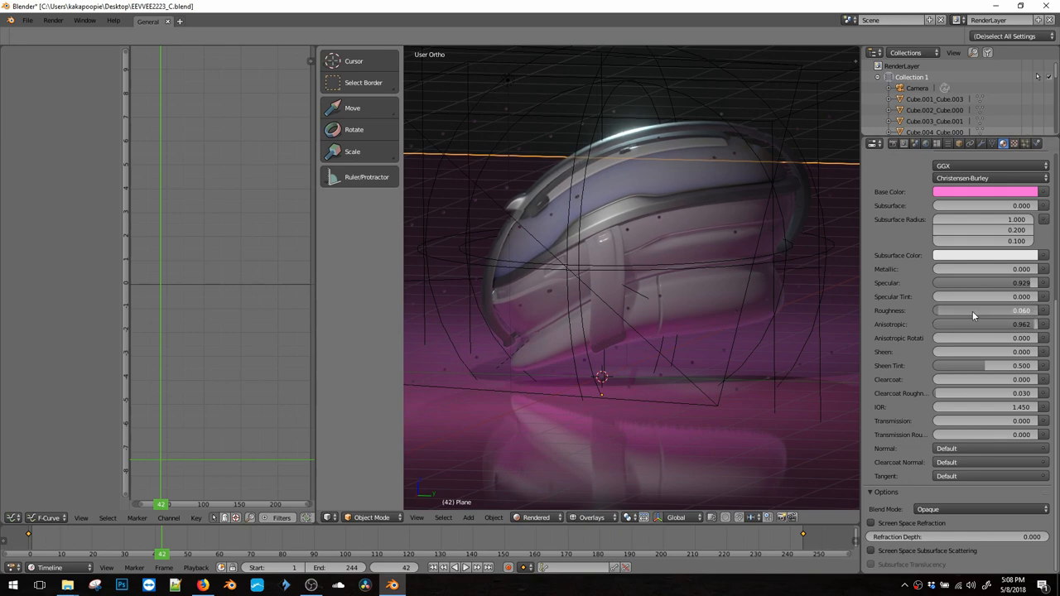
{"action": "left_click_drag", "start_coordinate": [977, 309], "coordinate": [994, 310]}
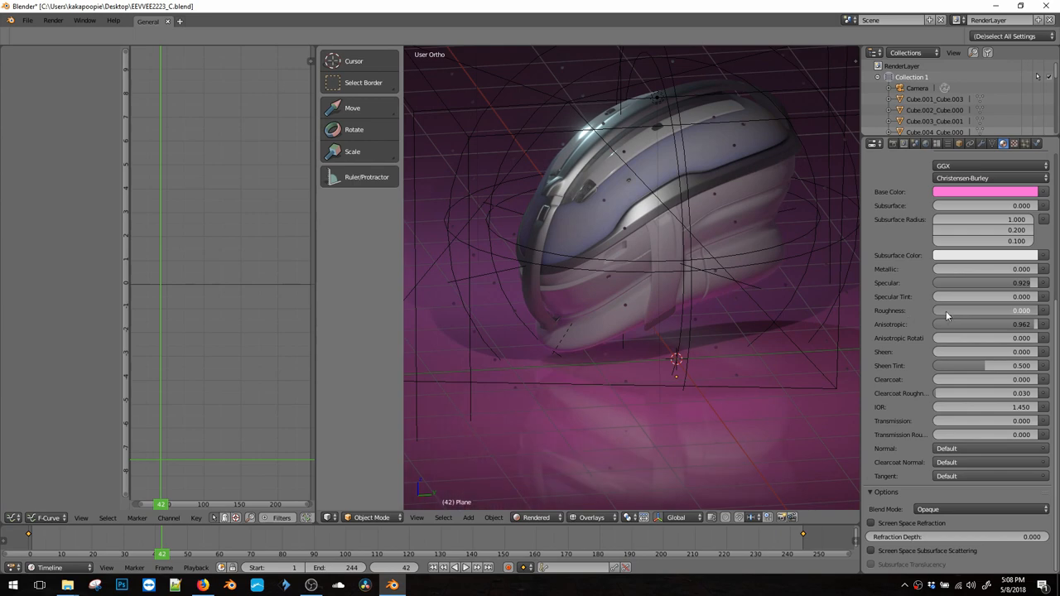
{"action": "left_click_drag", "start_coordinate": [952, 310], "coordinate": [977, 310]}
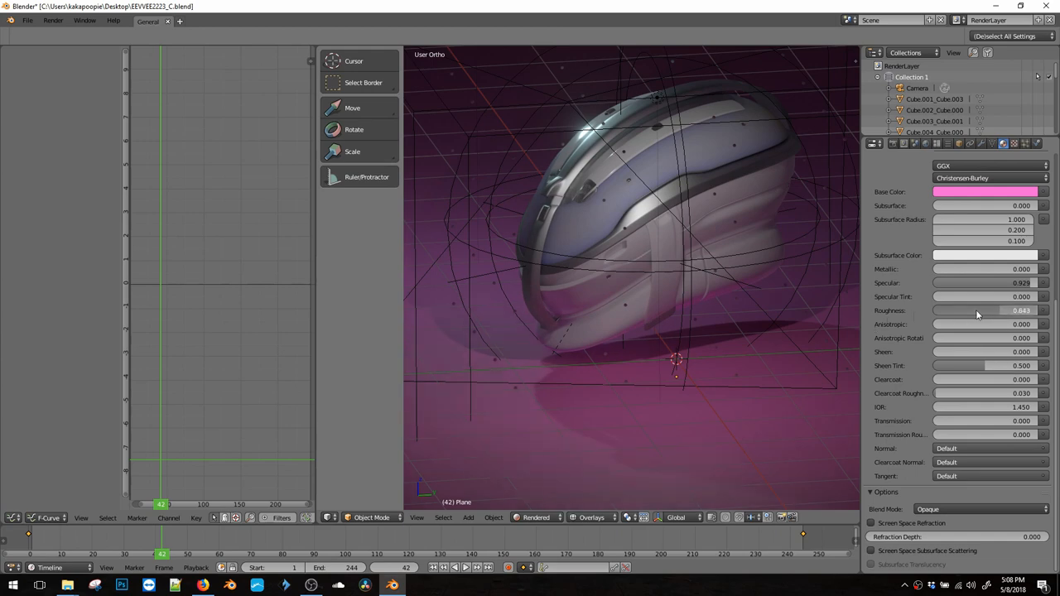
{"action": "left_click_drag", "start_coordinate": [994, 311], "coordinate": [969, 311]}
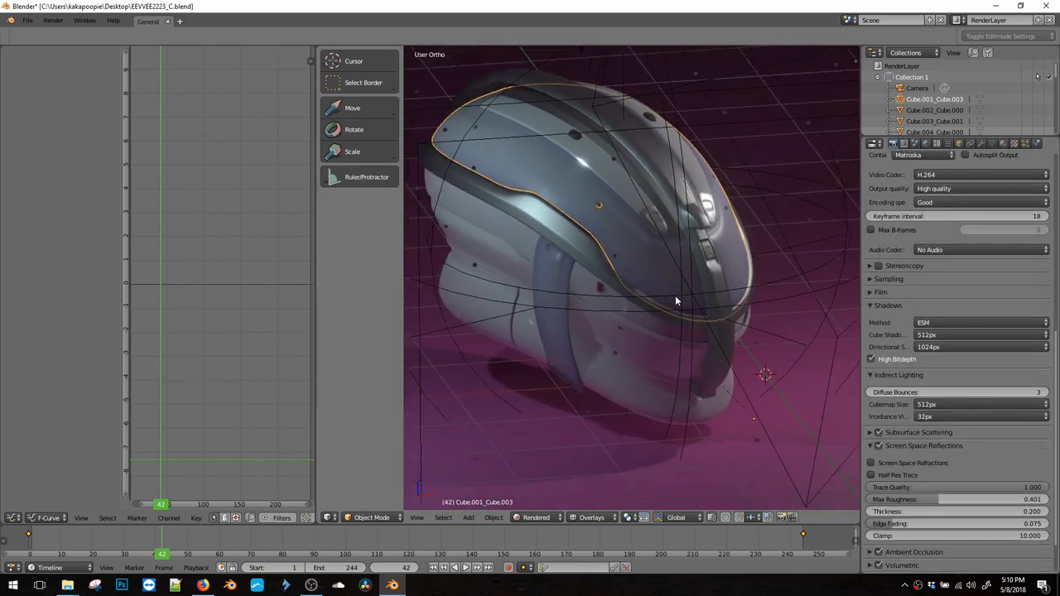
Hide the viewport overlays and view the helmet through the camera
{"action": "left_click", "coordinate": [605, 518]}
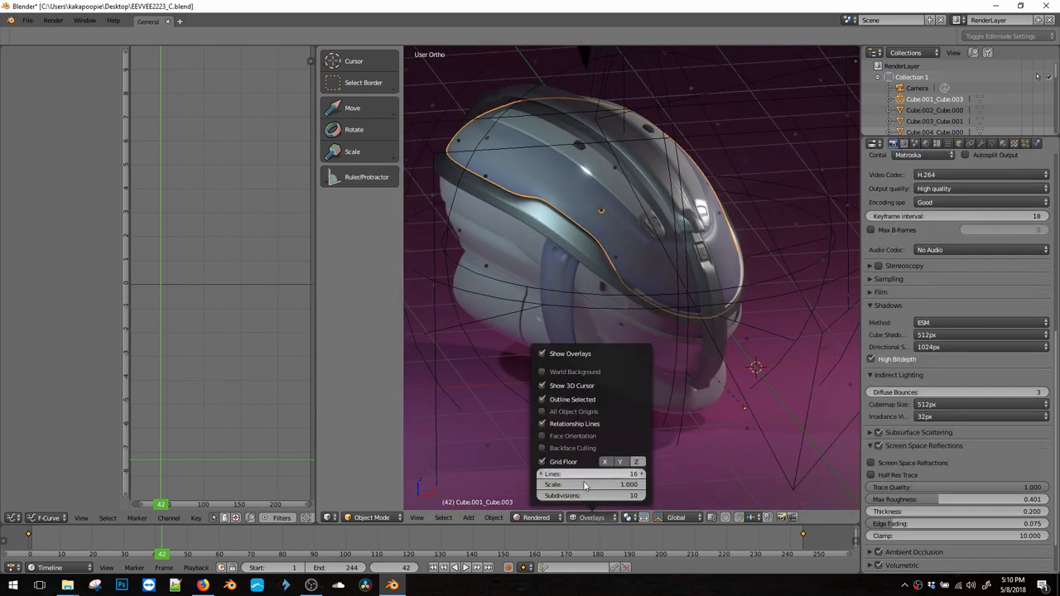
{"action": "left_click", "coordinate": [543, 354]}
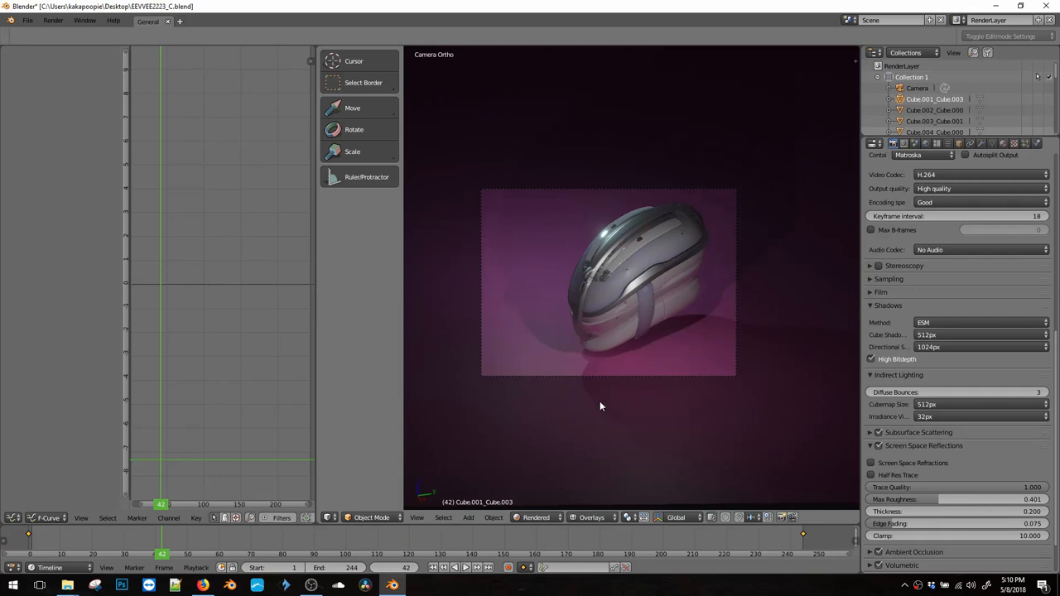
{"action": "mouse_move", "coordinate": [617, 310]}
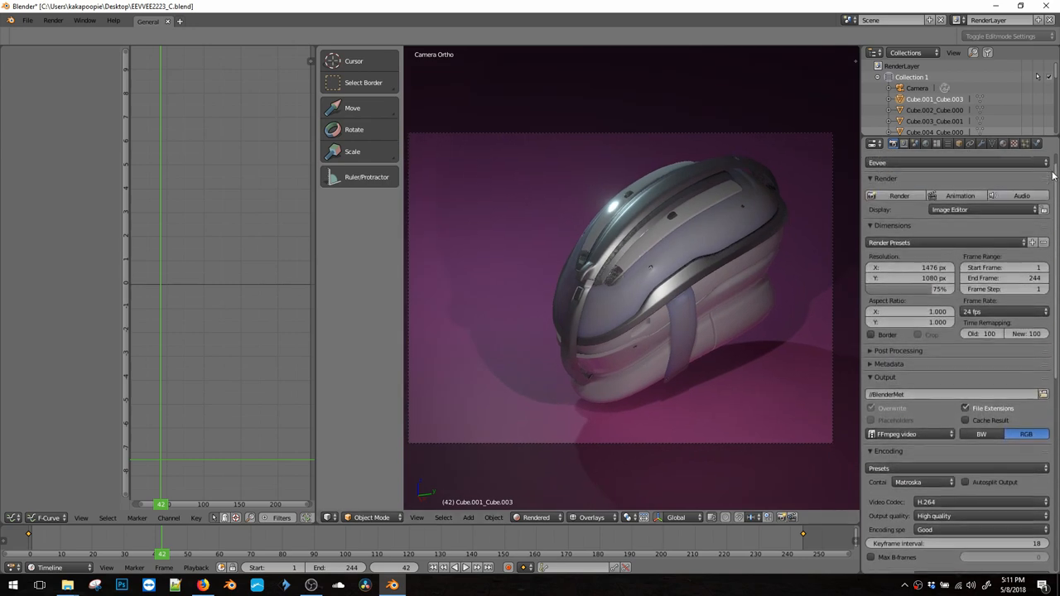
Set Eevee cube shadow resolution to 2048px
{"action": "scroll", "scroll_direction": "down", "scroll_amount": 3}
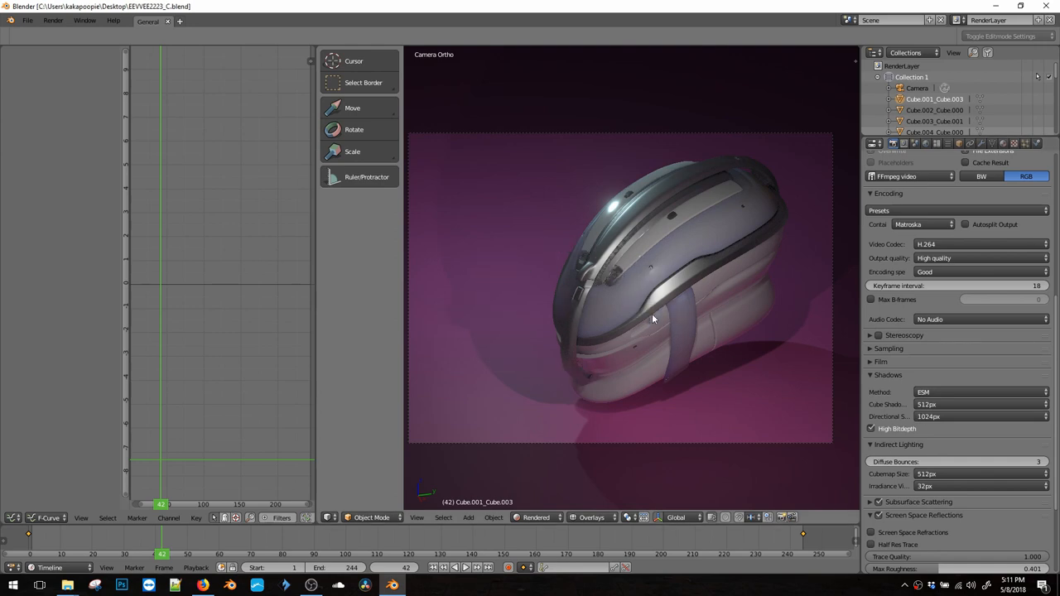
{"action": "left_click", "coordinate": [980, 404]}
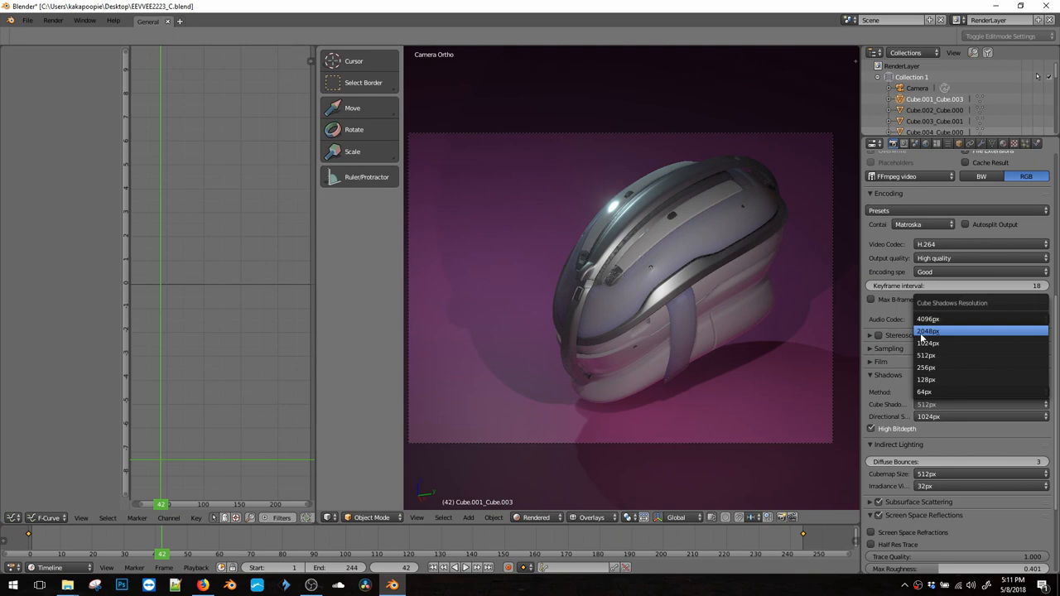
{"action": "left_click", "coordinate": [928, 330]}
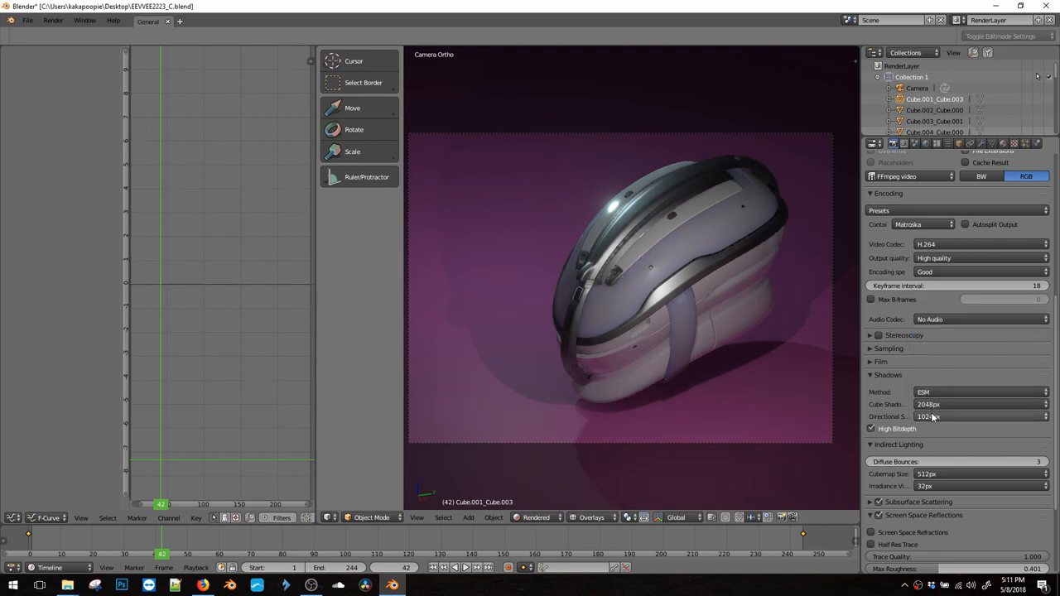
{"action": "left_click", "coordinate": [980, 417]}
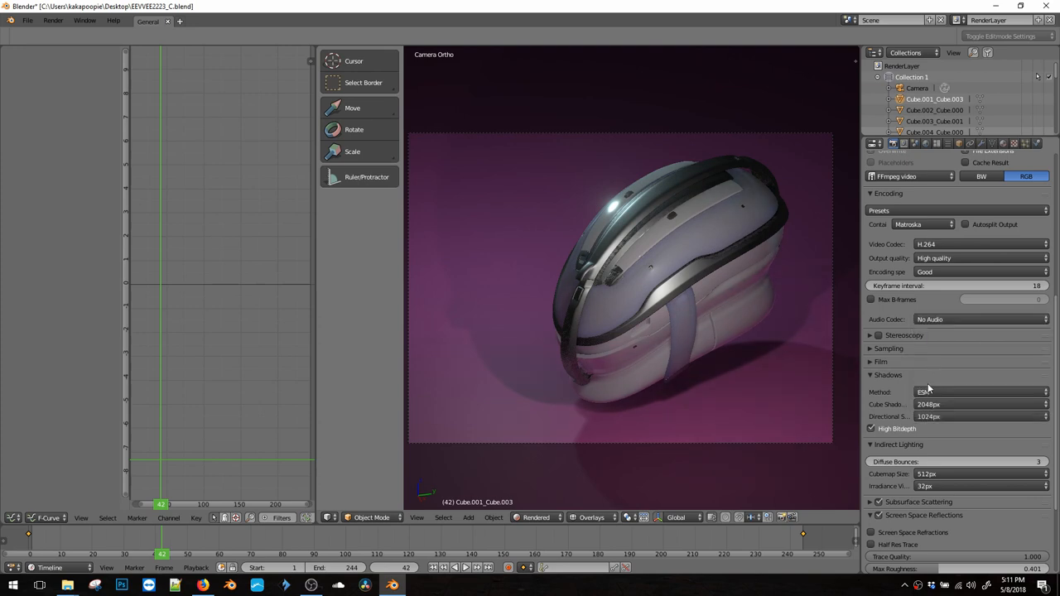
{"action": "mouse_move", "coordinate": [947, 477]}
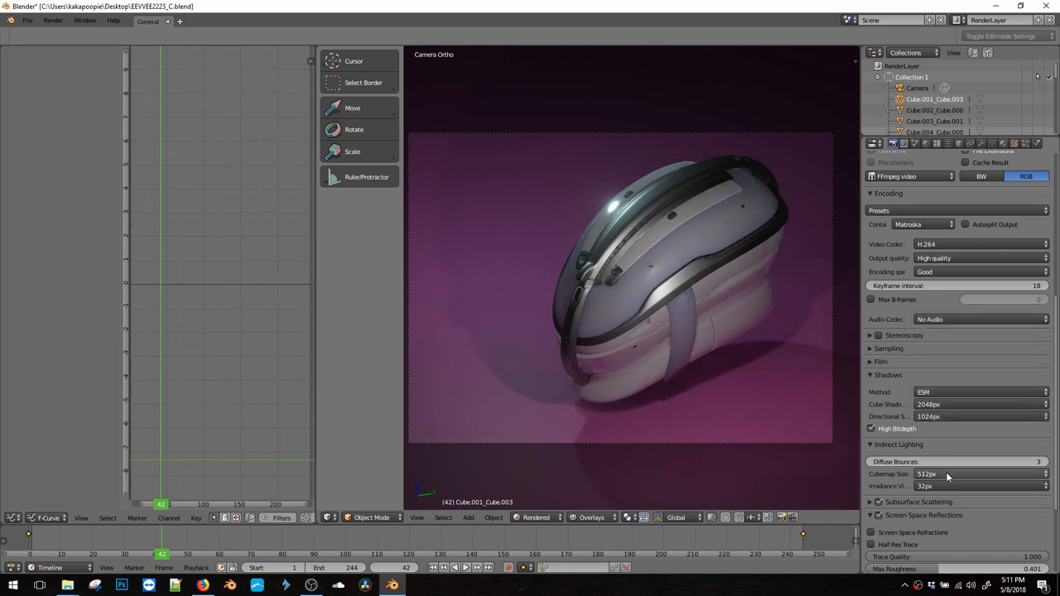
Toggle Screen Space Refractions on and back off, and expand Ambient Occlusion settings
{"action": "scroll", "scroll_direction": "up", "scroll_amount": 3}
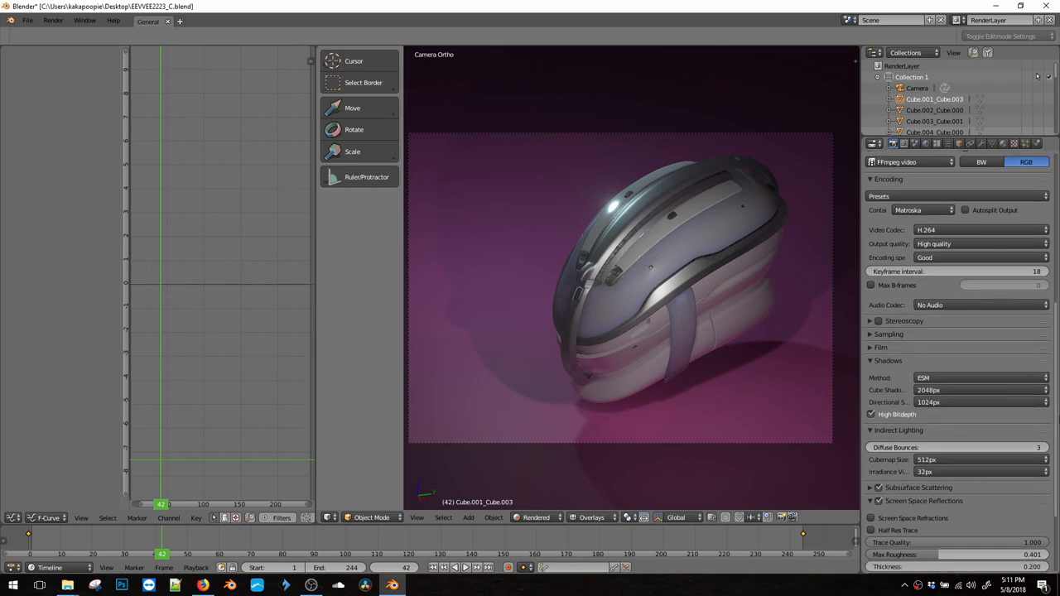
{"action": "scroll", "scroll_direction": "down", "scroll_amount": 3}
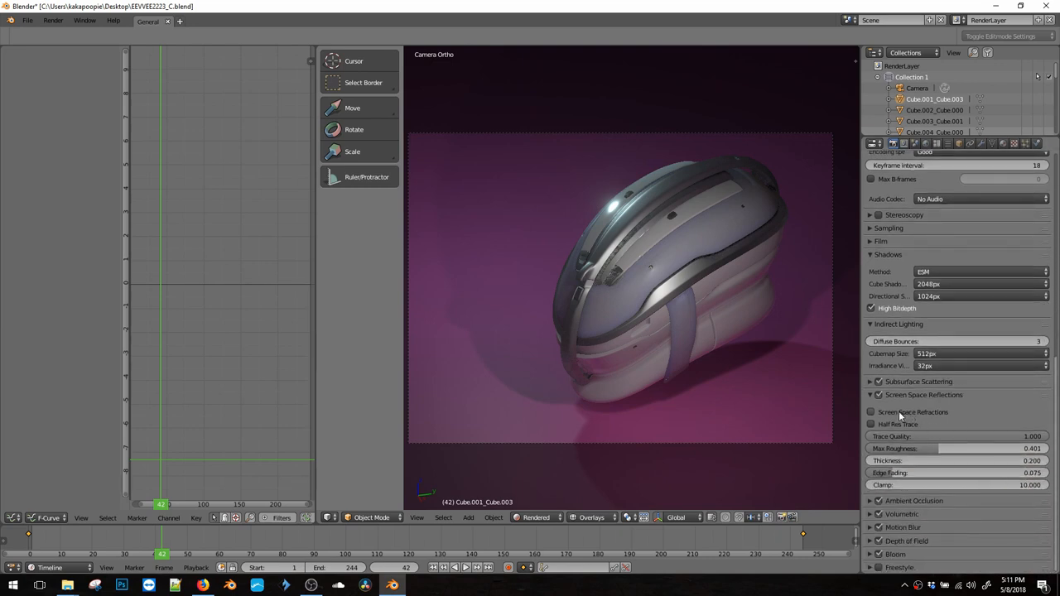
{"action": "left_click", "coordinate": [870, 411]}
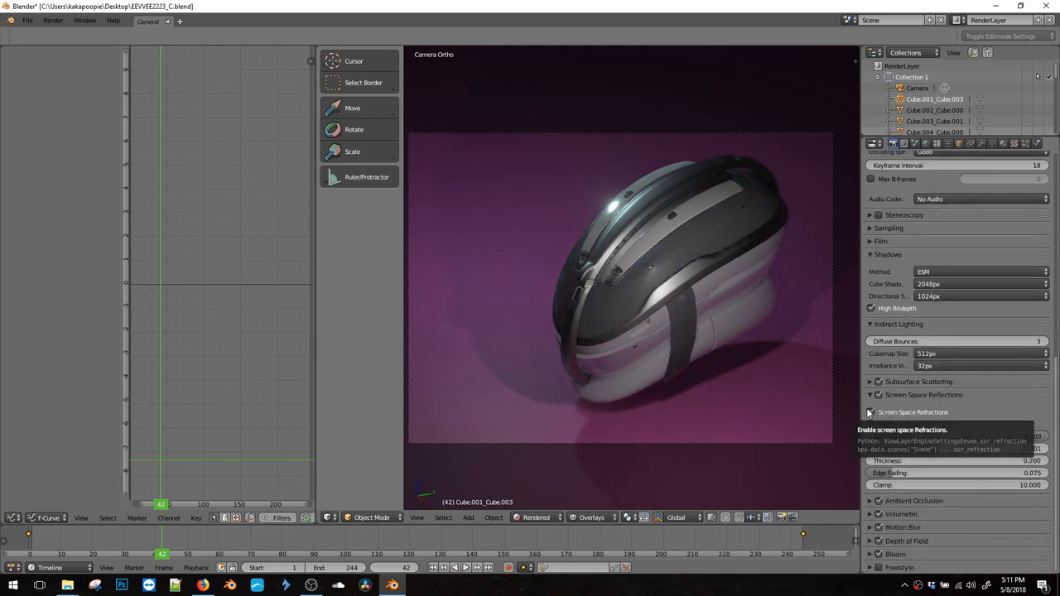
{"action": "left_click", "coordinate": [871, 412]}
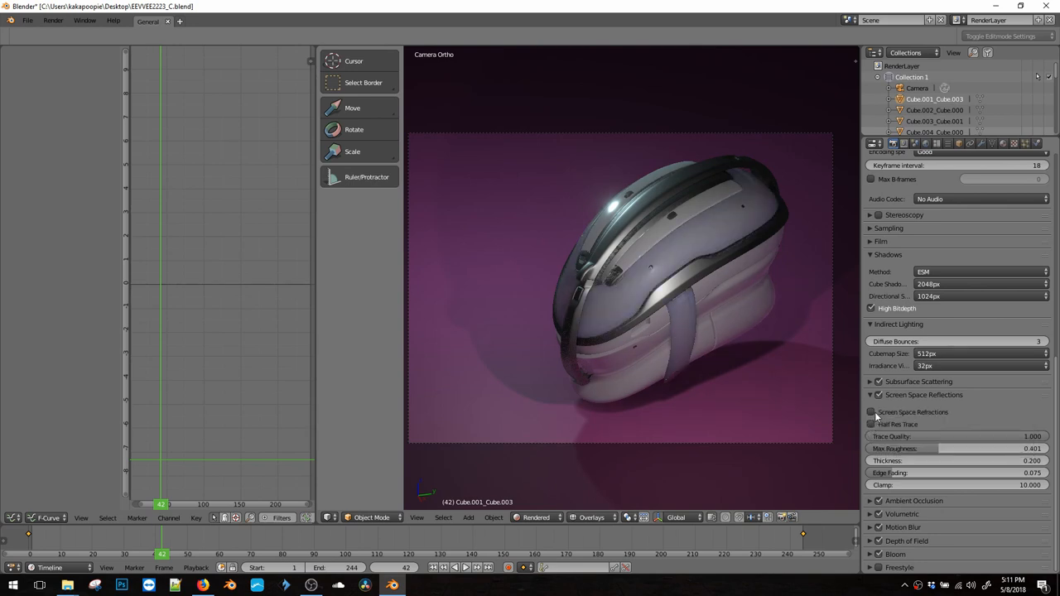
{"action": "left_click", "coordinate": [868, 501]}
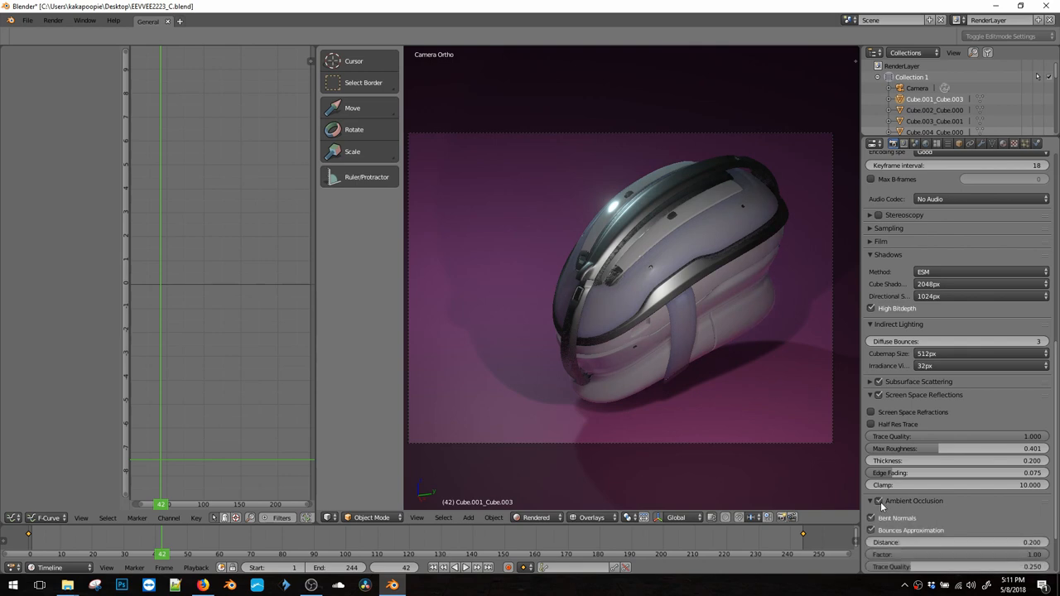
{"action": "scroll", "scroll_direction": "down", "scroll_amount": 3}
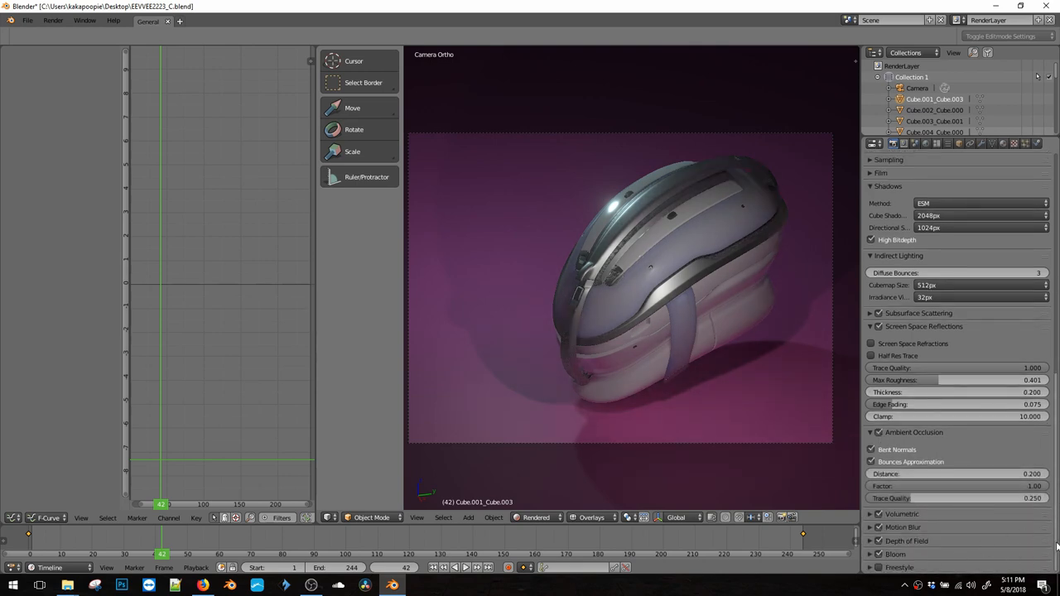
{"action": "left_click", "coordinate": [873, 154]}
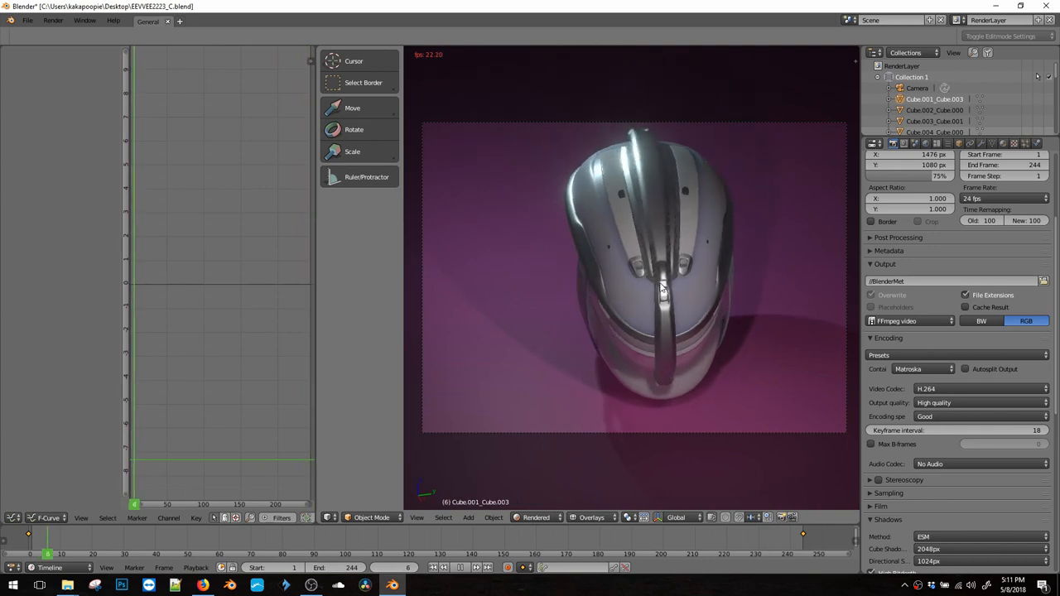
Play the helmet animation through the camera, pausing at frame 101, then save the .blend file
{"action": "left_click", "coordinate": [186, 554]}
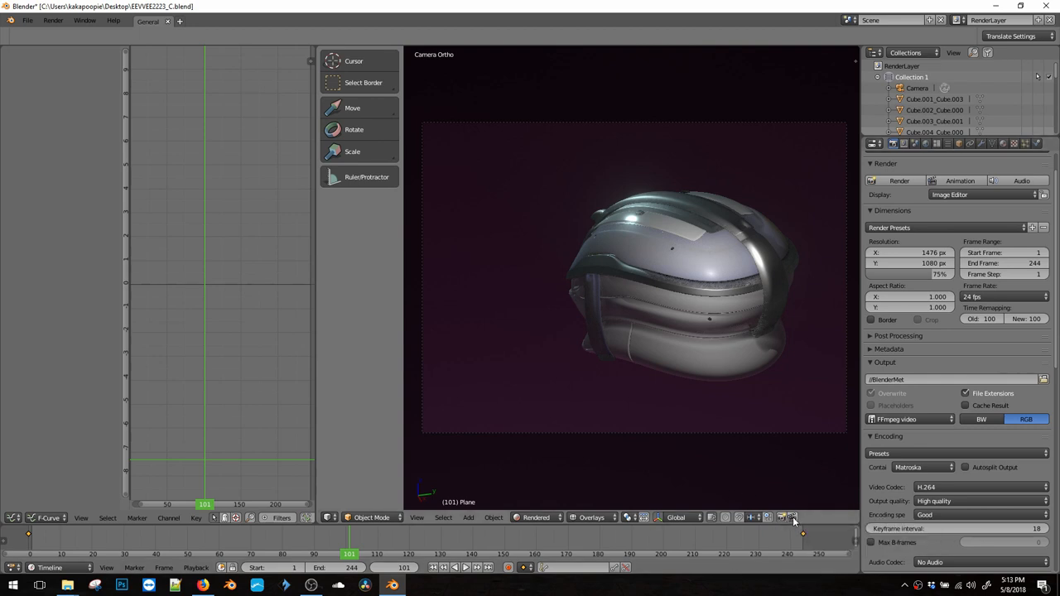
{"action": "left_click", "coordinate": [791, 517]}
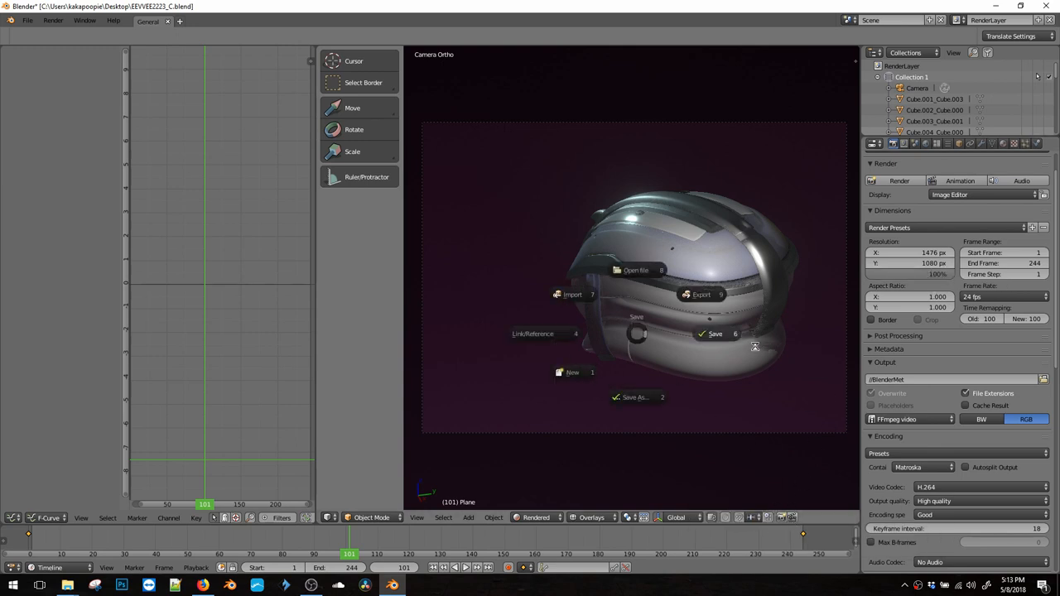
{"action": "left_click", "coordinate": [714, 333]}
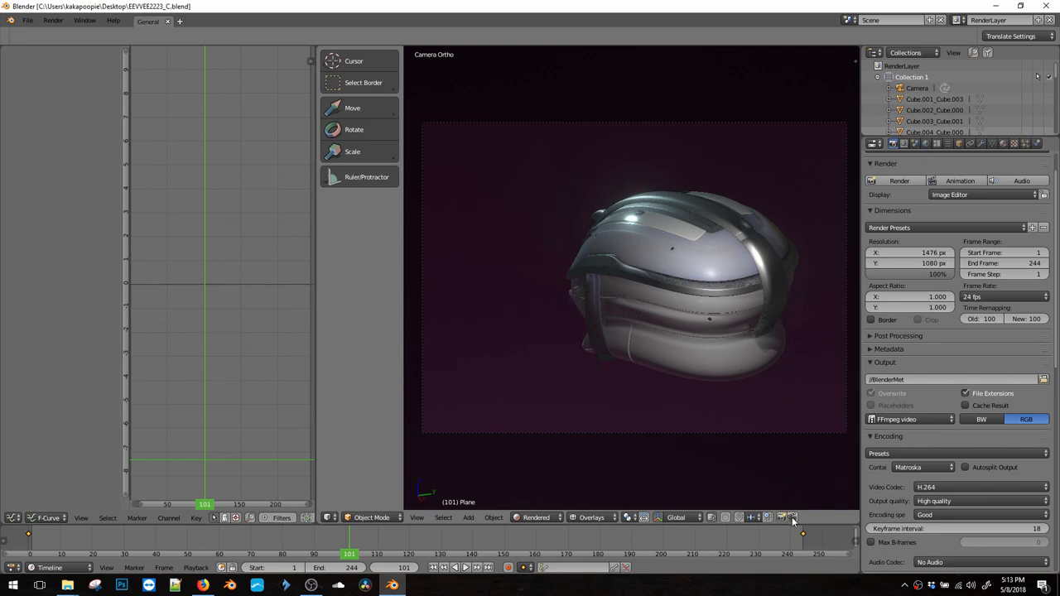